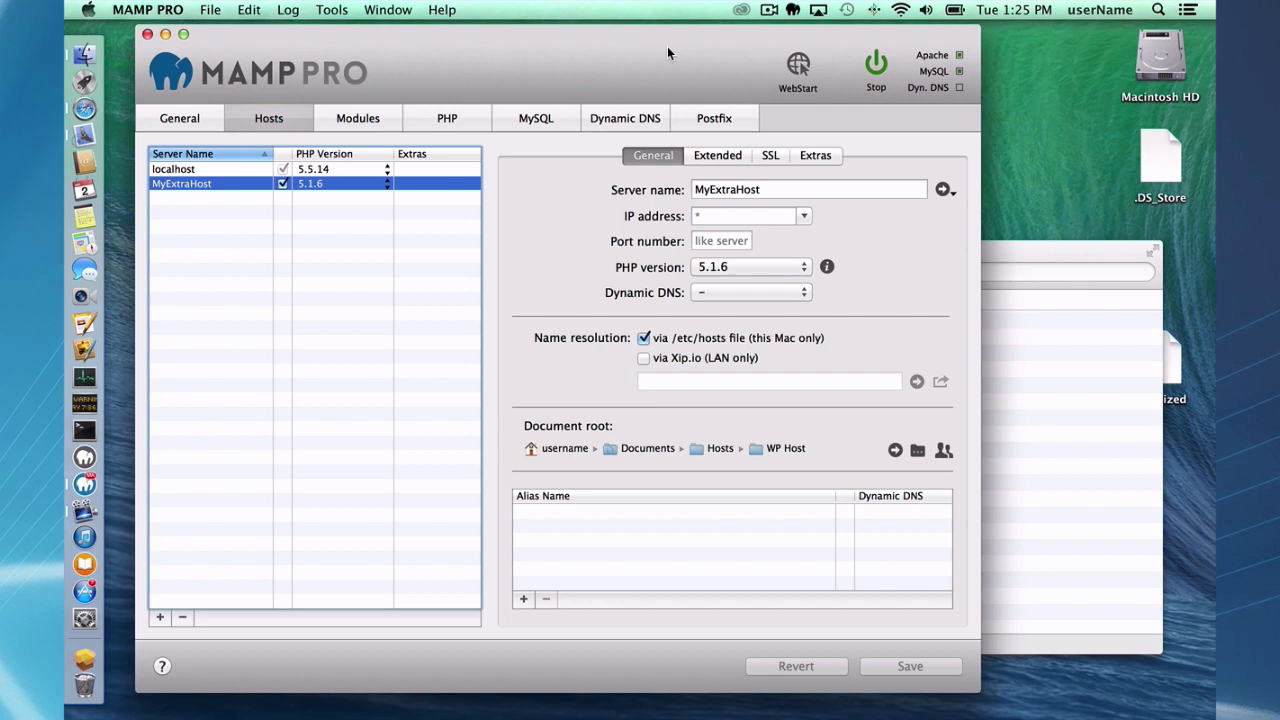
mouse_move(814, 166)
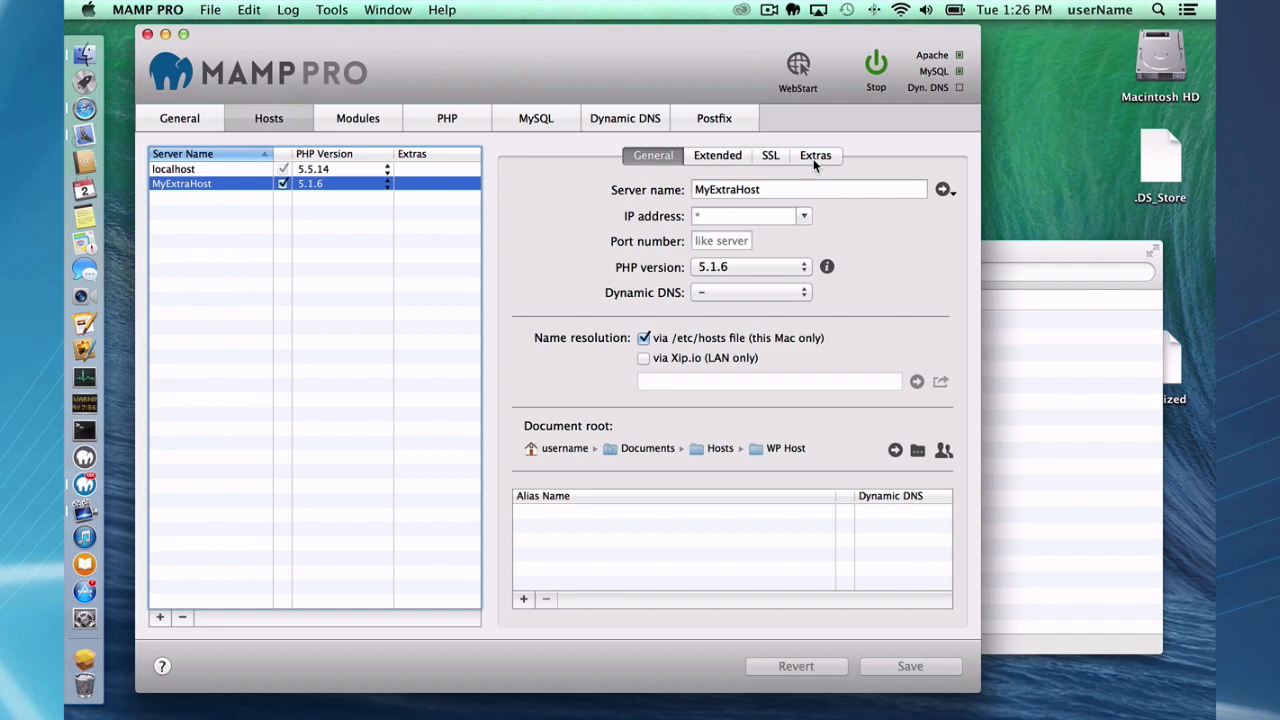
mouse_move(308, 222)
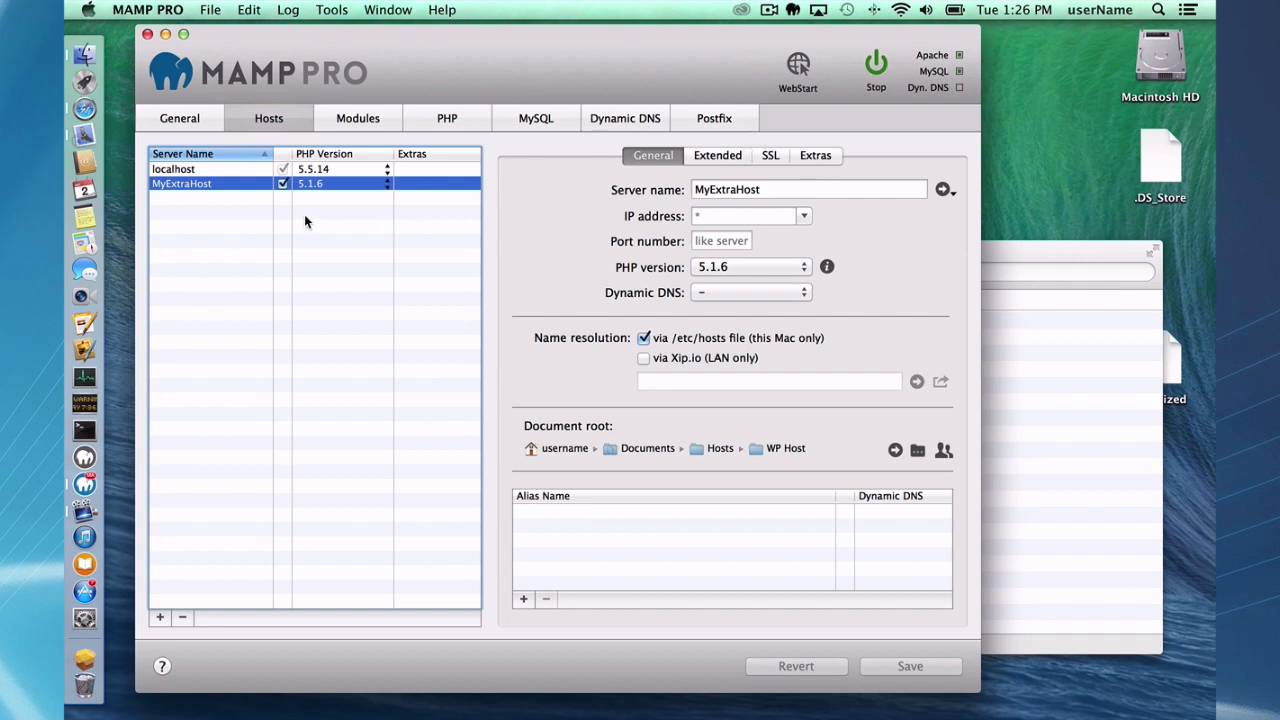
mouse_move(150, 220)
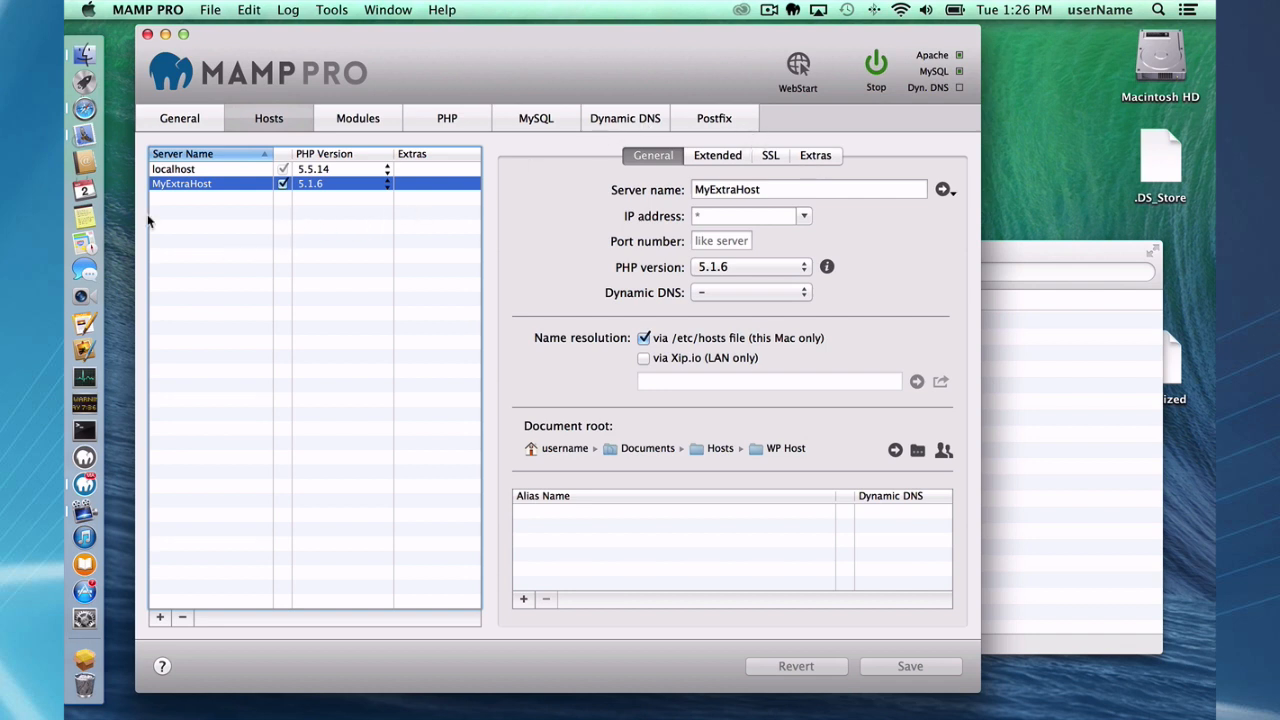
mouse_move(208, 192)
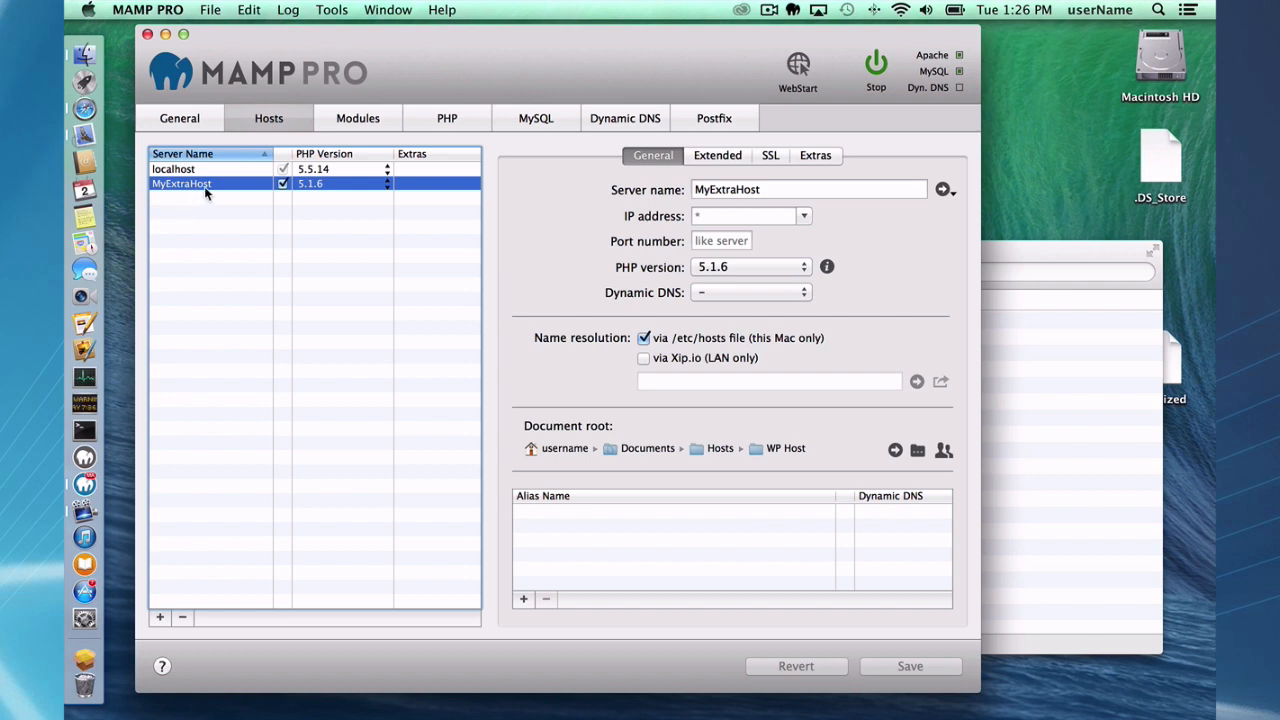
mouse_move(698, 464)
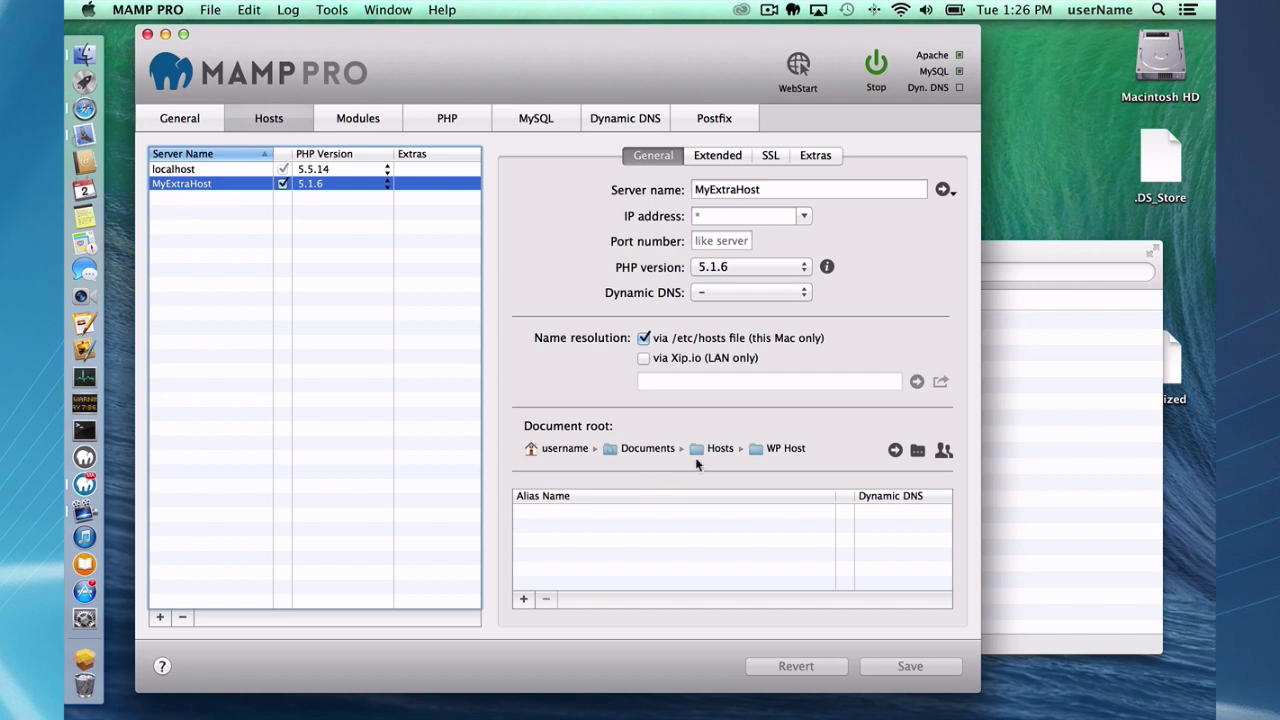
mouse_move(780, 464)
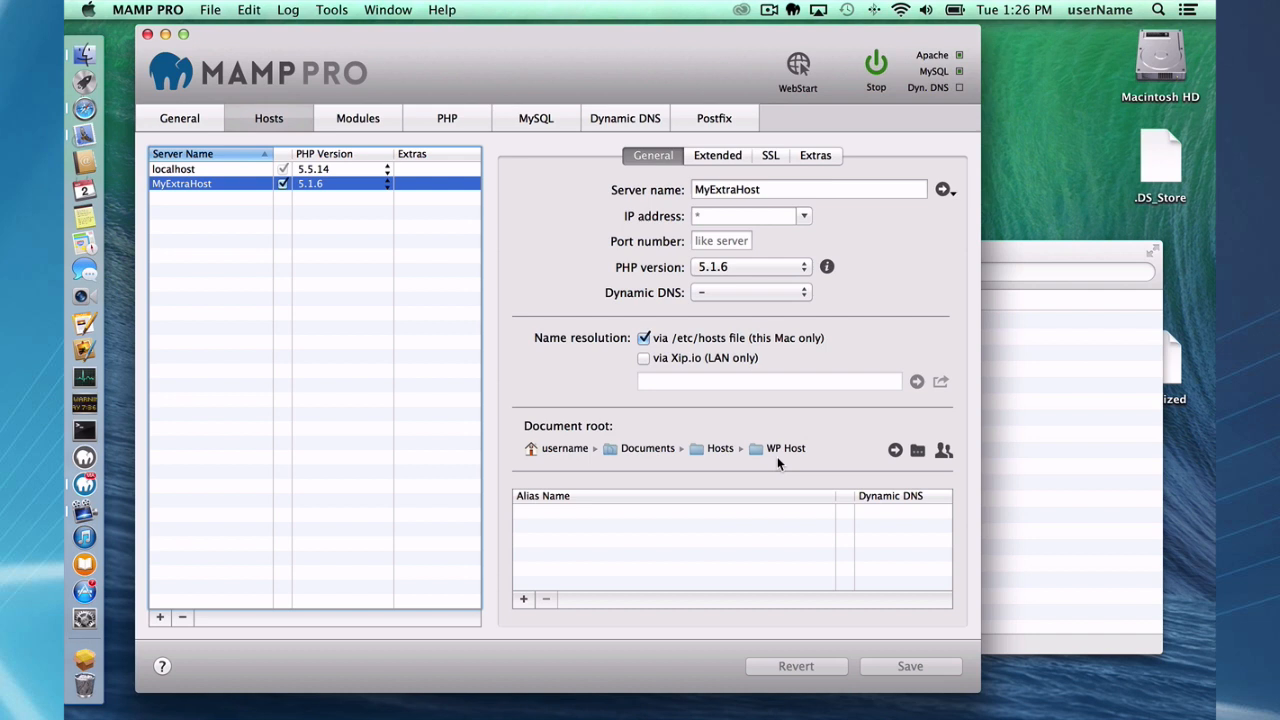
mouse_move(304, 202)
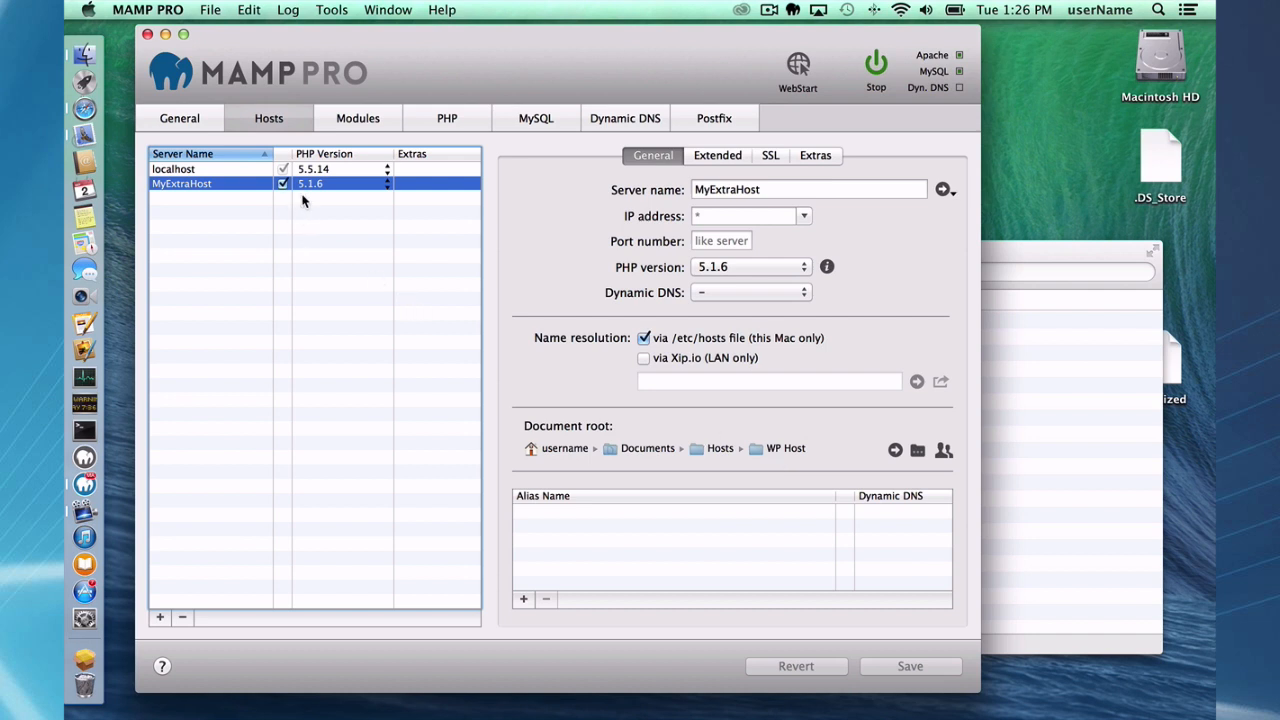
mouse_move(322, 198)
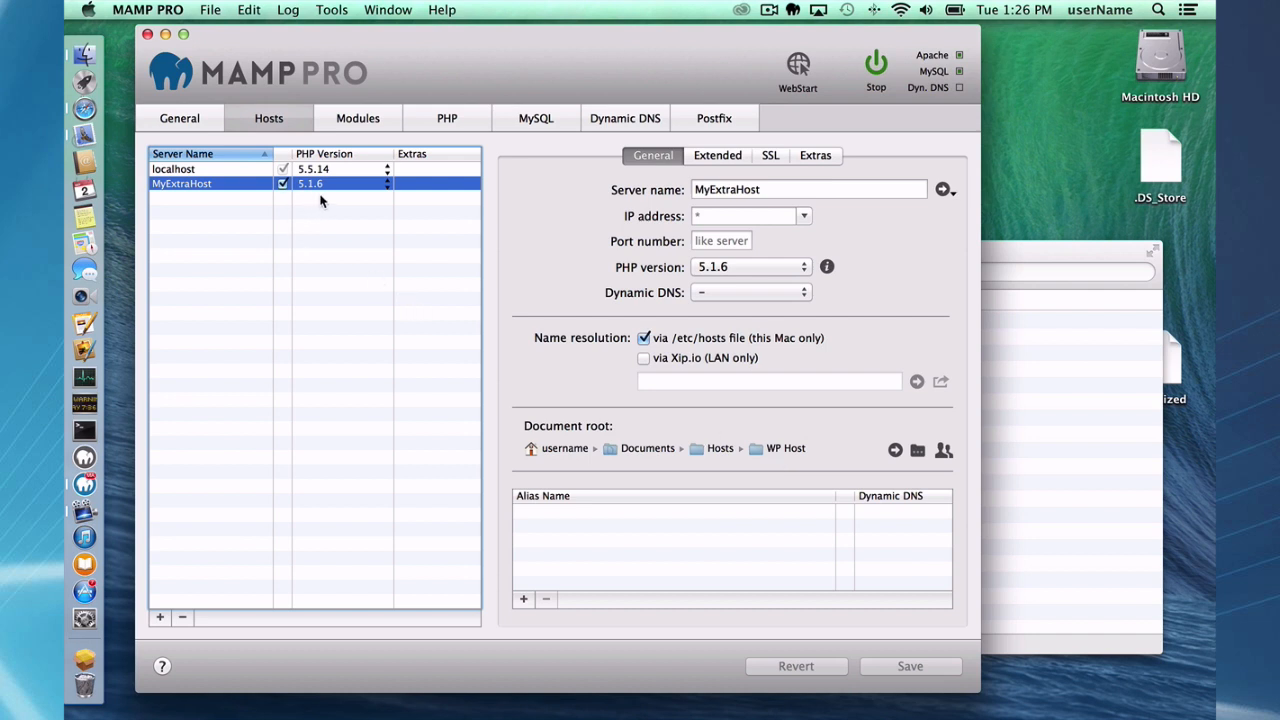
mouse_move(556, 206)
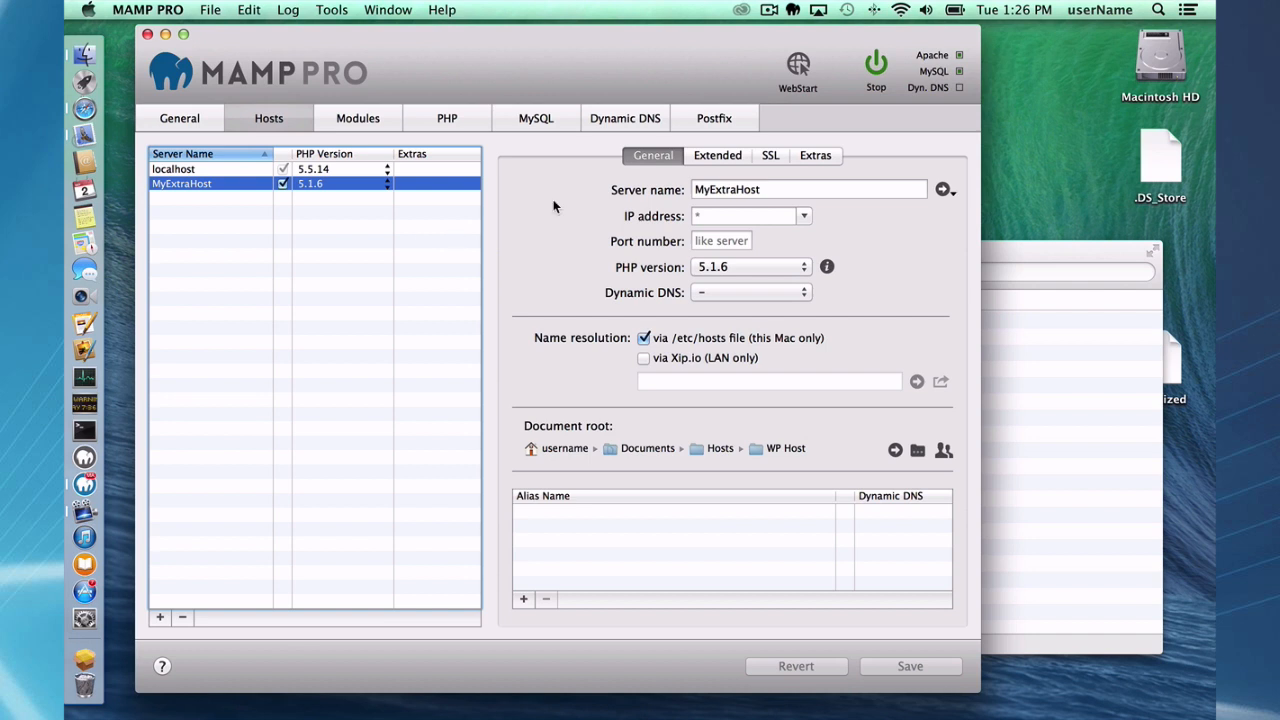
List the installable extras for MyExtraHost from its Extras view
left_click(816, 156)
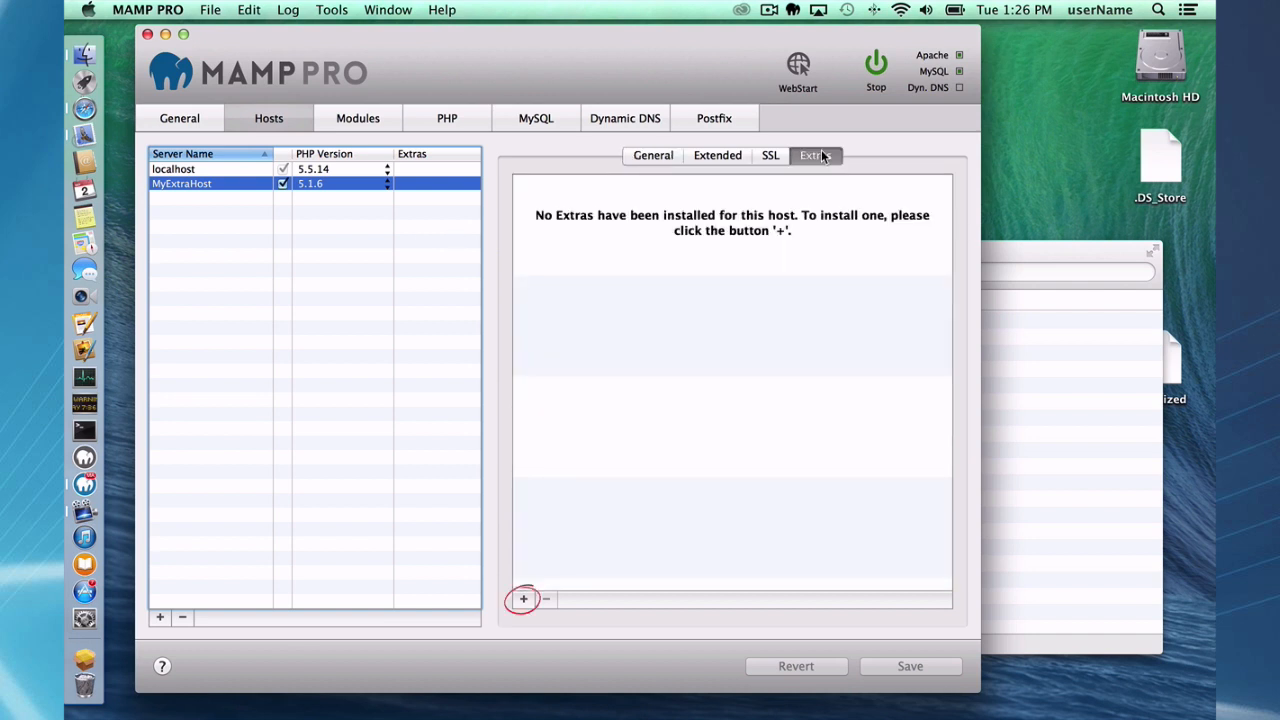
left_click(524, 600)
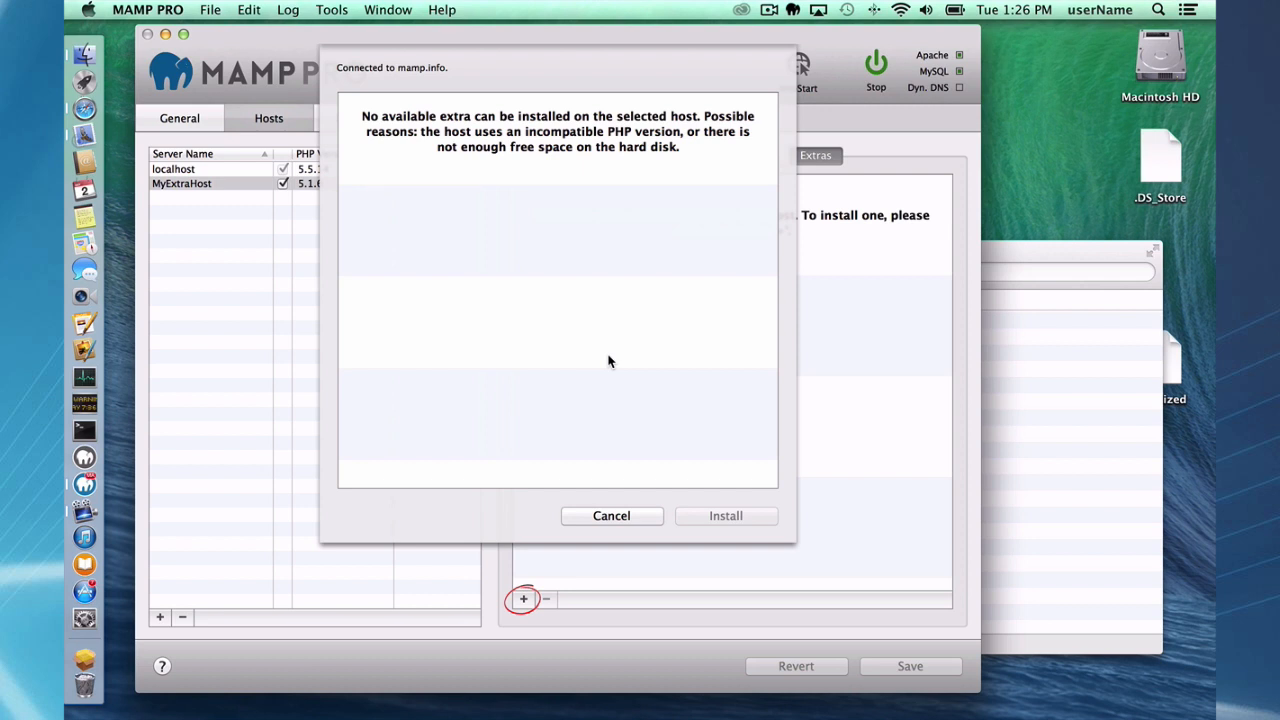
mouse_move(588, 276)
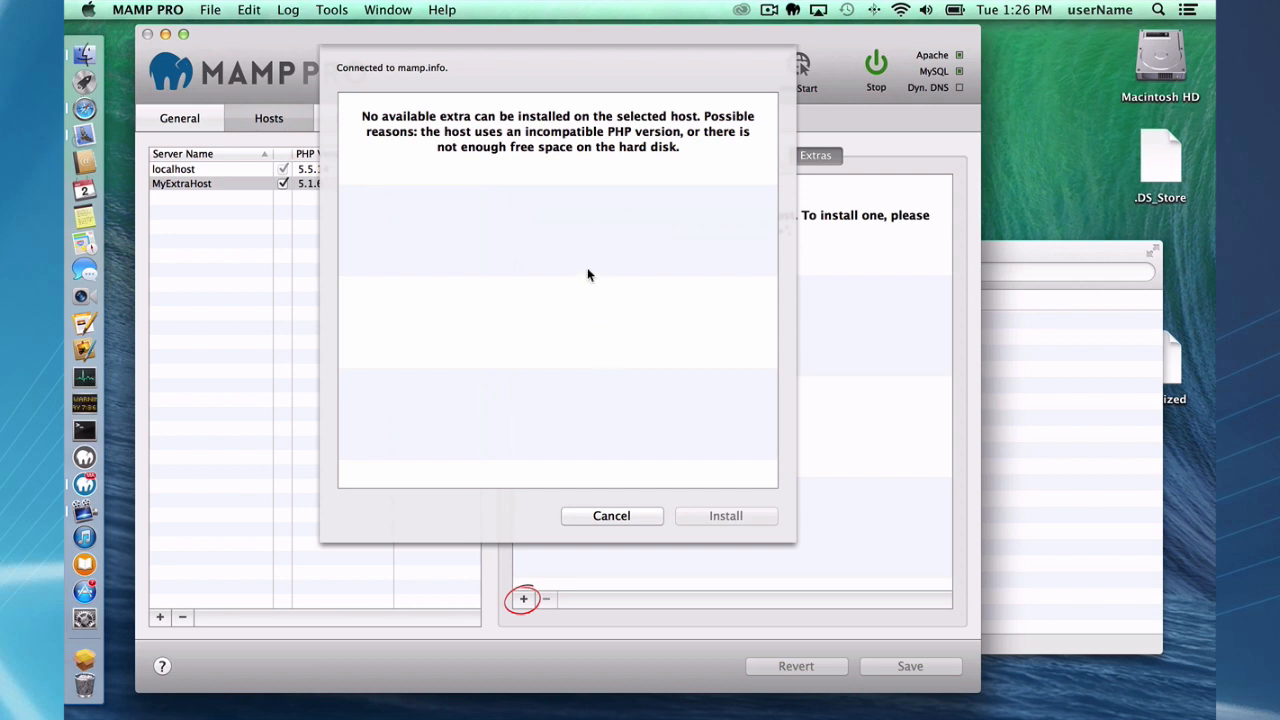
mouse_move(368, 124)
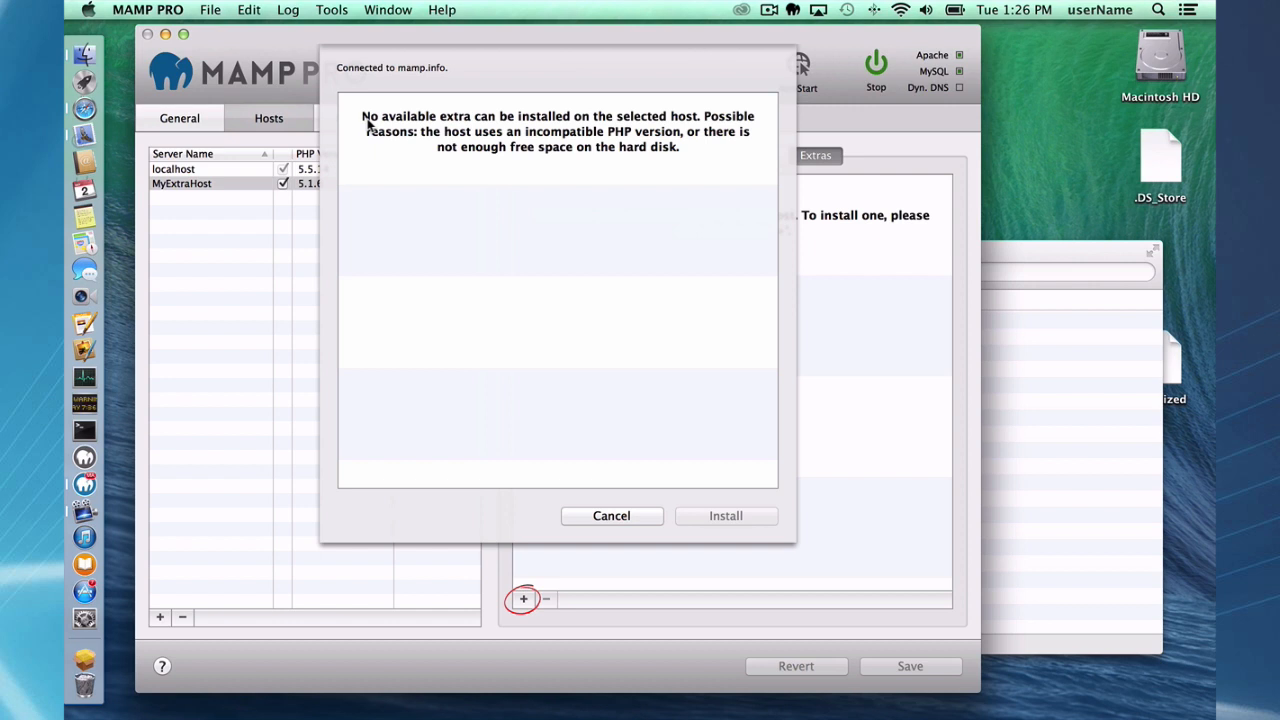
mouse_move(704, 114)
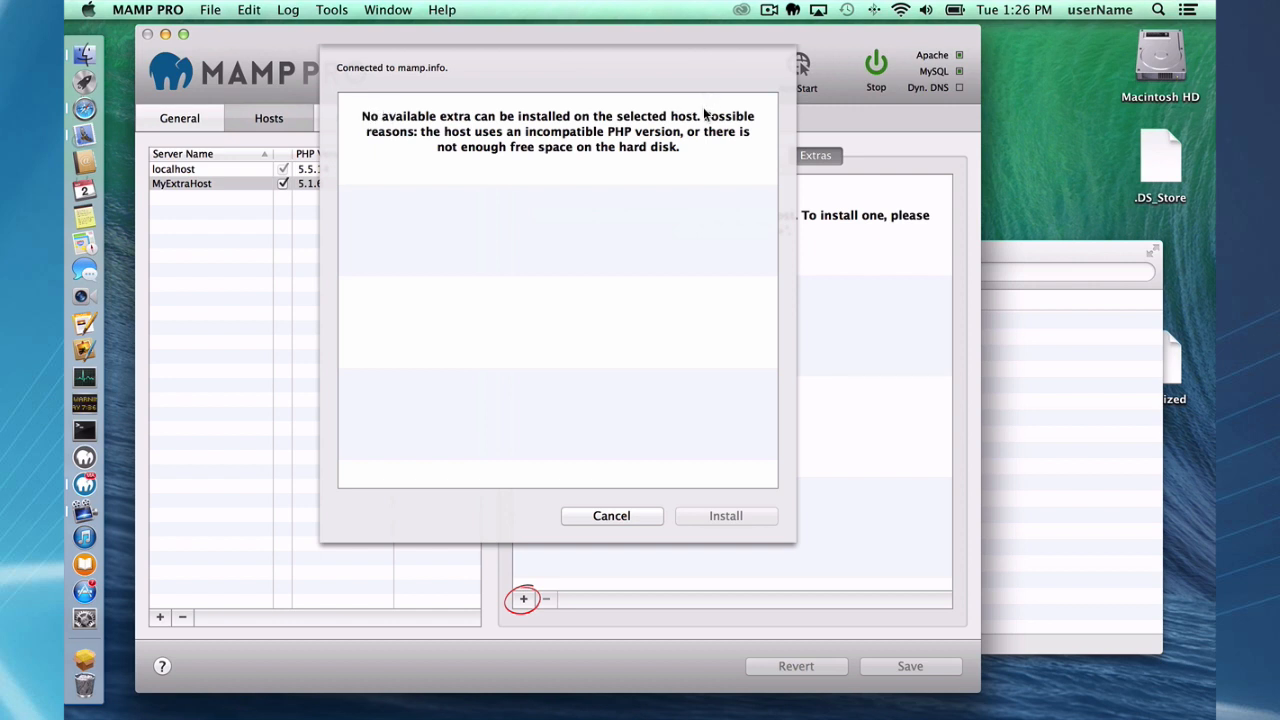
mouse_move(576, 414)
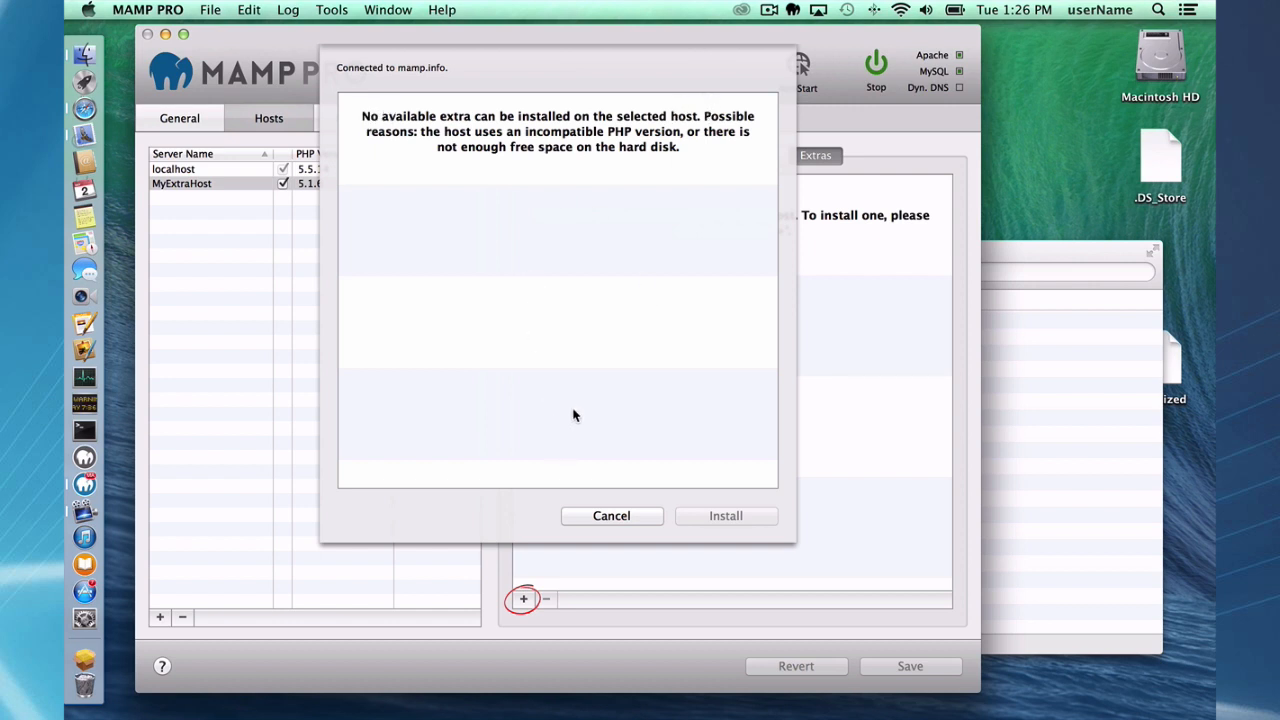
mouse_move(484, 224)
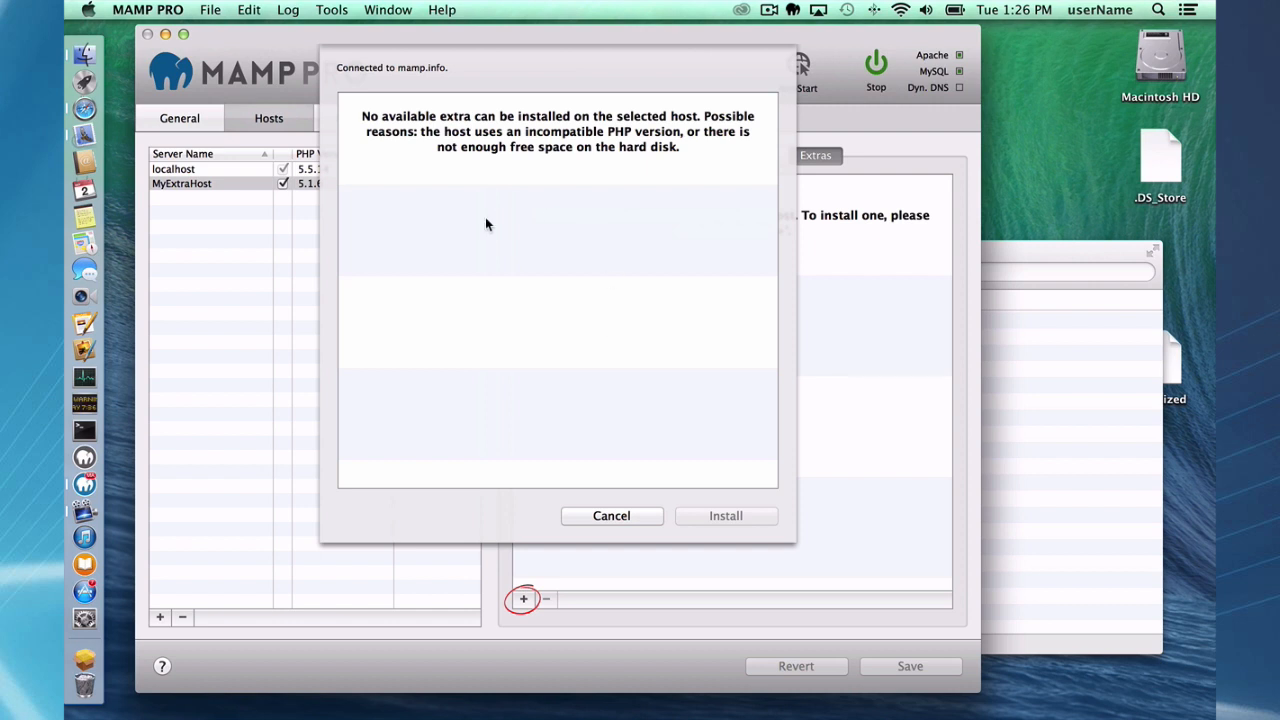
mouse_move(658, 140)
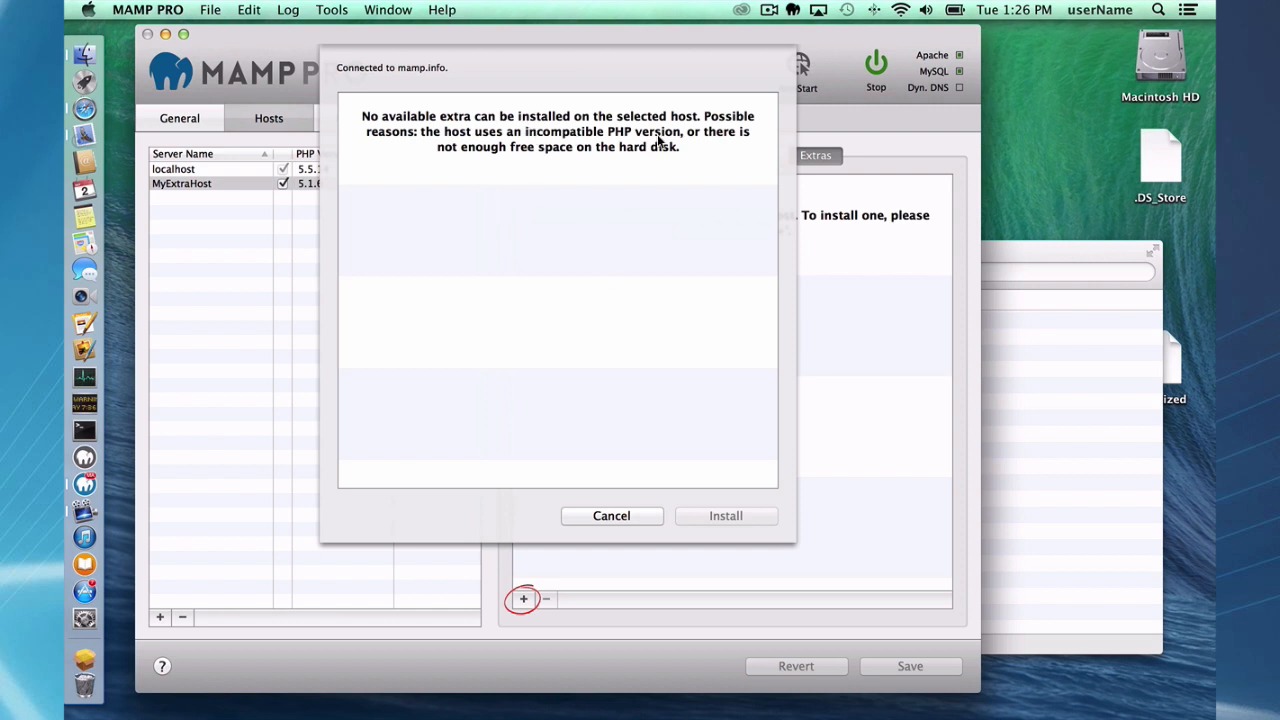
mouse_move(722, 136)
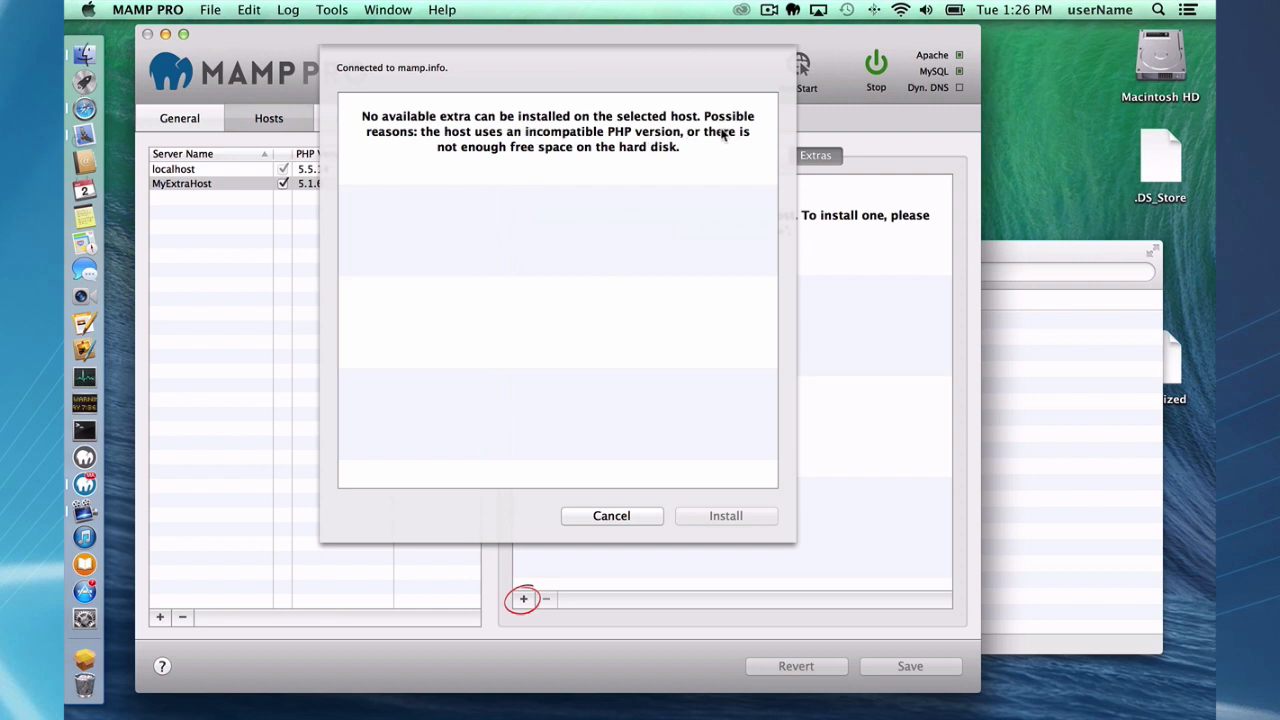
mouse_move(518, 170)
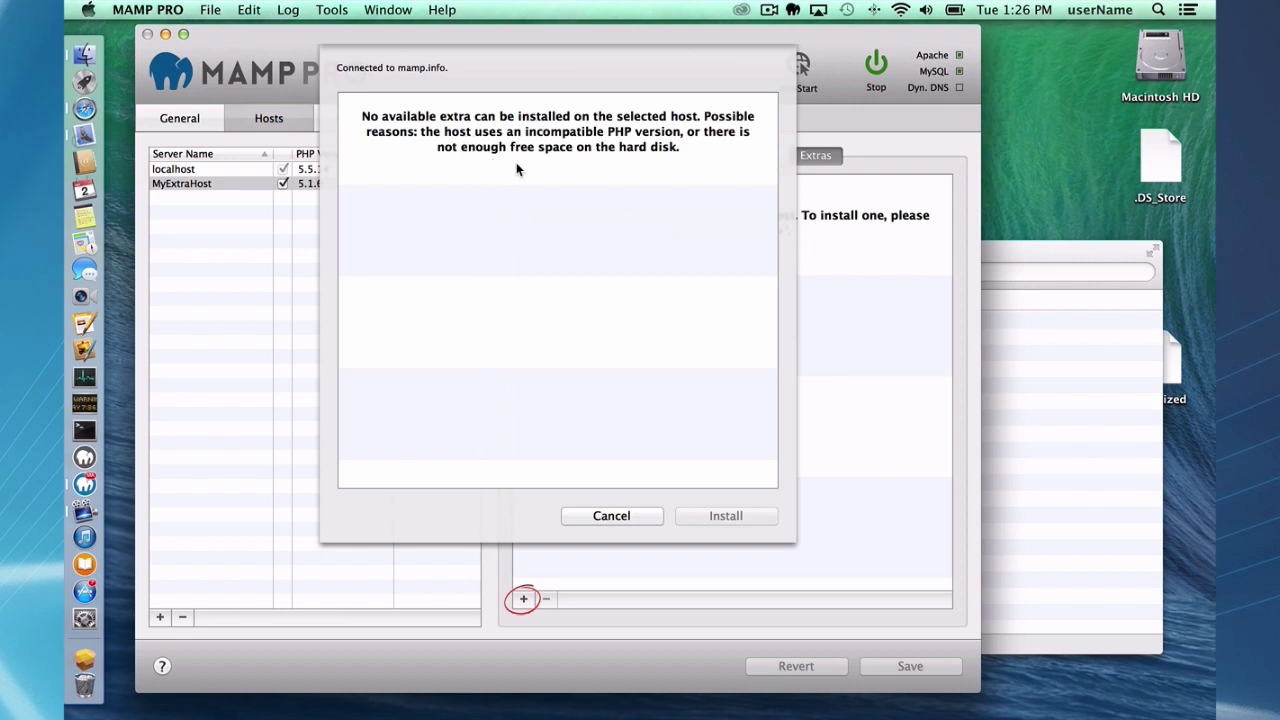
mouse_move(648, 150)
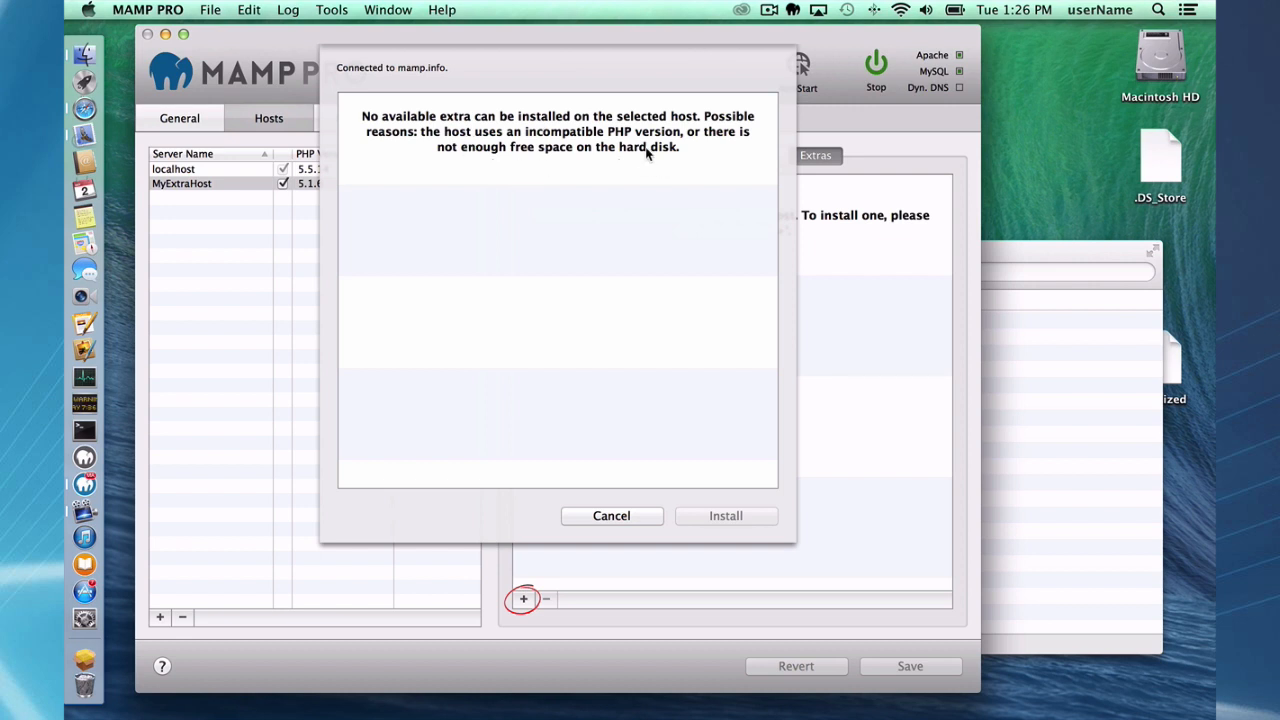
mouse_move(632, 396)
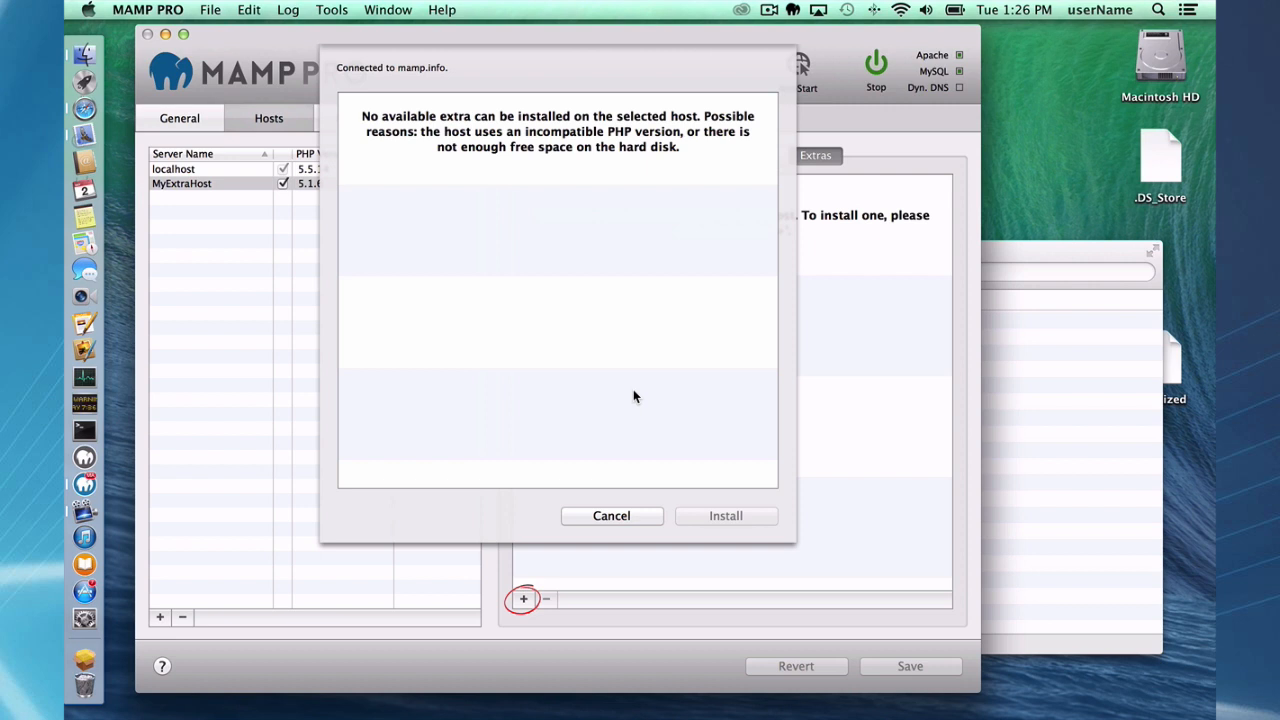
Dismiss the empty extras list, switch MyExtraHost to PHP 5.5.14 and restart the servers
left_click(612, 516)
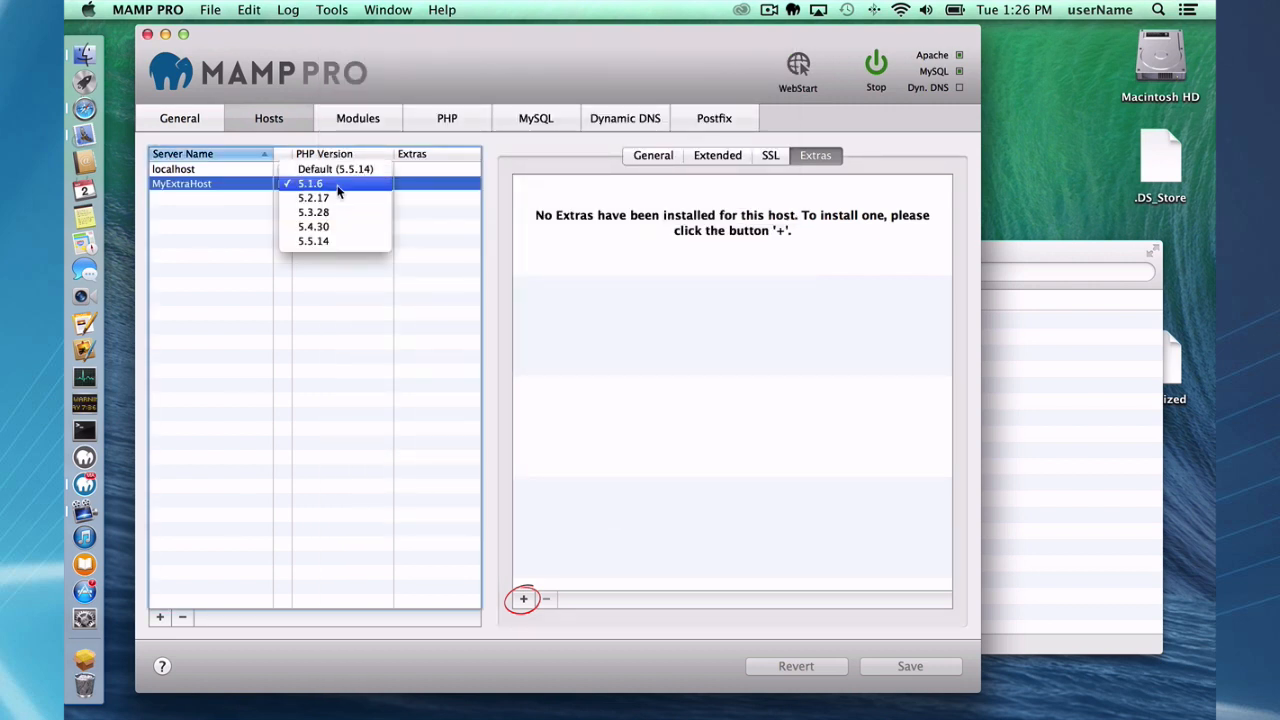
mouse_move(304, 256)
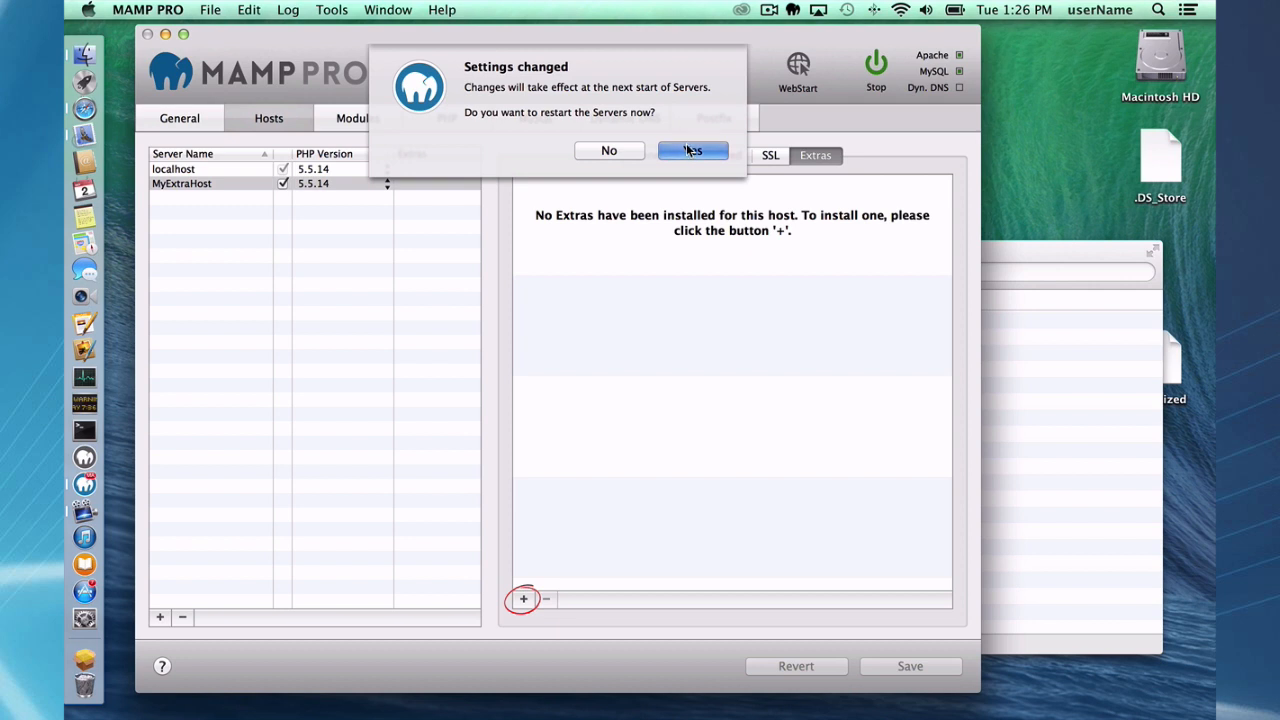
left_click(692, 150)
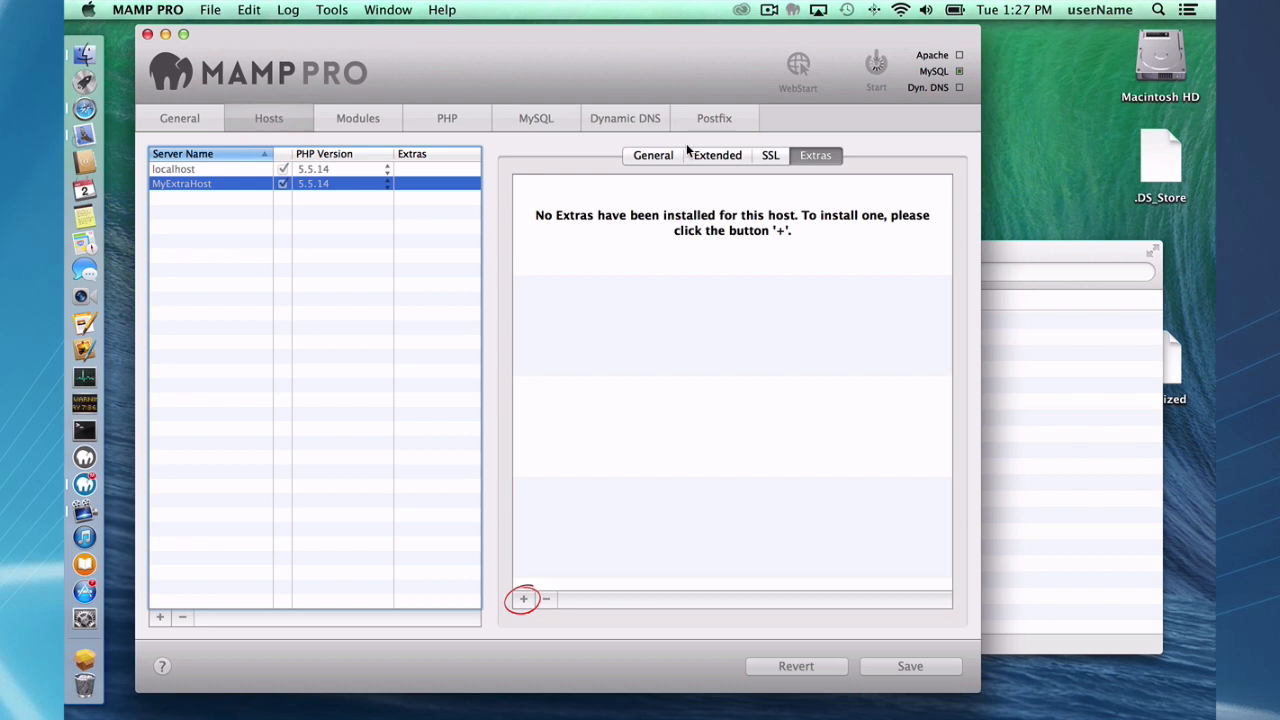
left_click(876, 62)
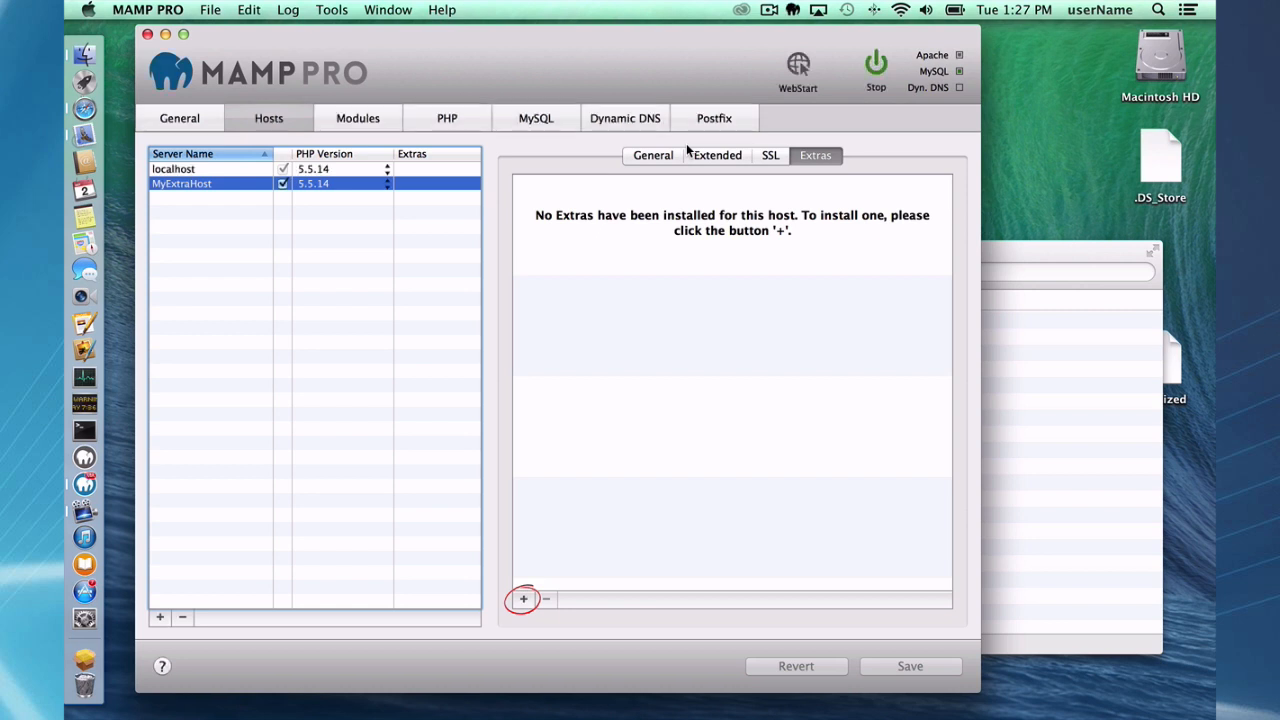
Choose WordPress 3.5.1 from the installable extras for MyExtraHost
left_click(524, 600)
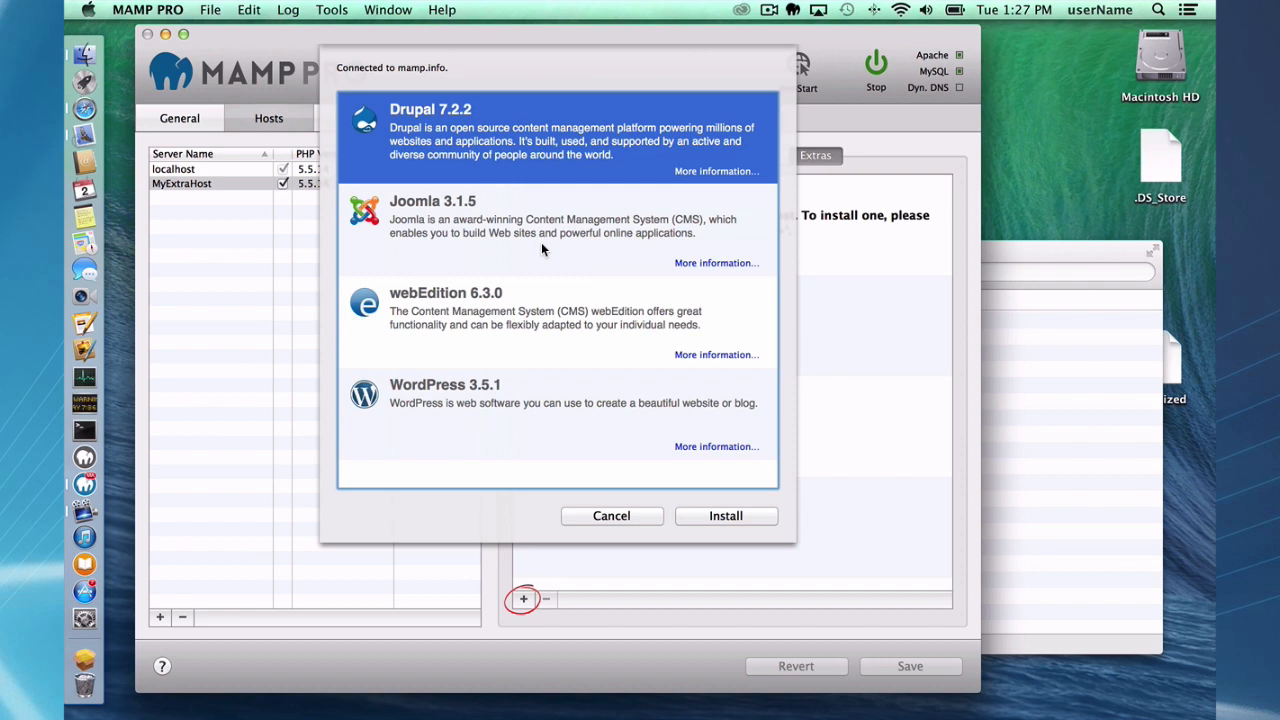
mouse_move(458, 76)
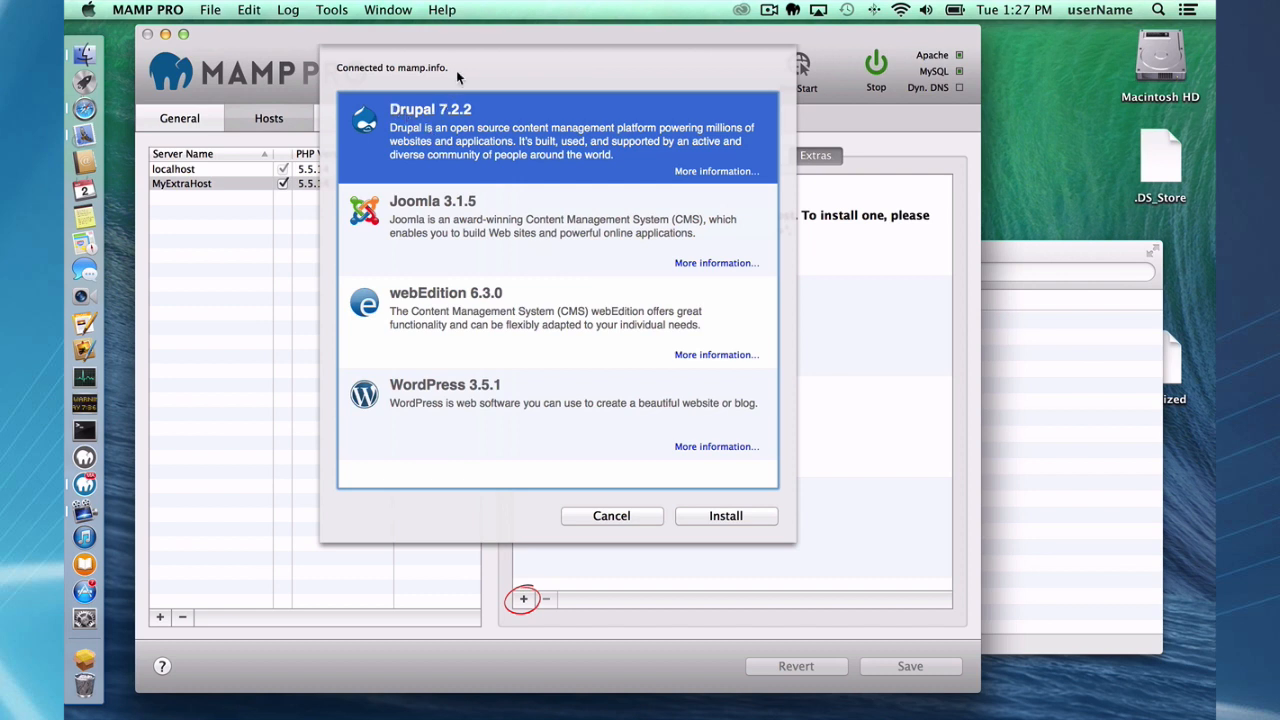
mouse_move(420, 398)
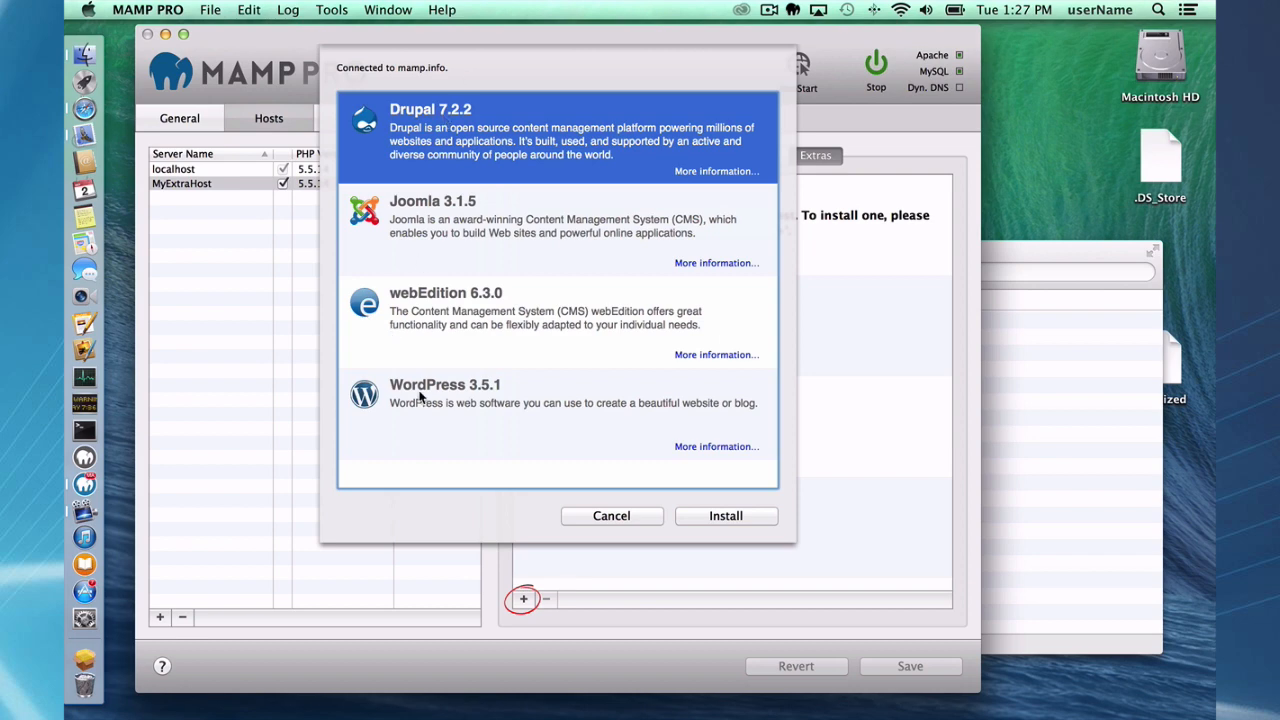
left_click(556, 392)
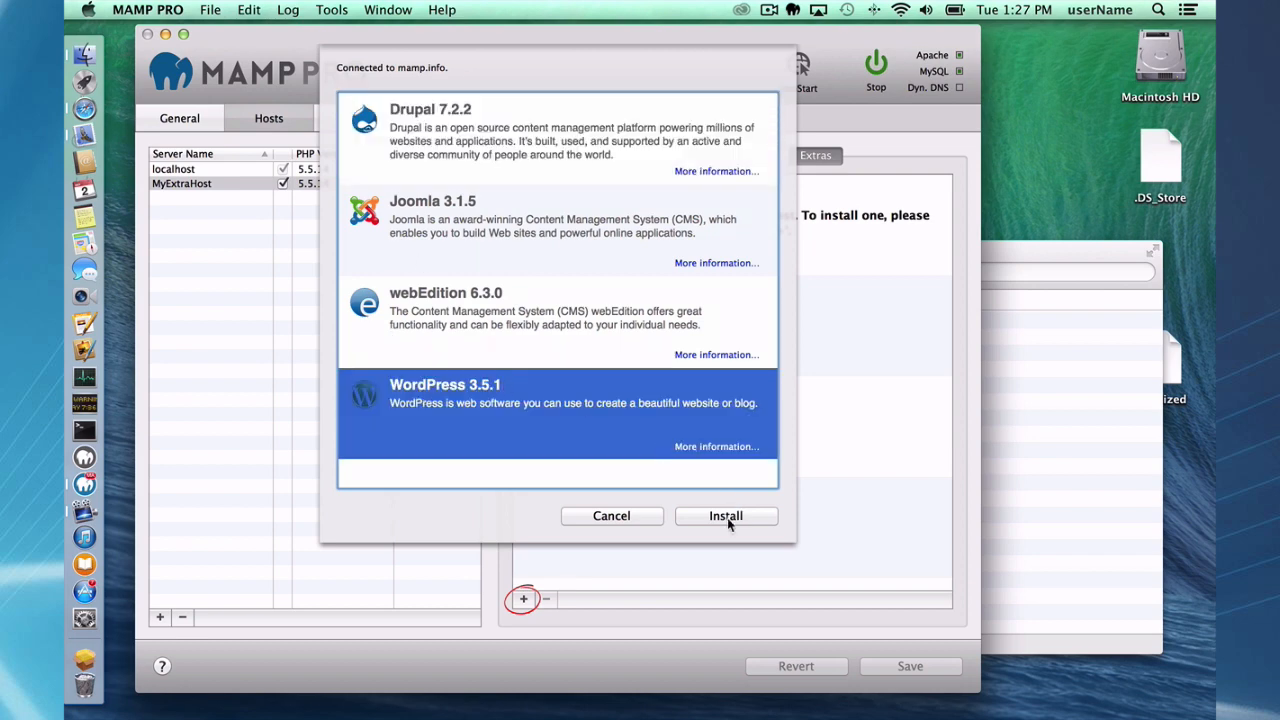
left_click(724, 516)
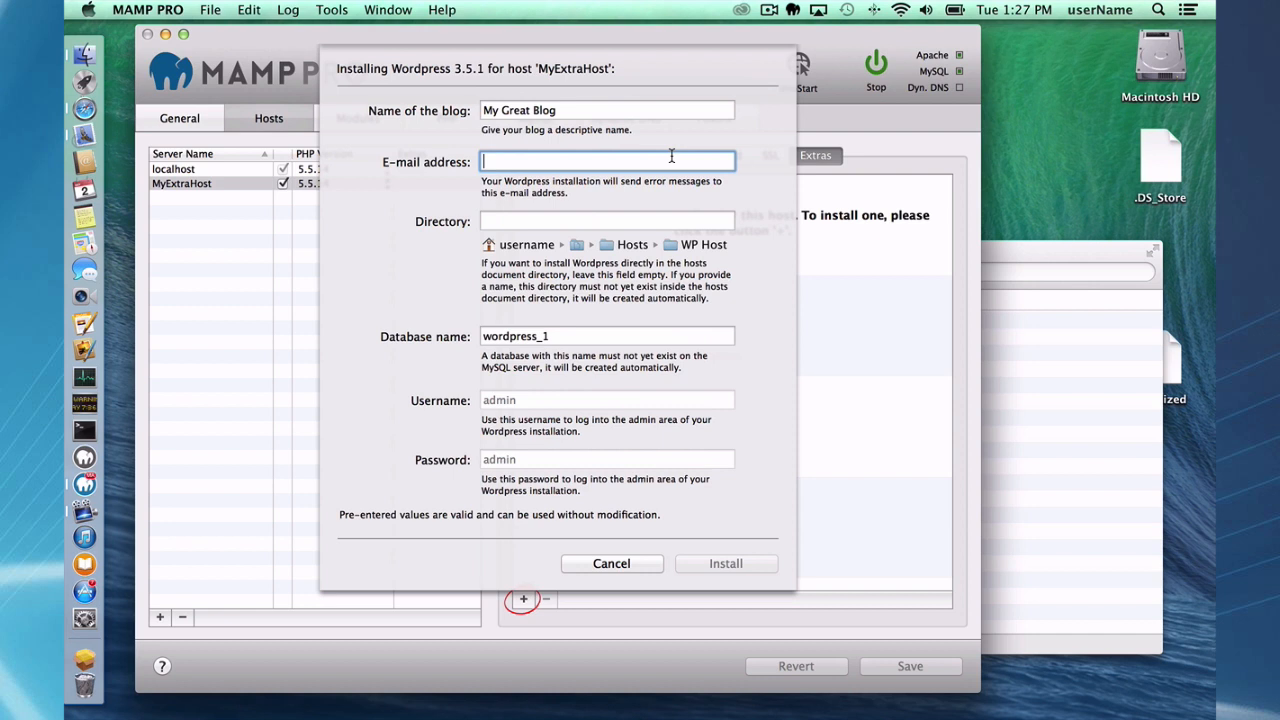
type("m")
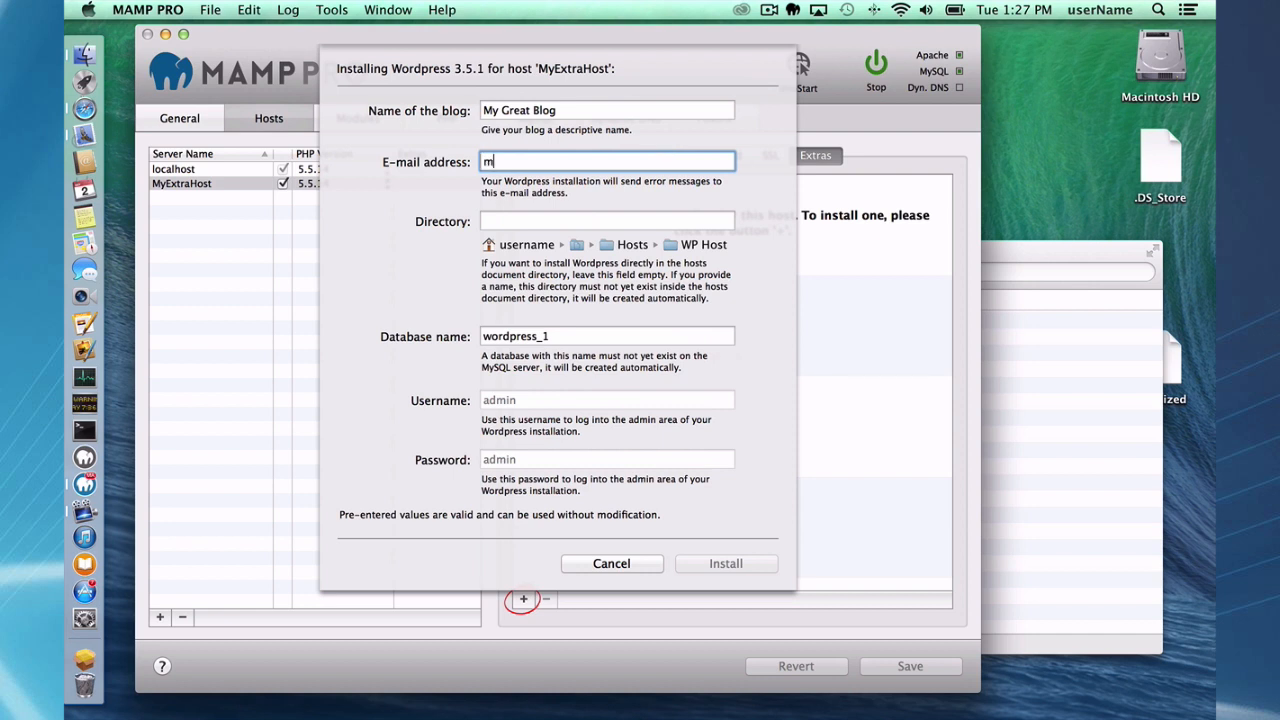
type("yFakeamil.")
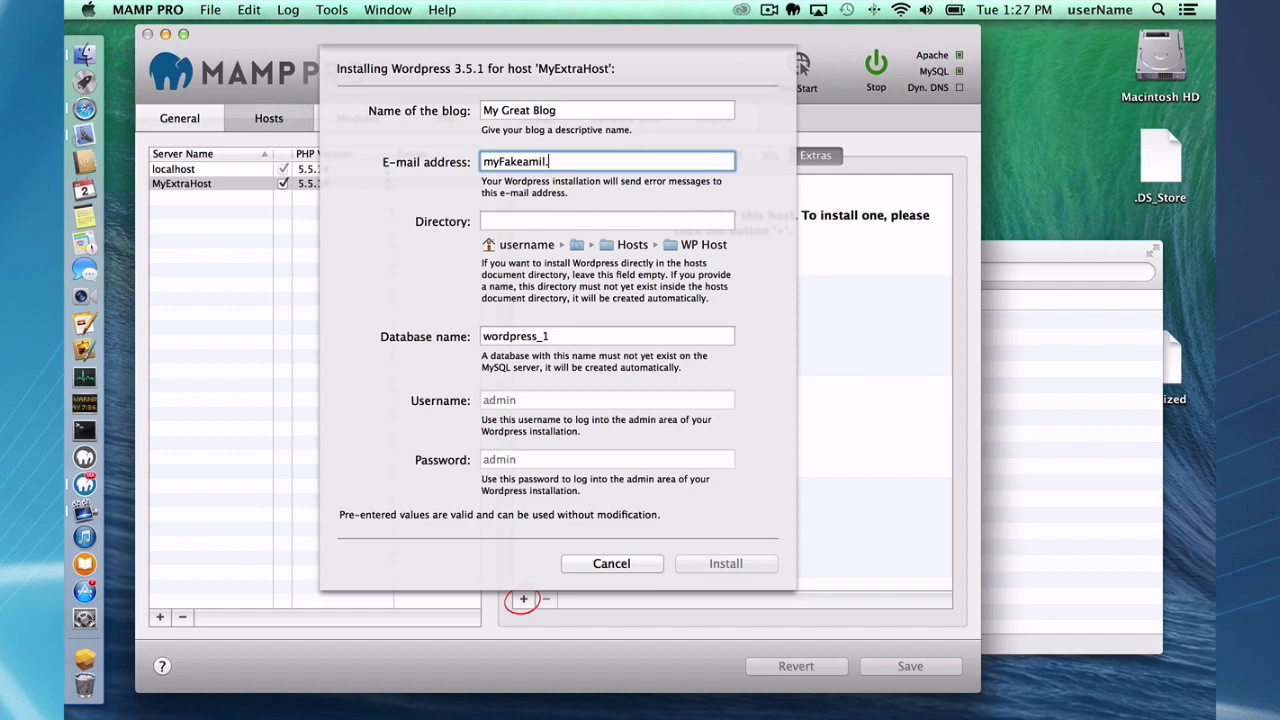
key("Backspace")
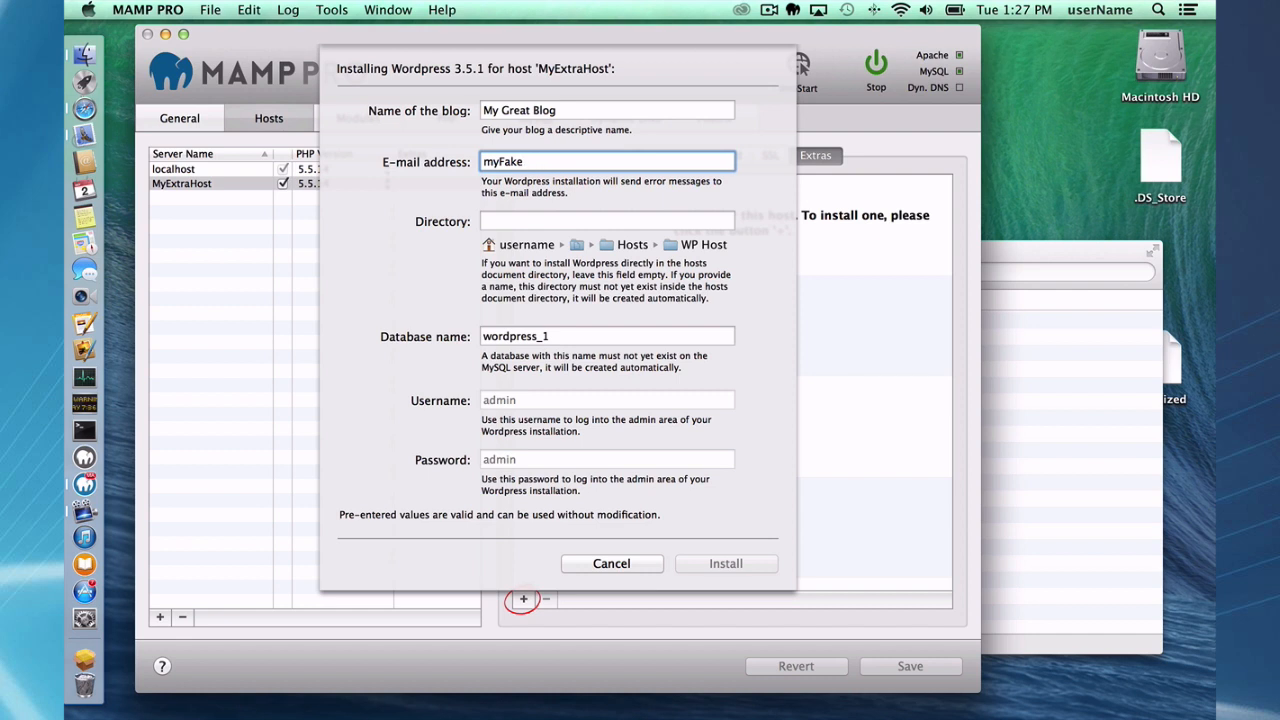
type("Email.")
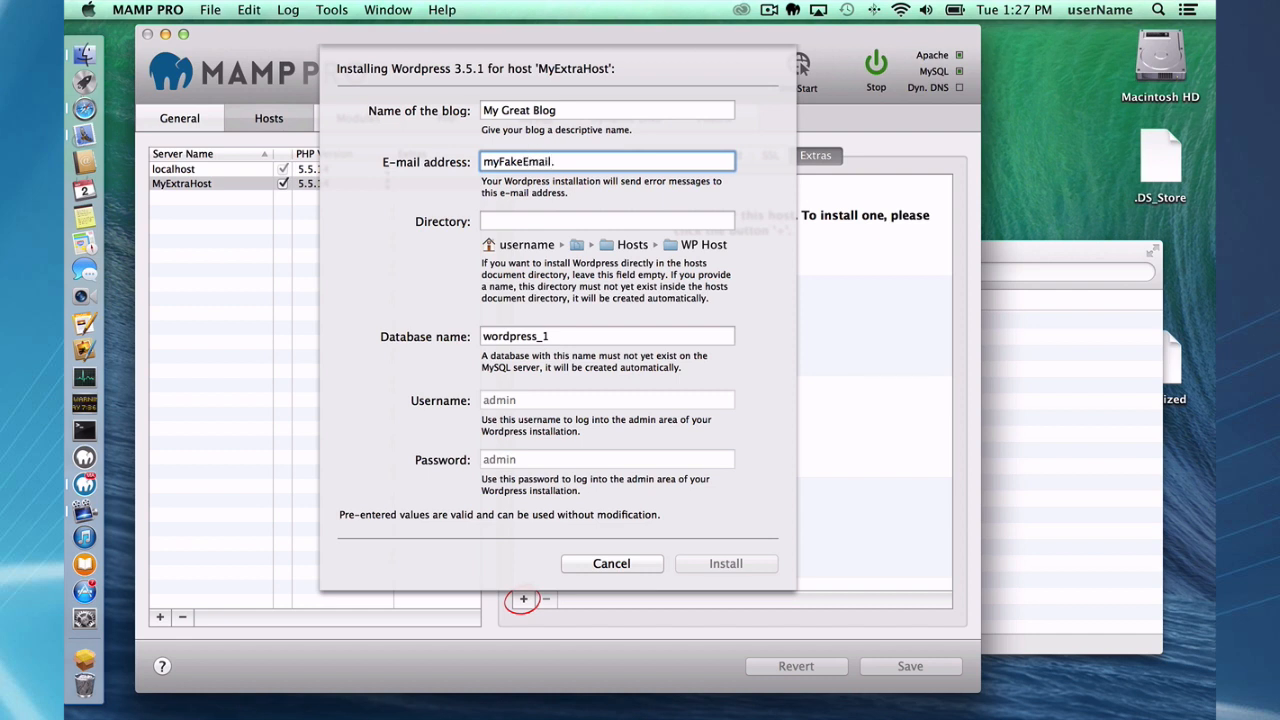
type("@")
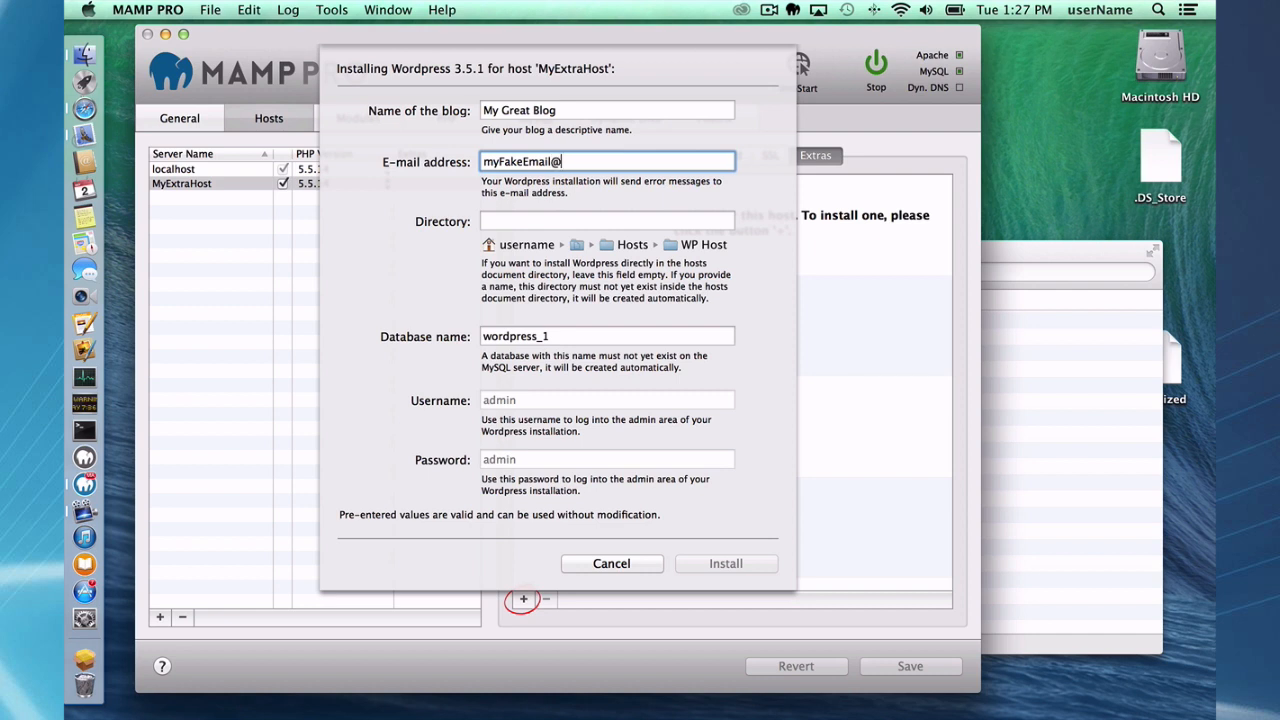
type("fake.")
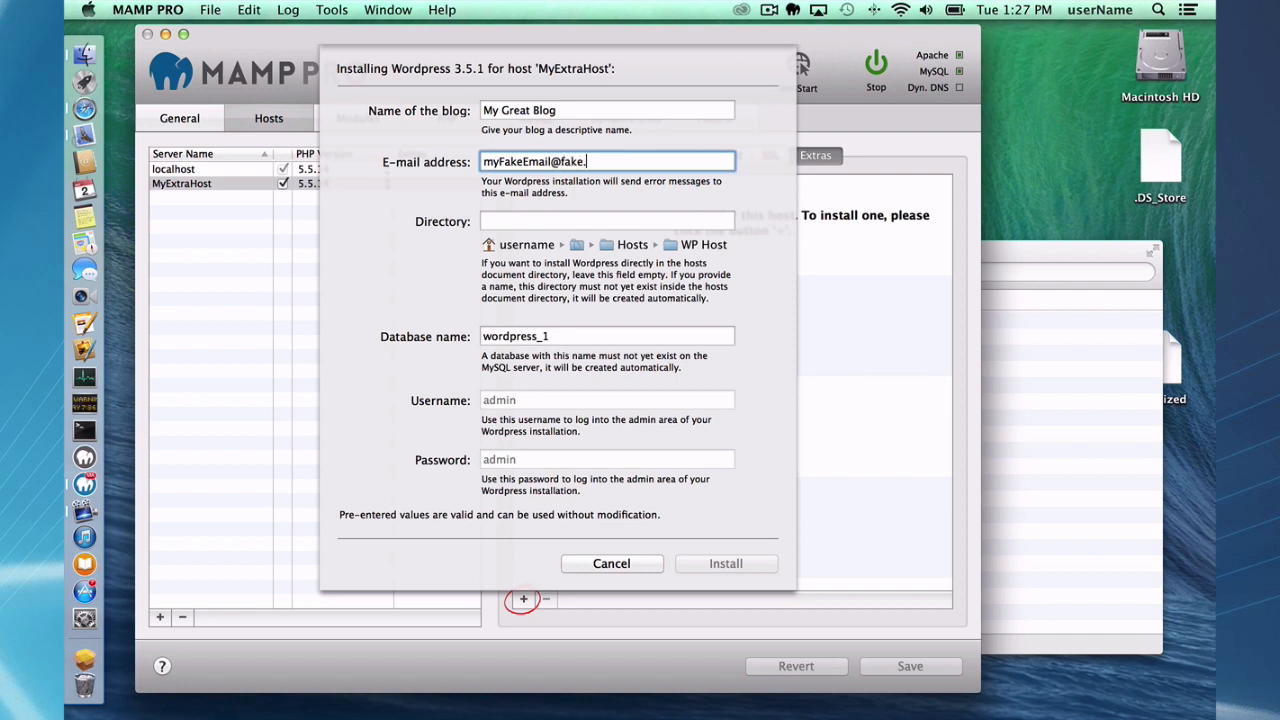
type("com")
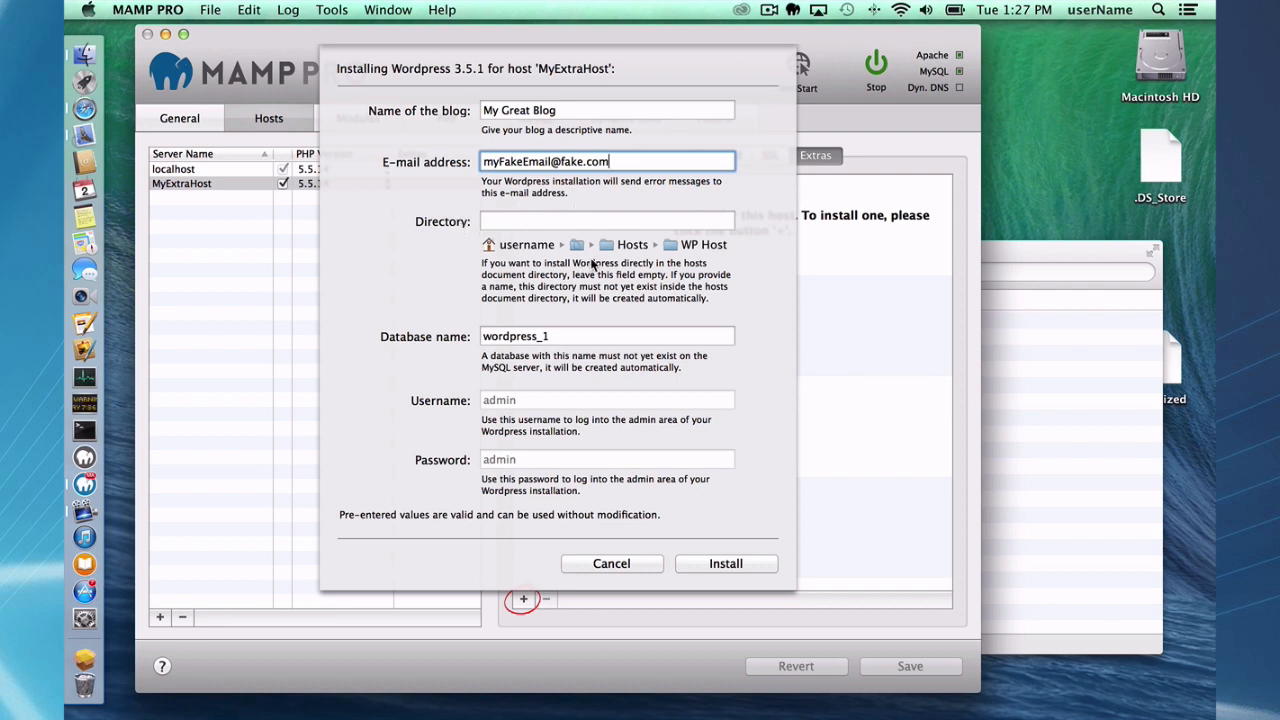
mouse_move(728, 252)
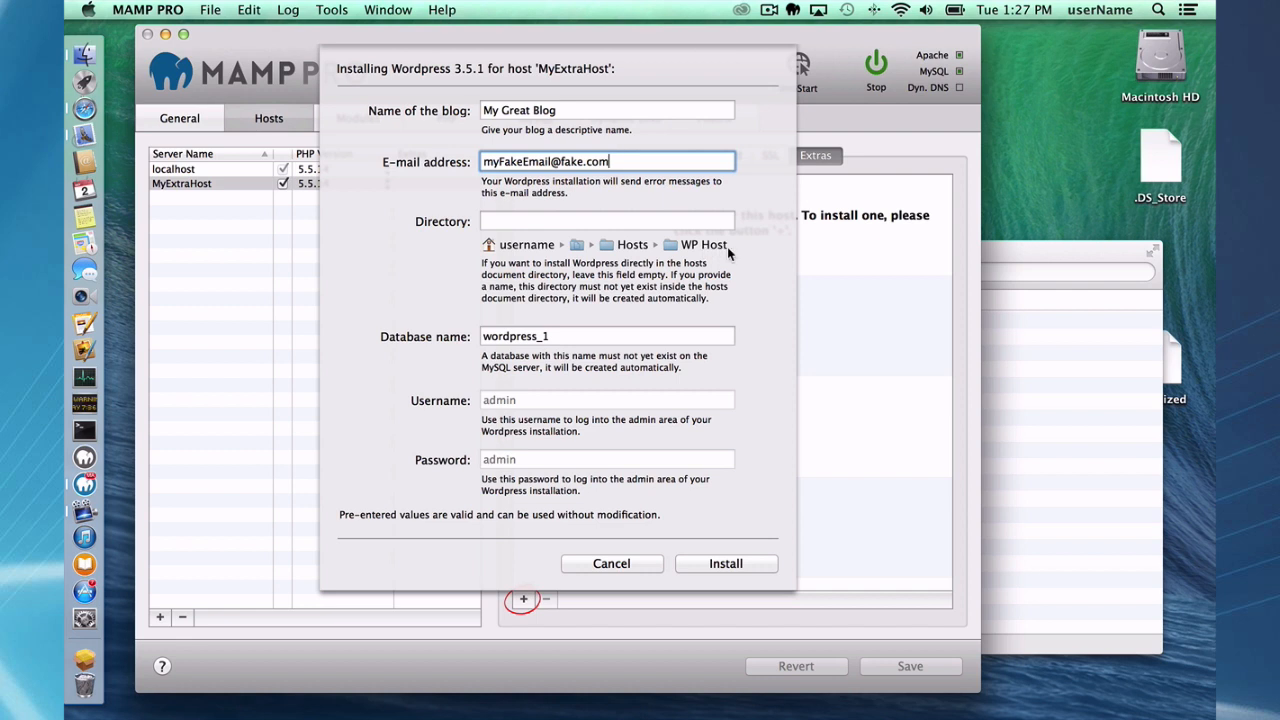
Rename the WordPress database from wordpress_1 to wordpress_screencast
left_click(608, 336)
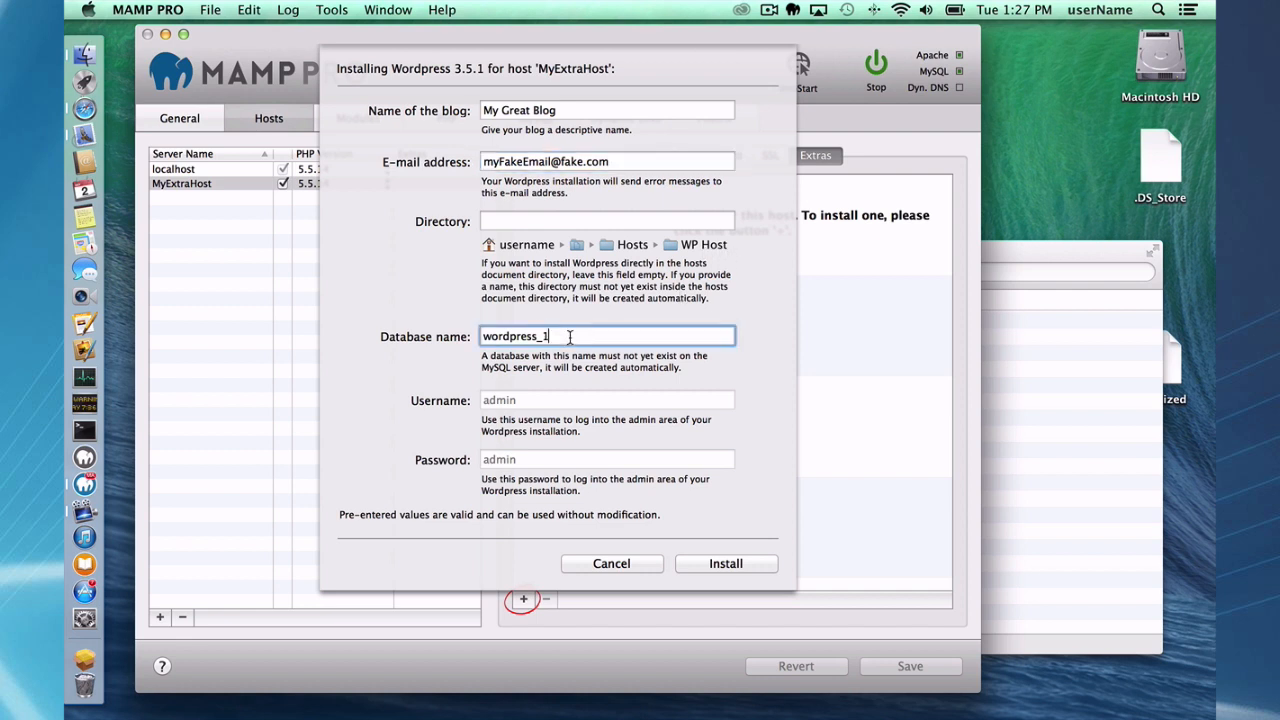
key("backspace")
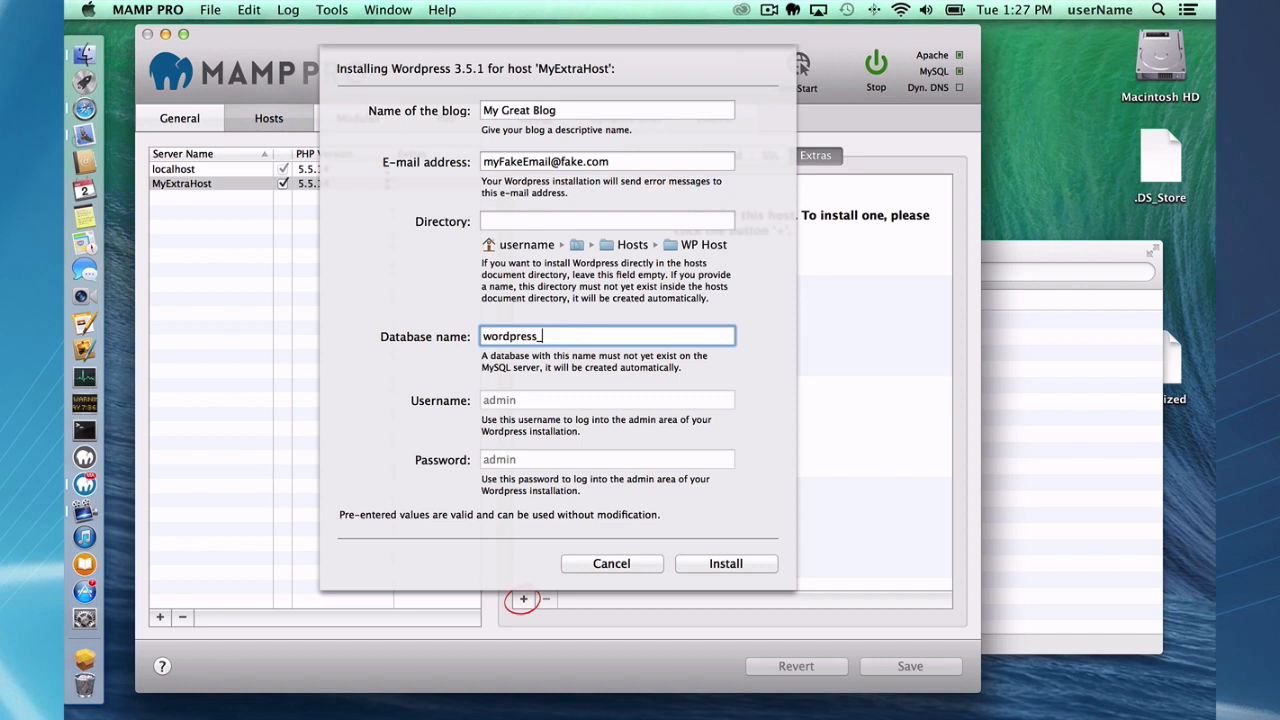
type("screencas")
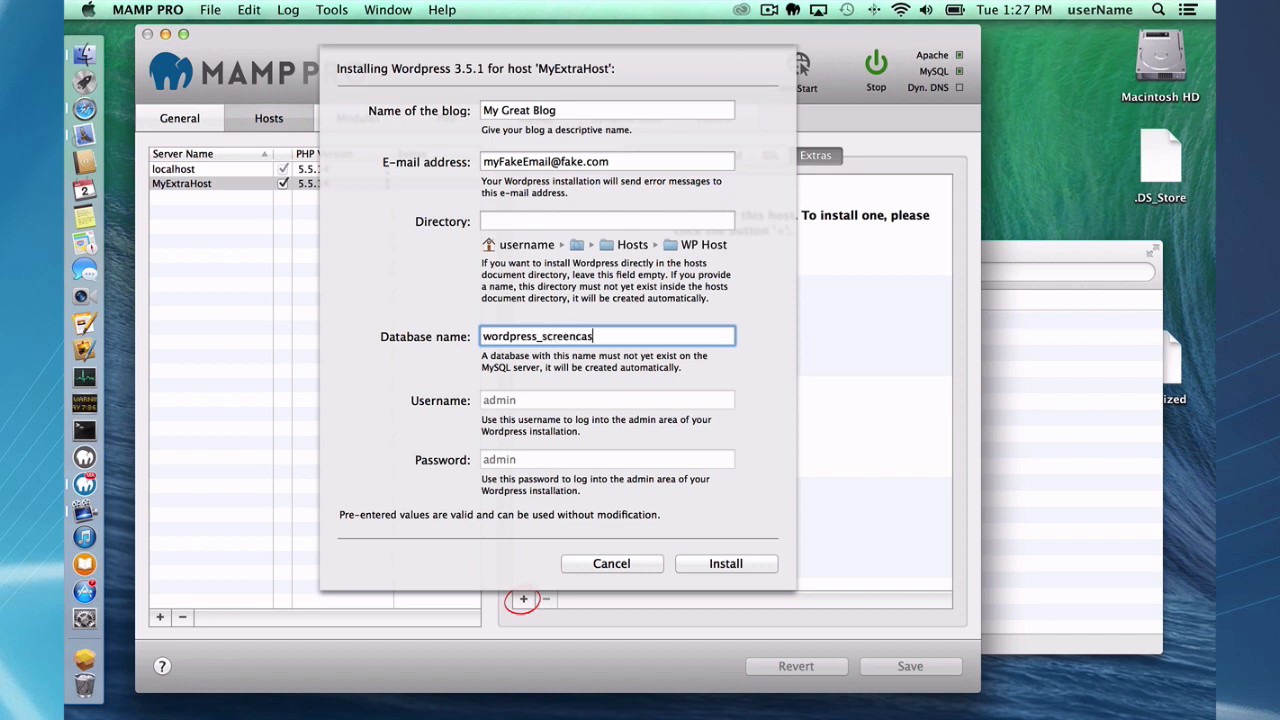
type("t")
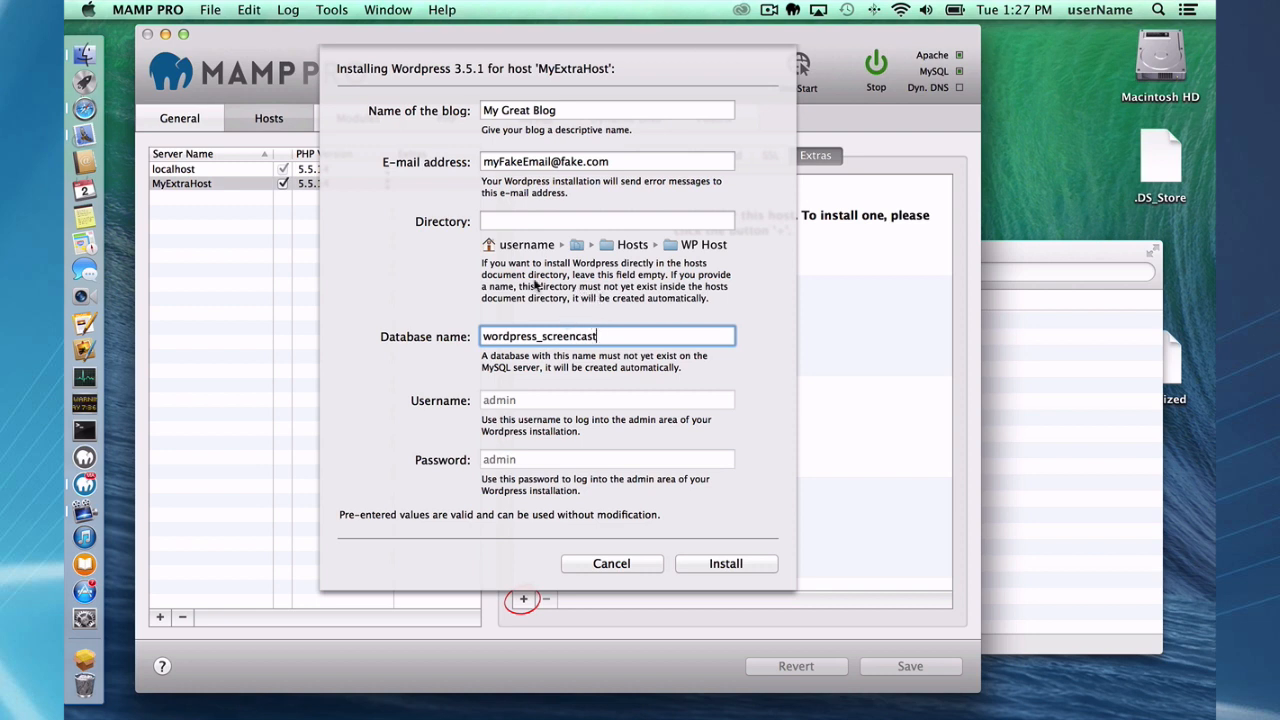
mouse_move(436, 352)
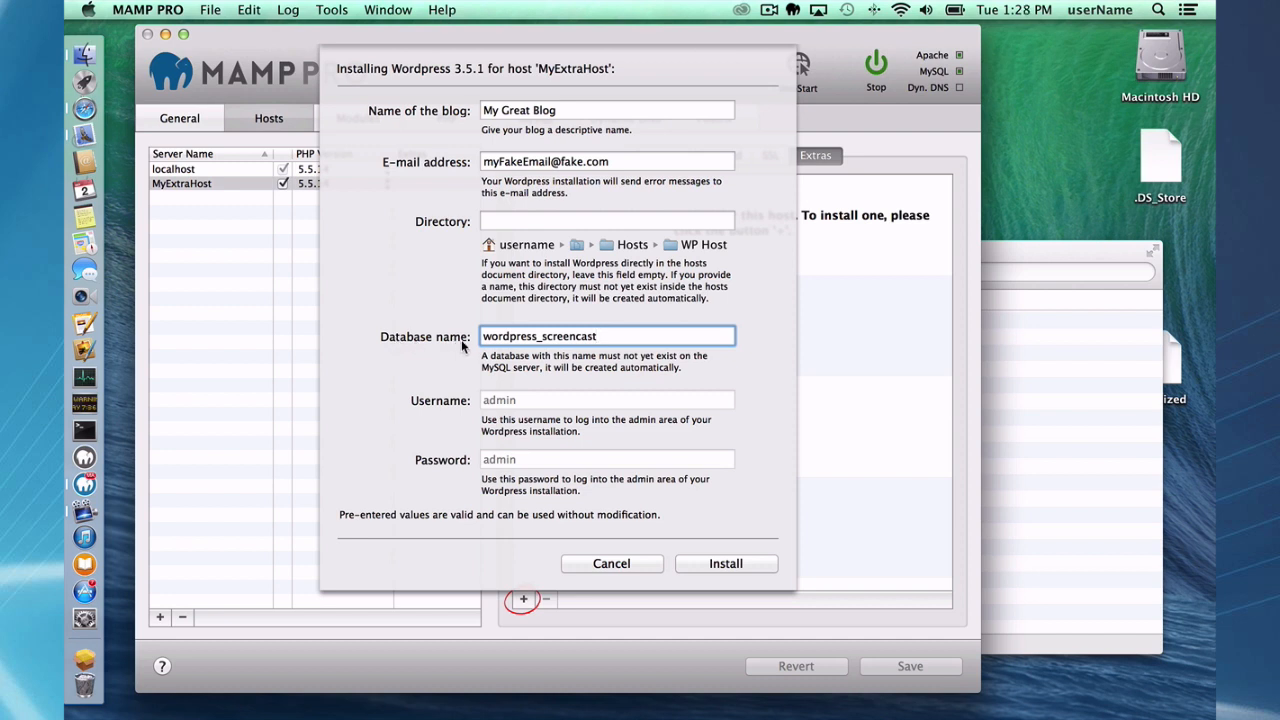
mouse_move(544, 400)
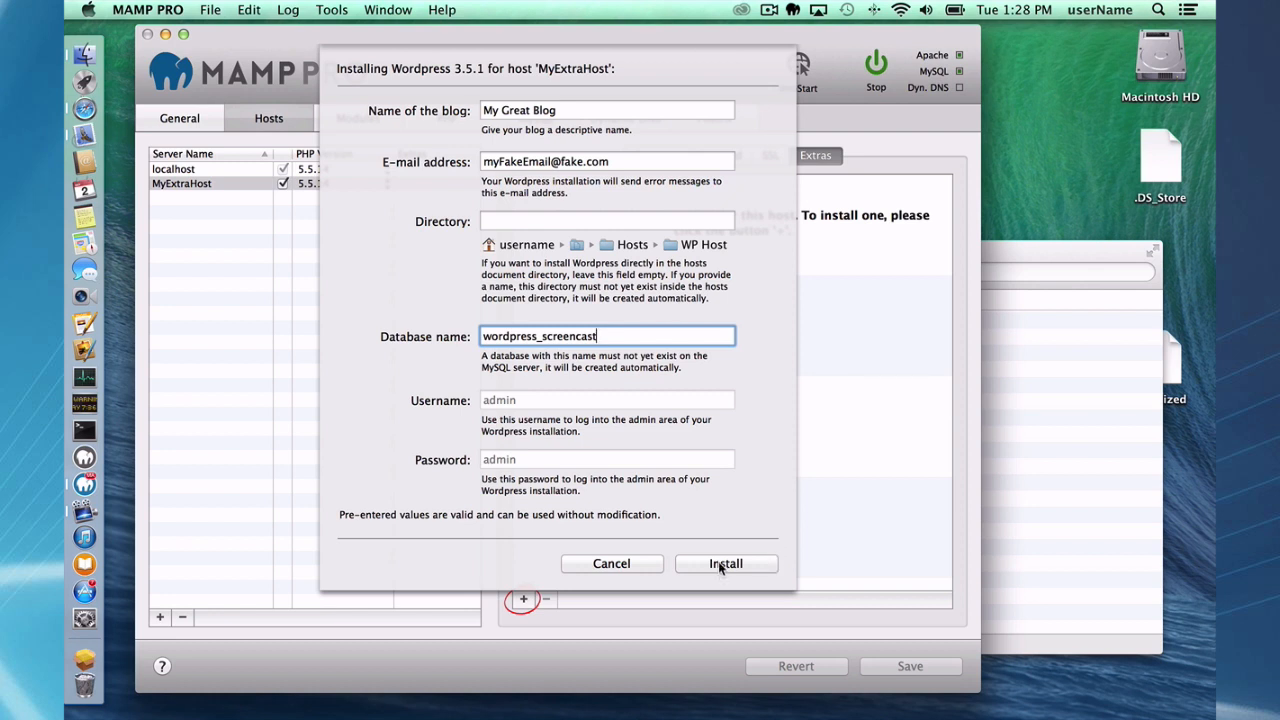
Install WordPress 3.5.1 and confirm it appears in MyExtraHost's extras
left_click(724, 564)
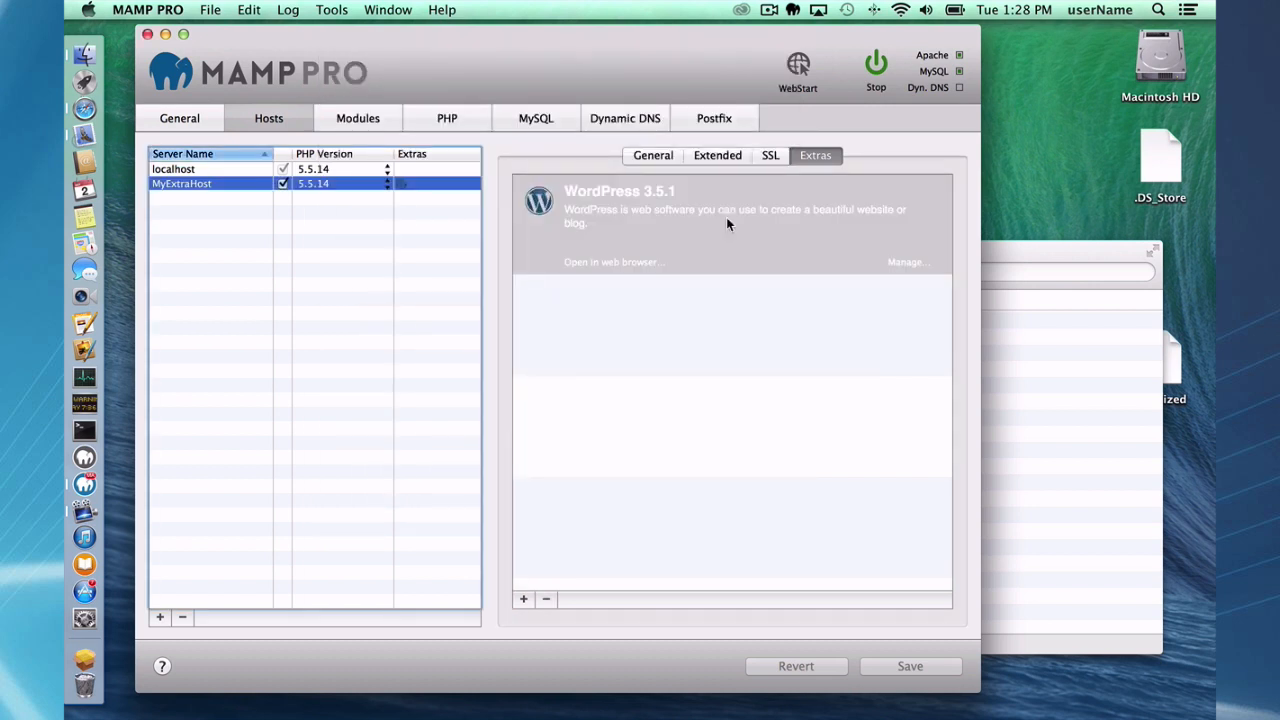
mouse_move(340, 296)
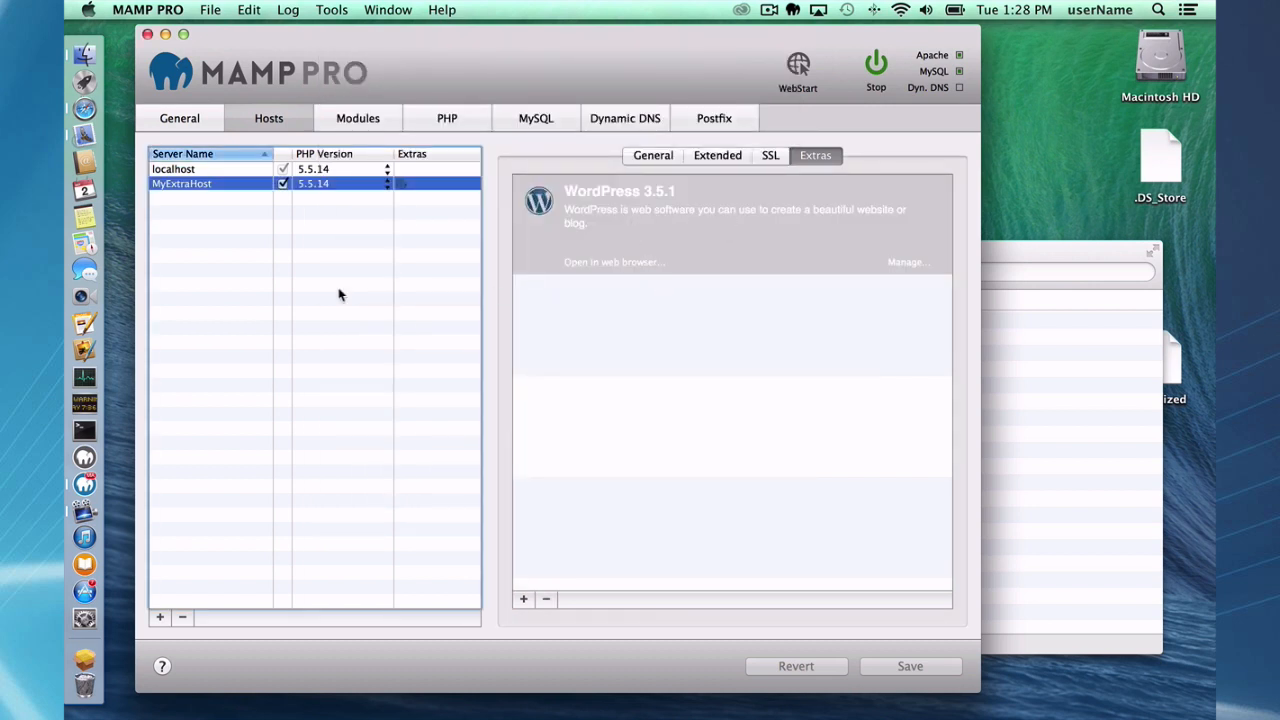
mouse_move(416, 264)
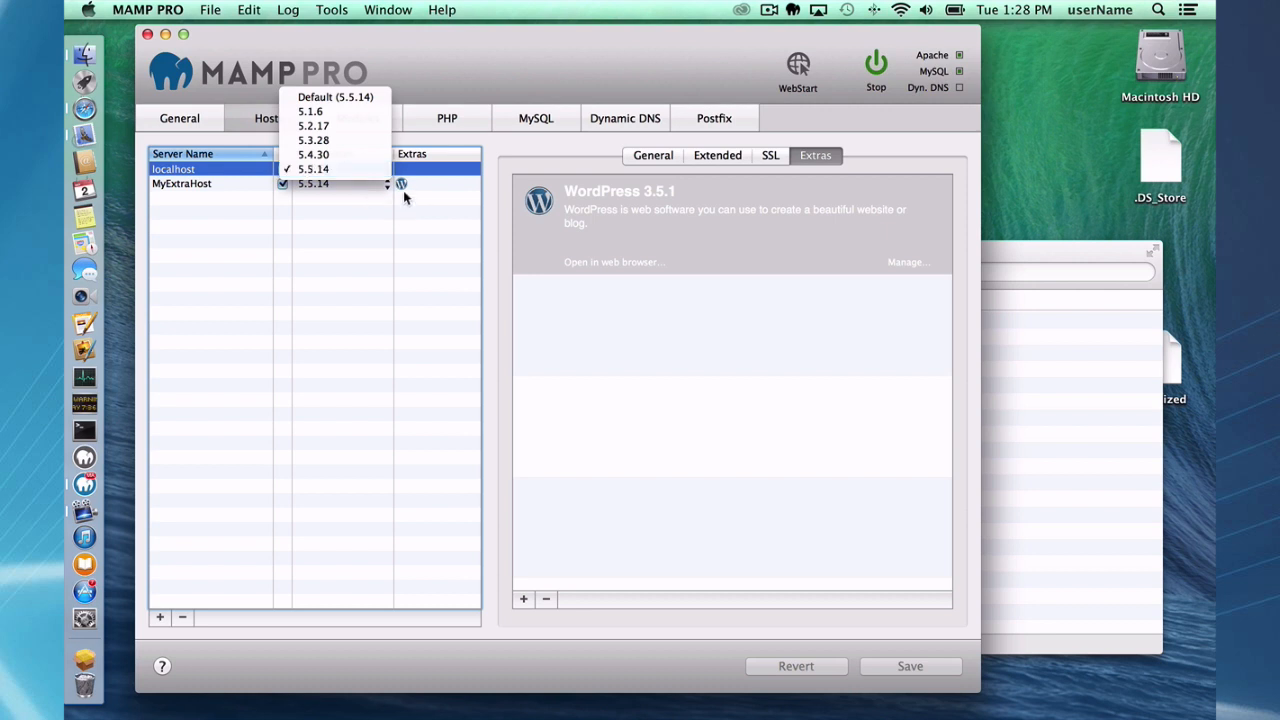
mouse_move(402, 192)
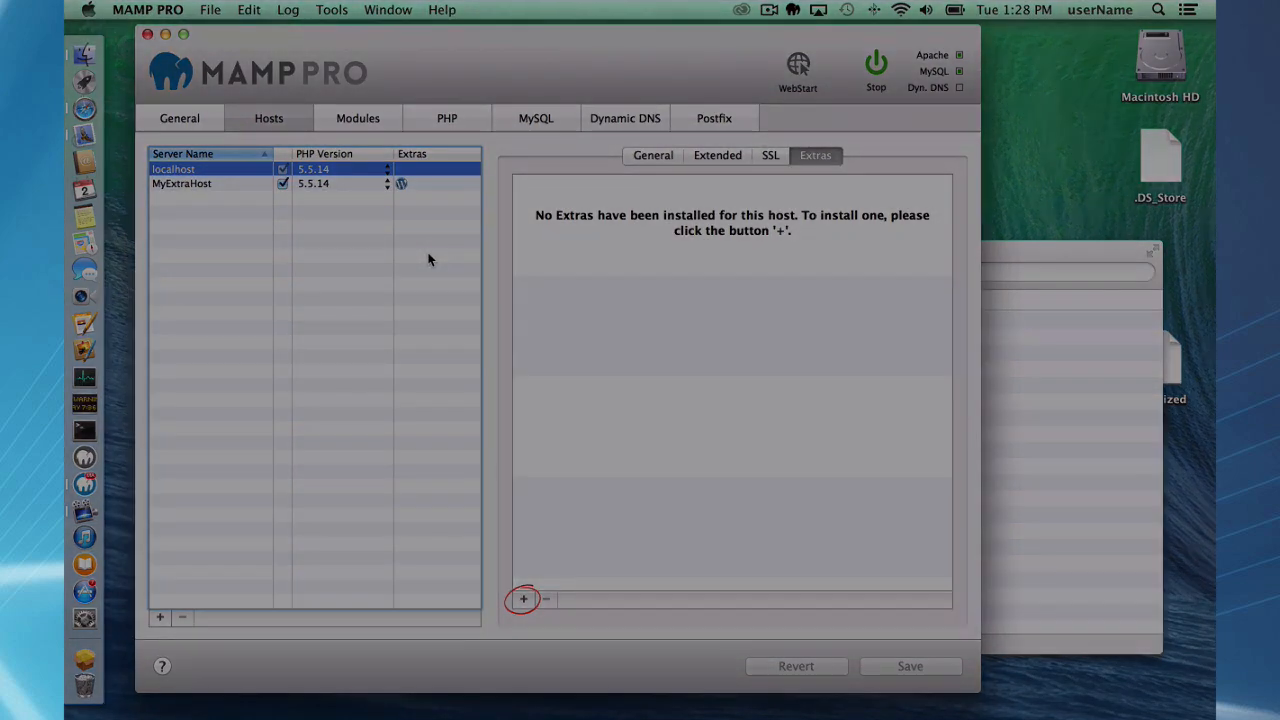
left_click(182, 184)
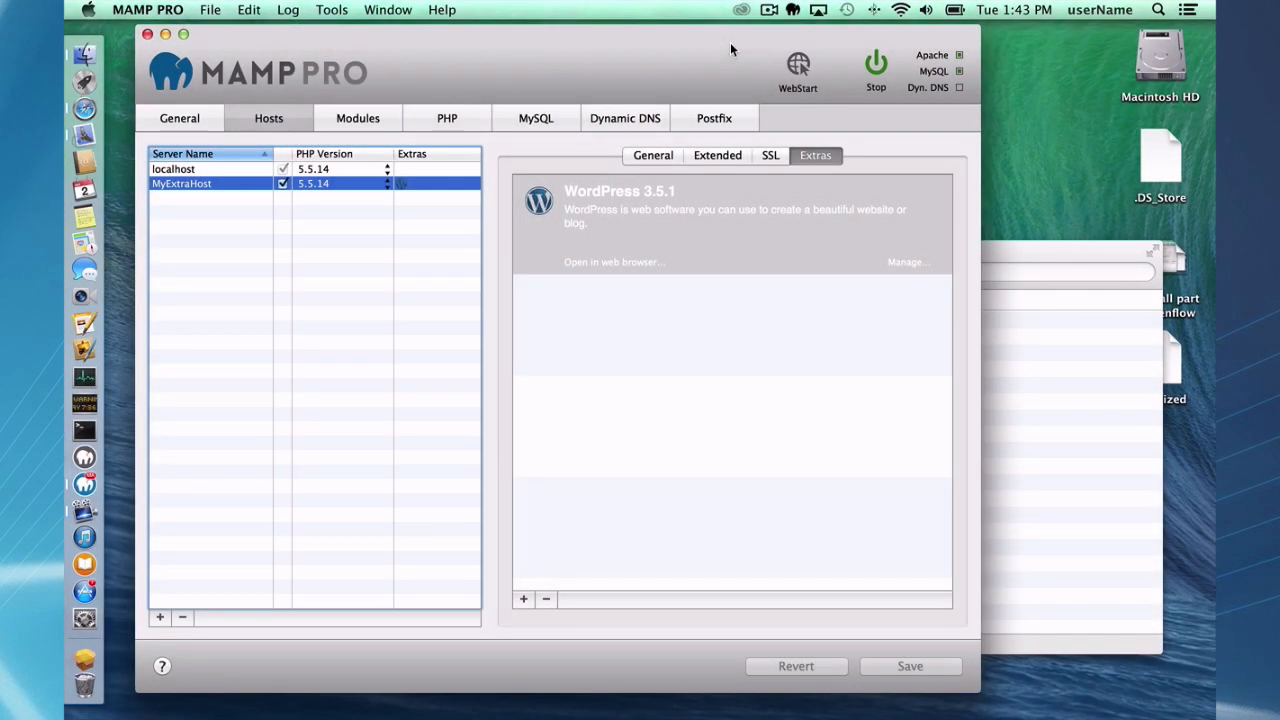
mouse_move(610, 78)
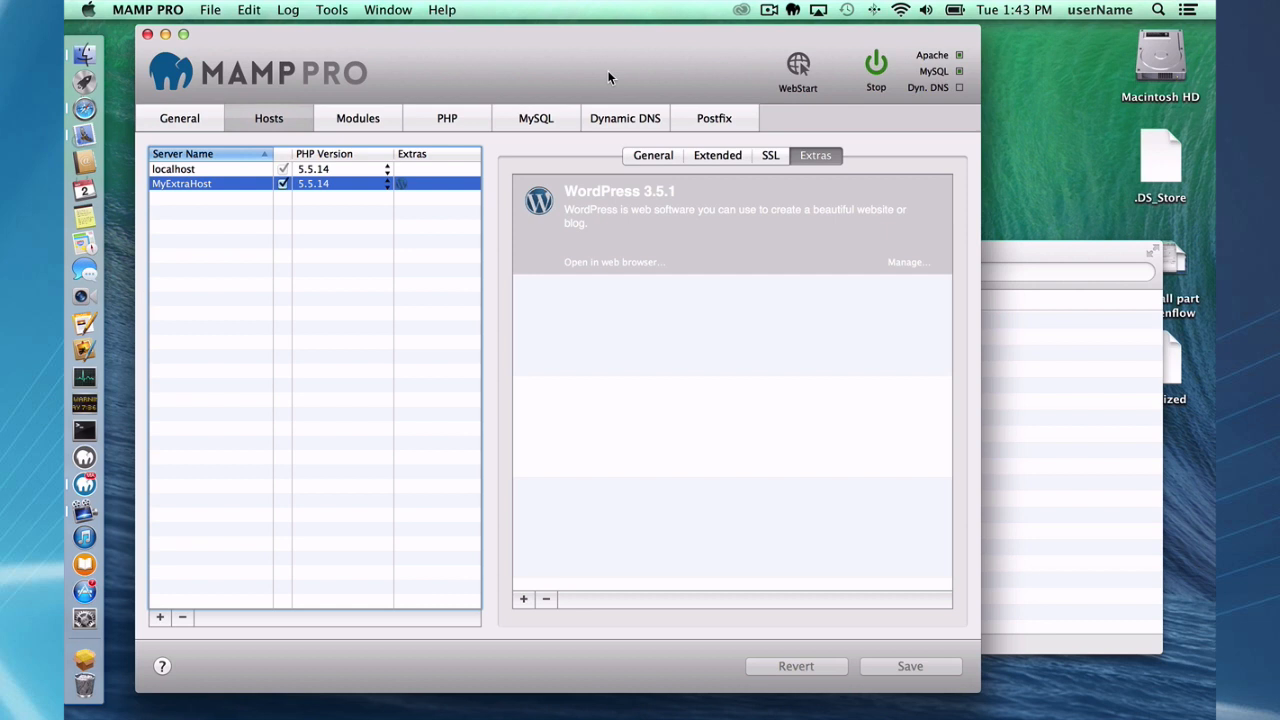
mouse_move(600, 184)
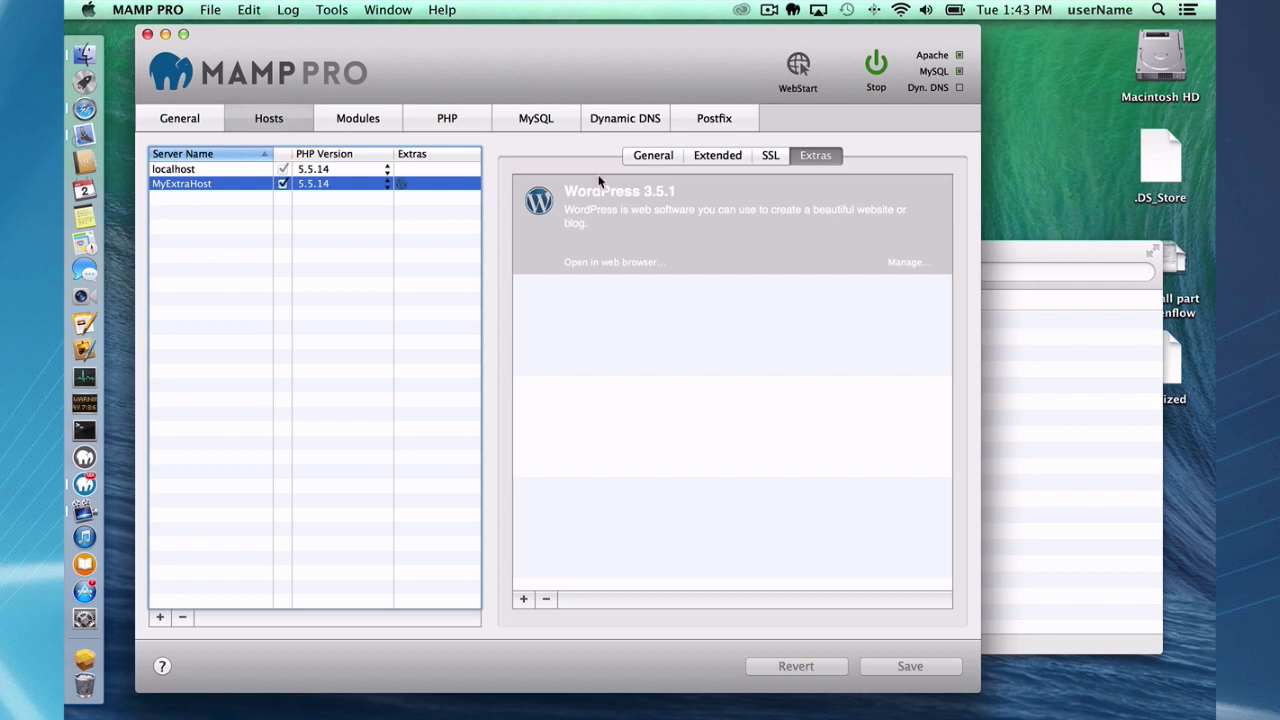
mouse_move(604, 264)
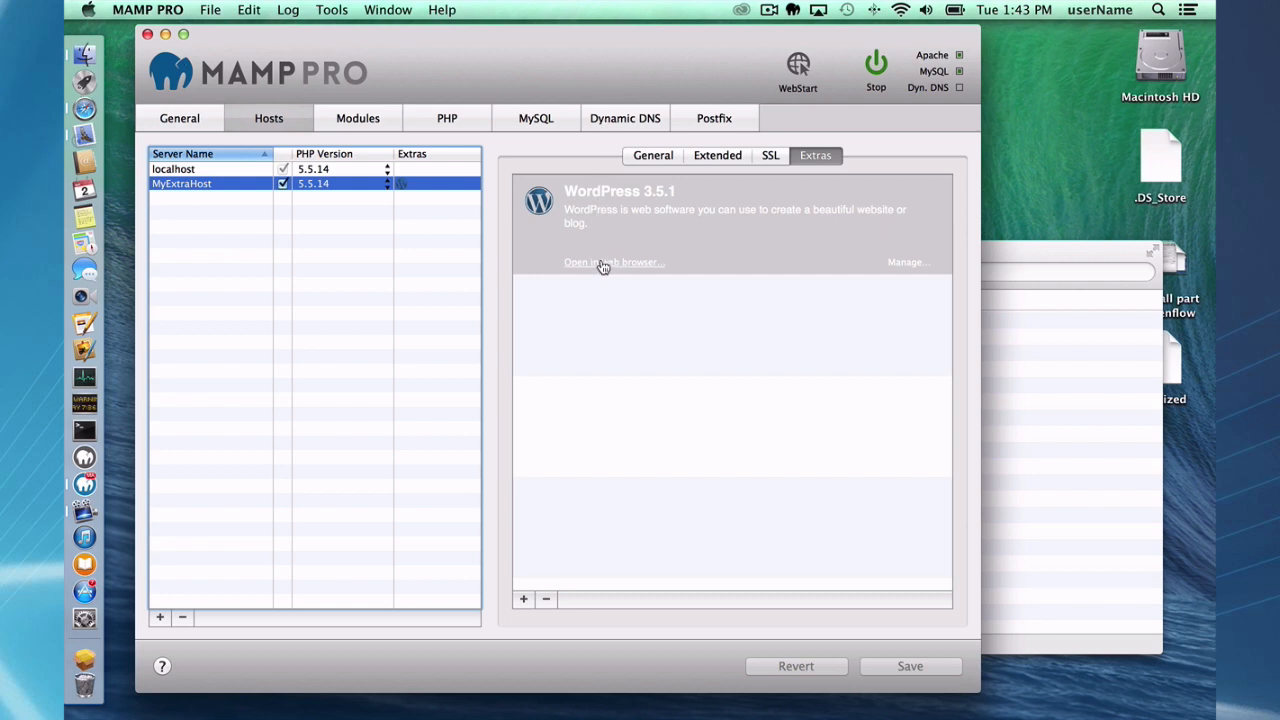
mouse_move(640, 236)
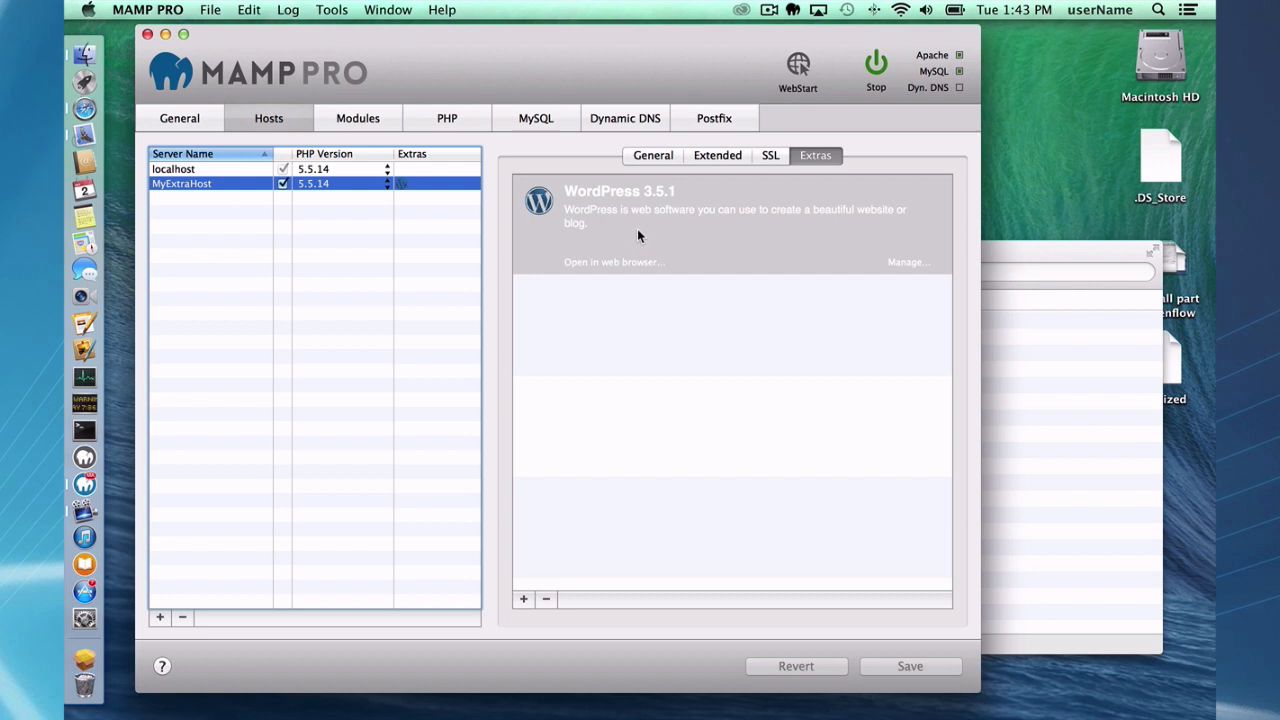
mouse_move(660, 184)
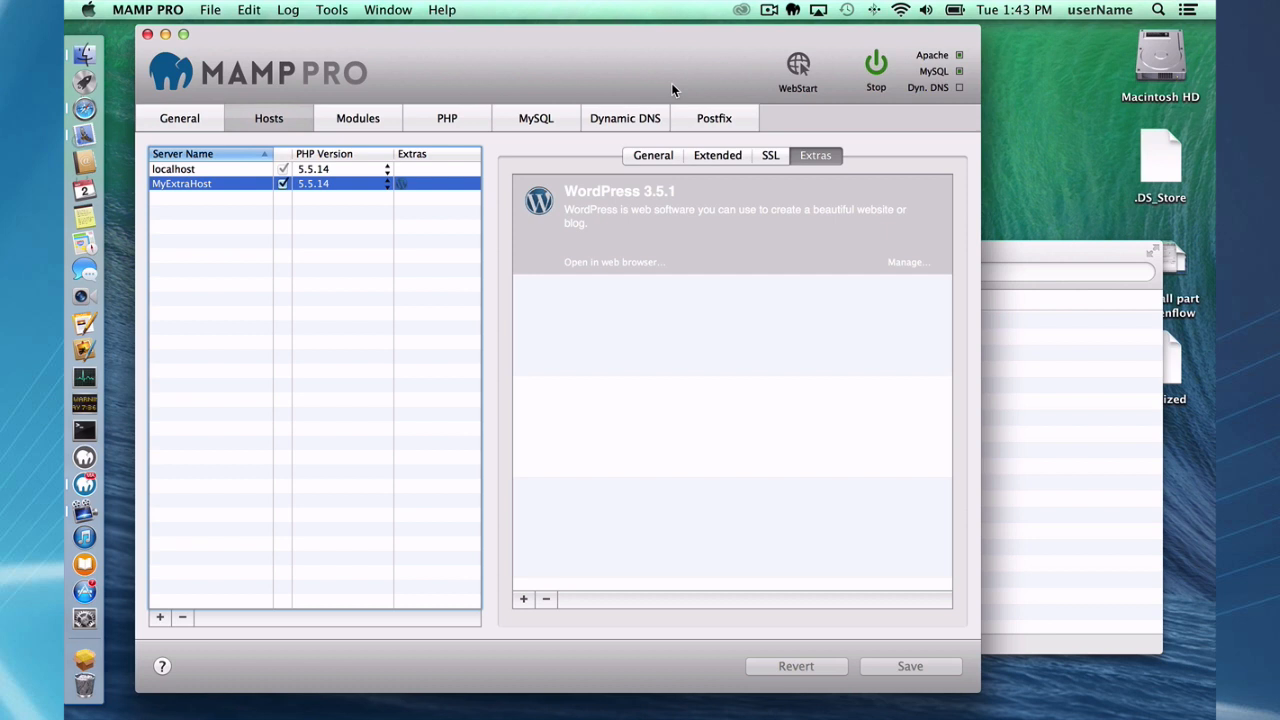
mouse_move(700, 76)
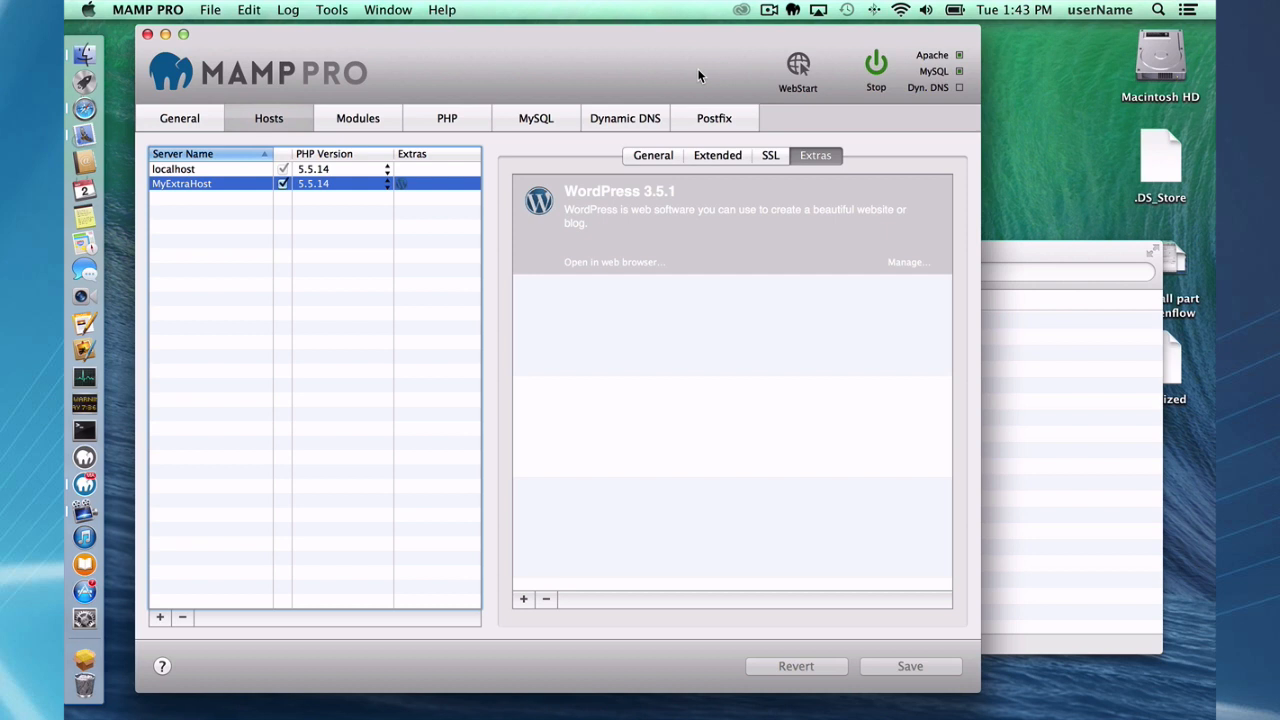
mouse_move(732, 78)
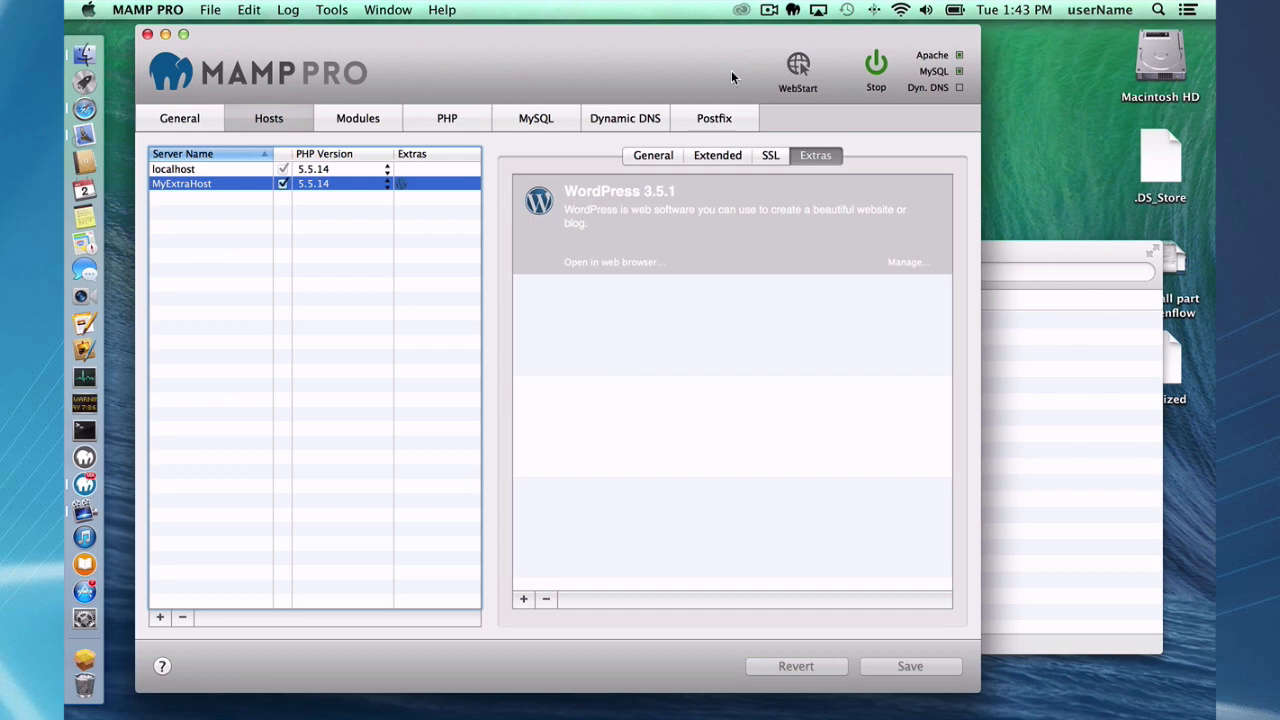
mouse_move(798, 64)
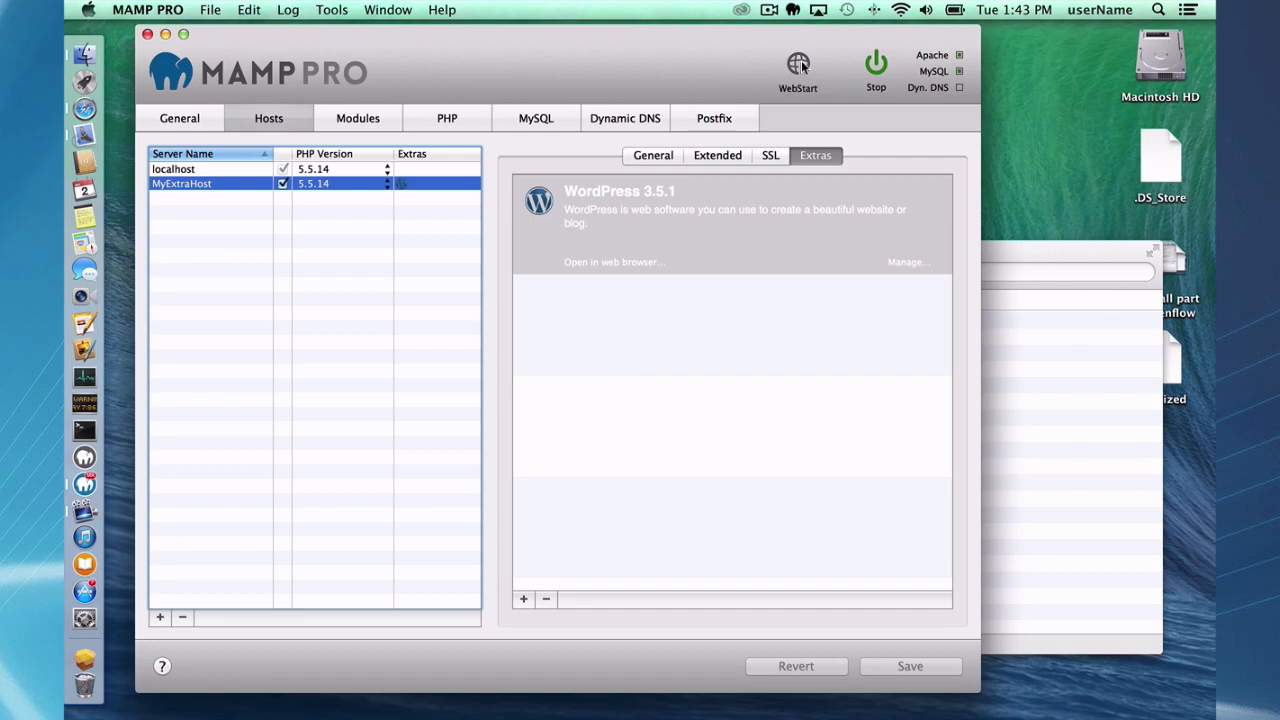
Show phpMyAdmin's Databases list, which includes the new wordpress_screencast database
left_click(798, 70)
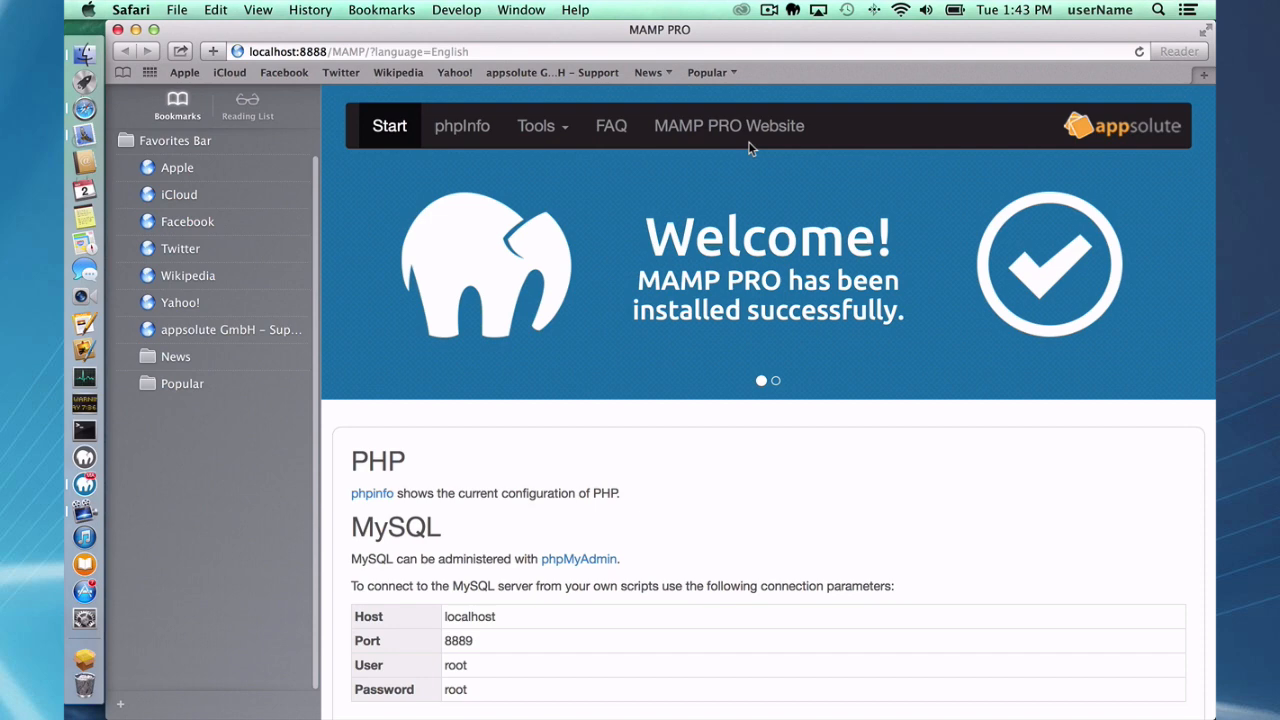
scroll("down", 3)
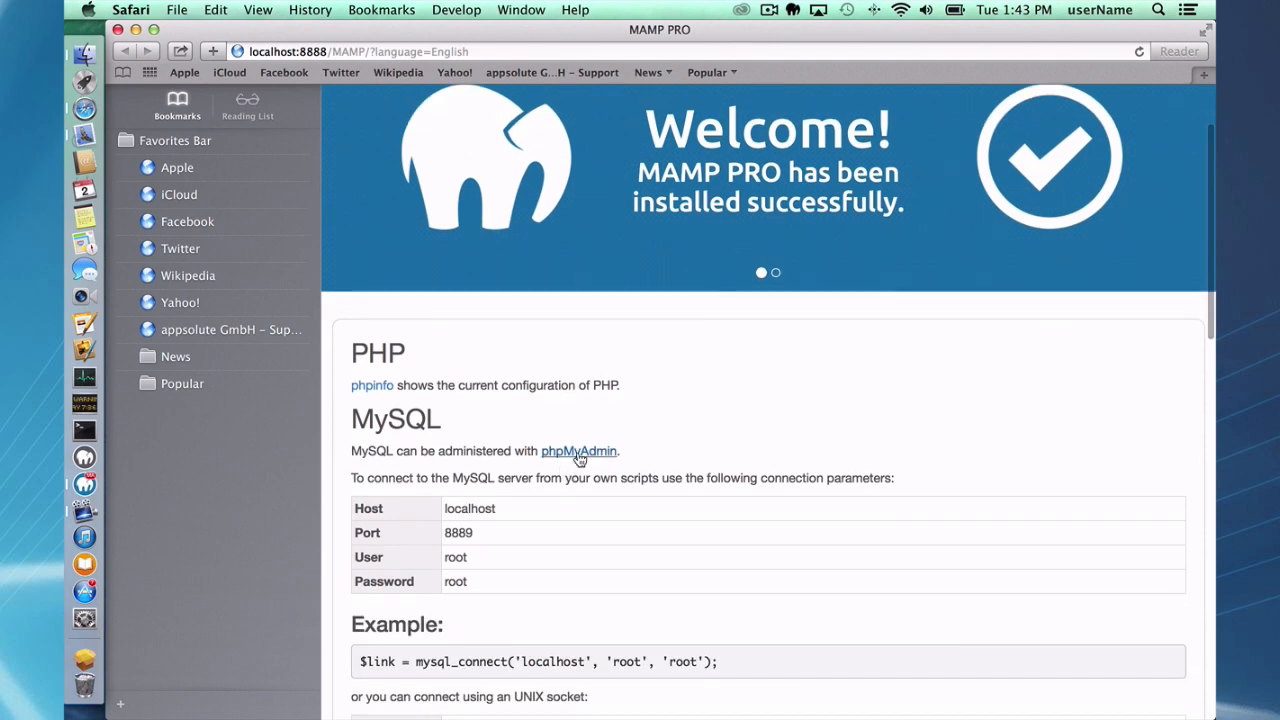
left_click(578, 452)
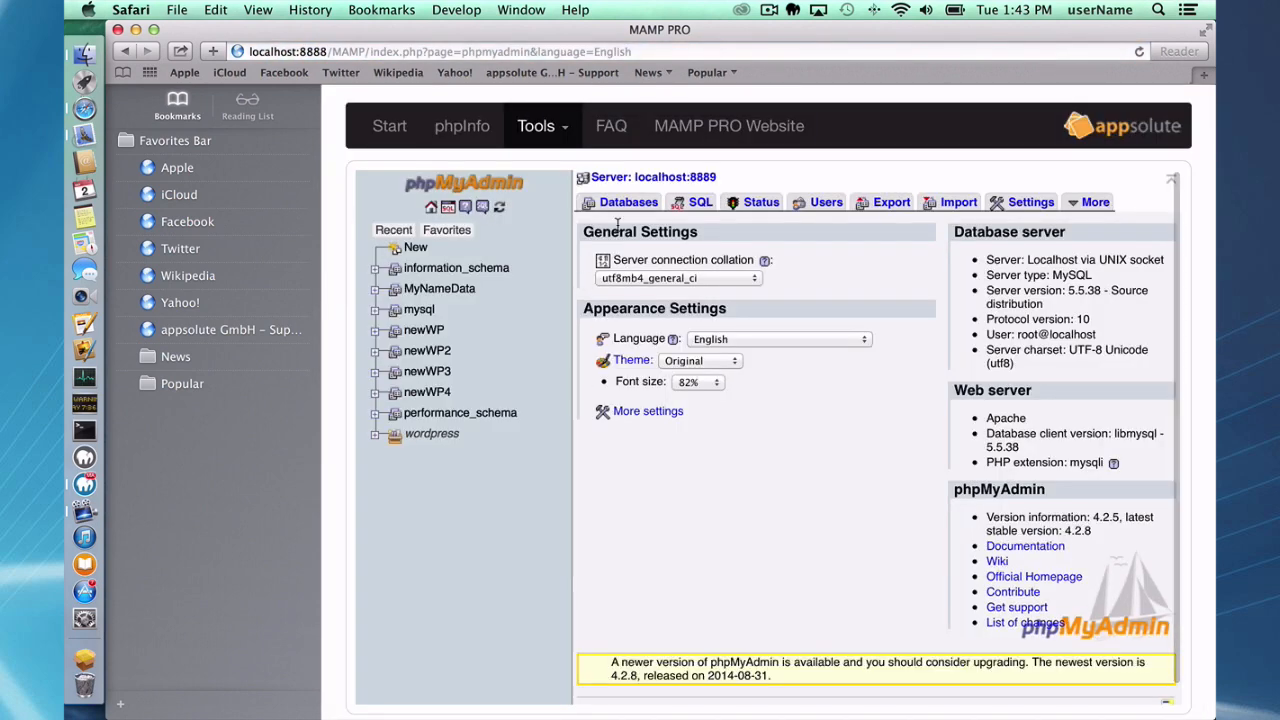
left_click(628, 200)
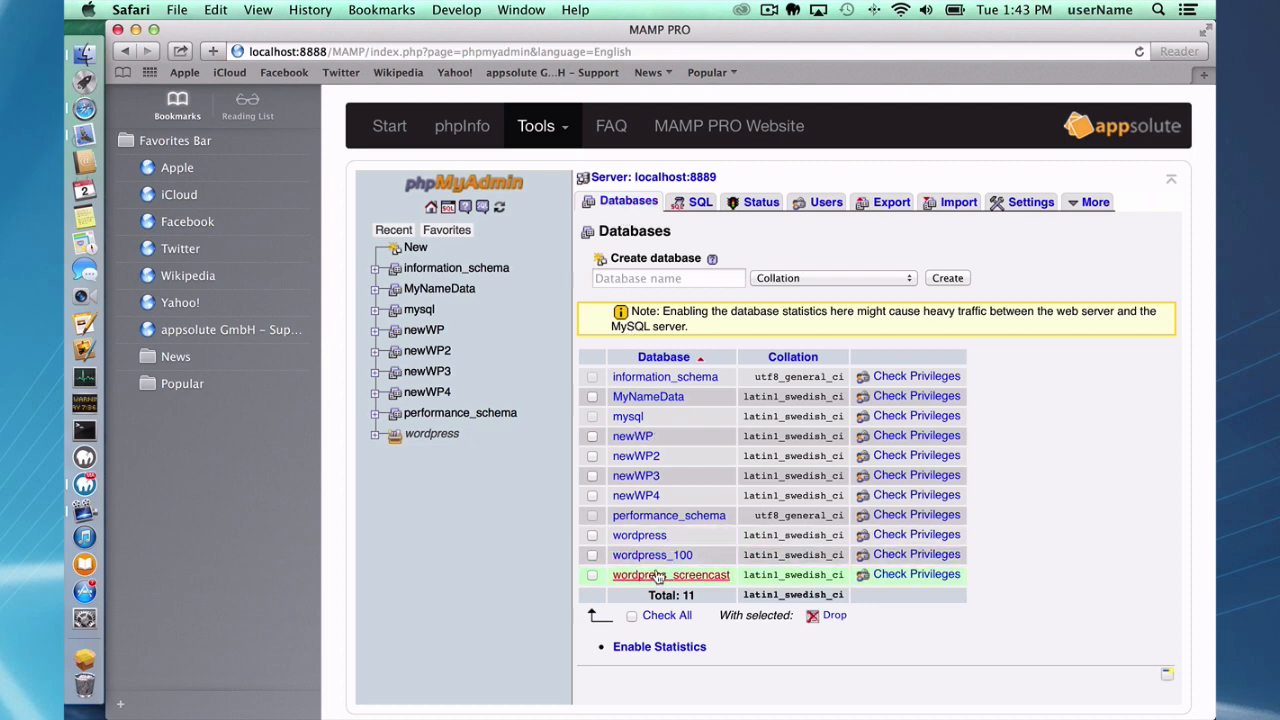
Review the eleven wp_ tables inside the wordpress_screencast database
left_click(670, 574)
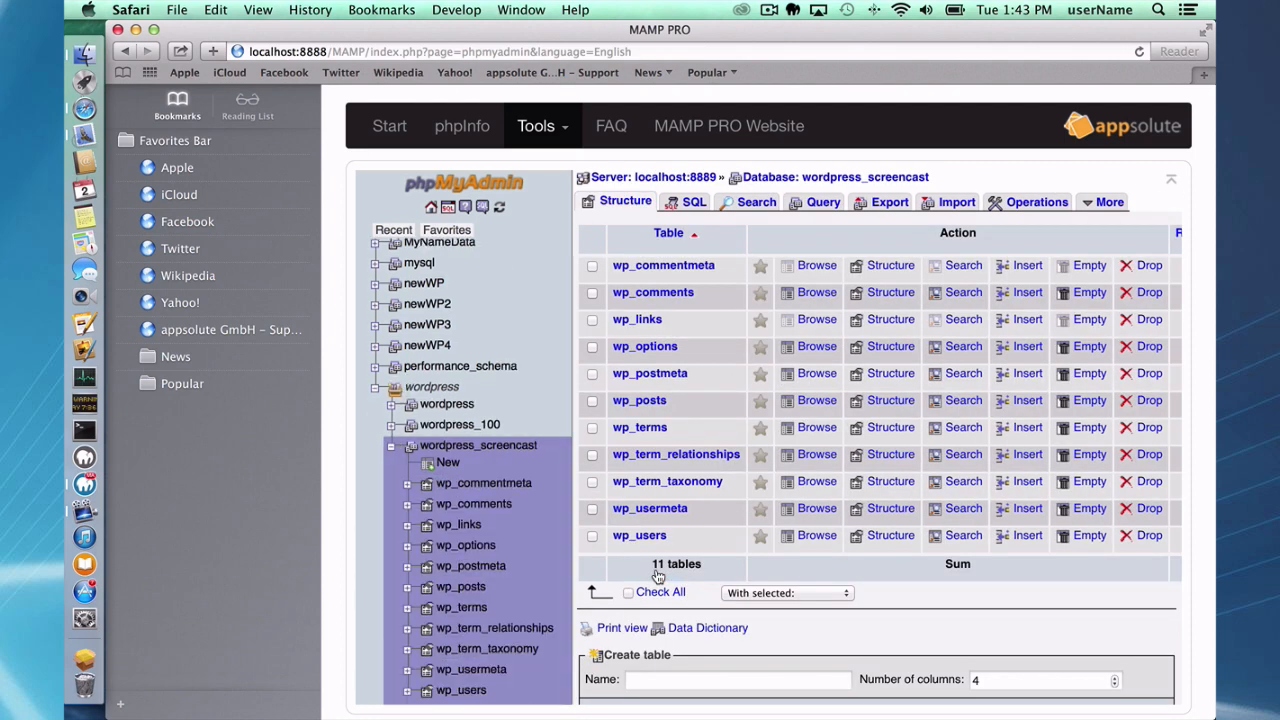
mouse_move(680, 292)
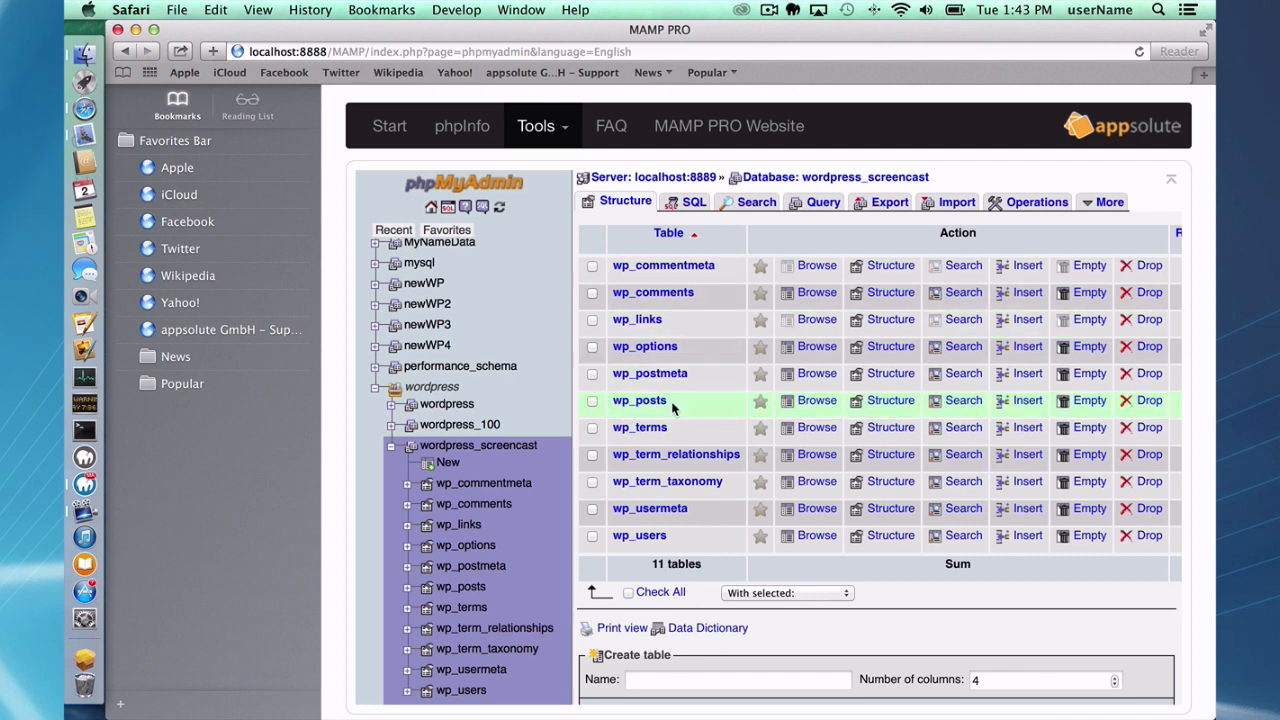
mouse_move(482, 456)
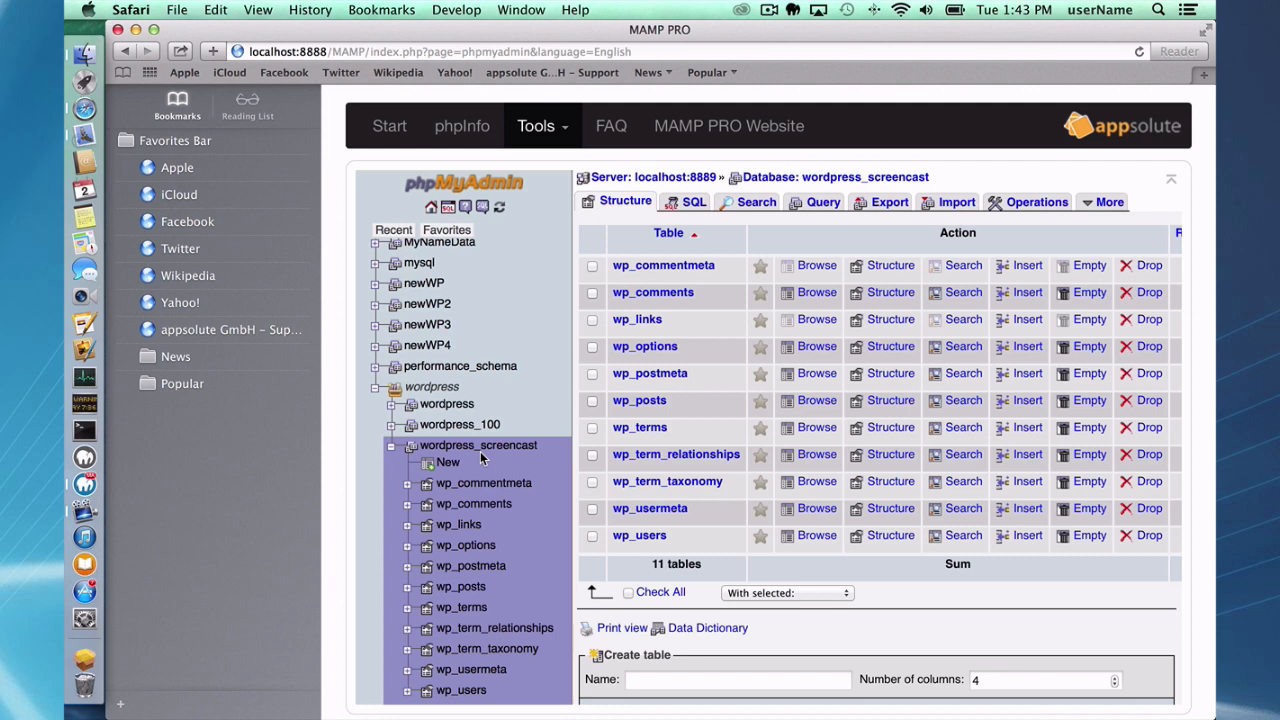
mouse_move(484, 450)
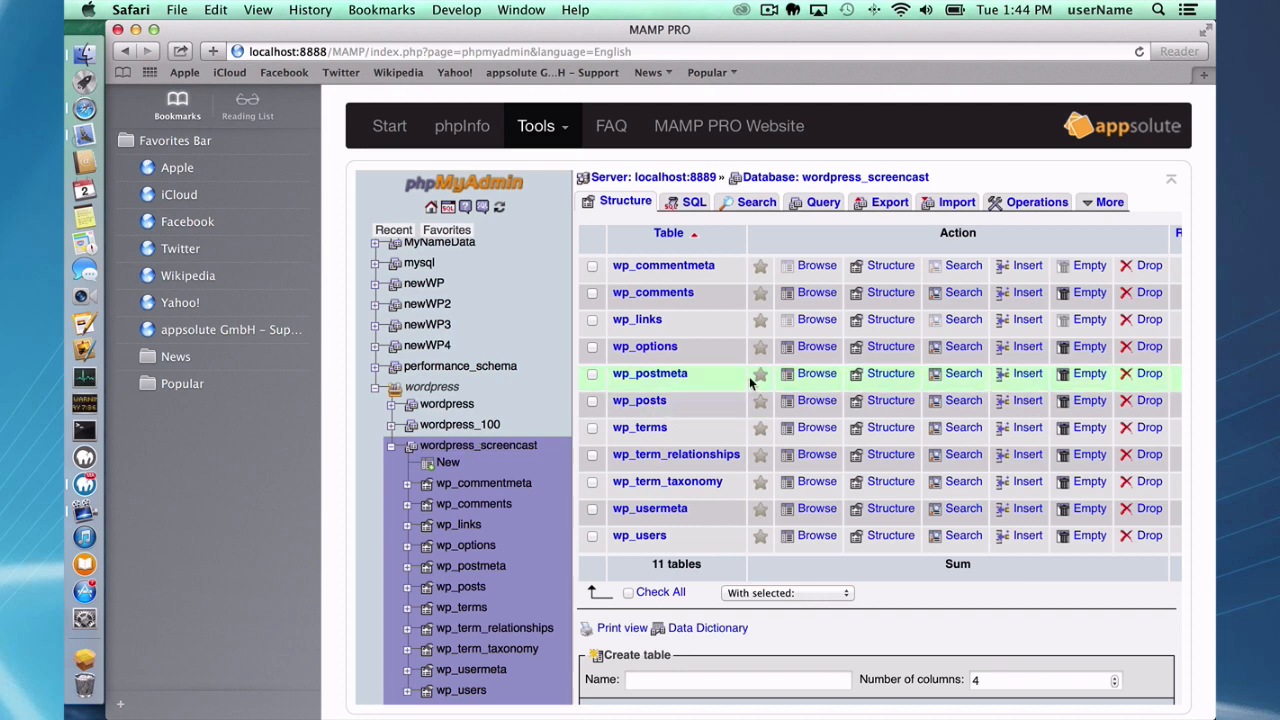
mouse_move(648, 508)
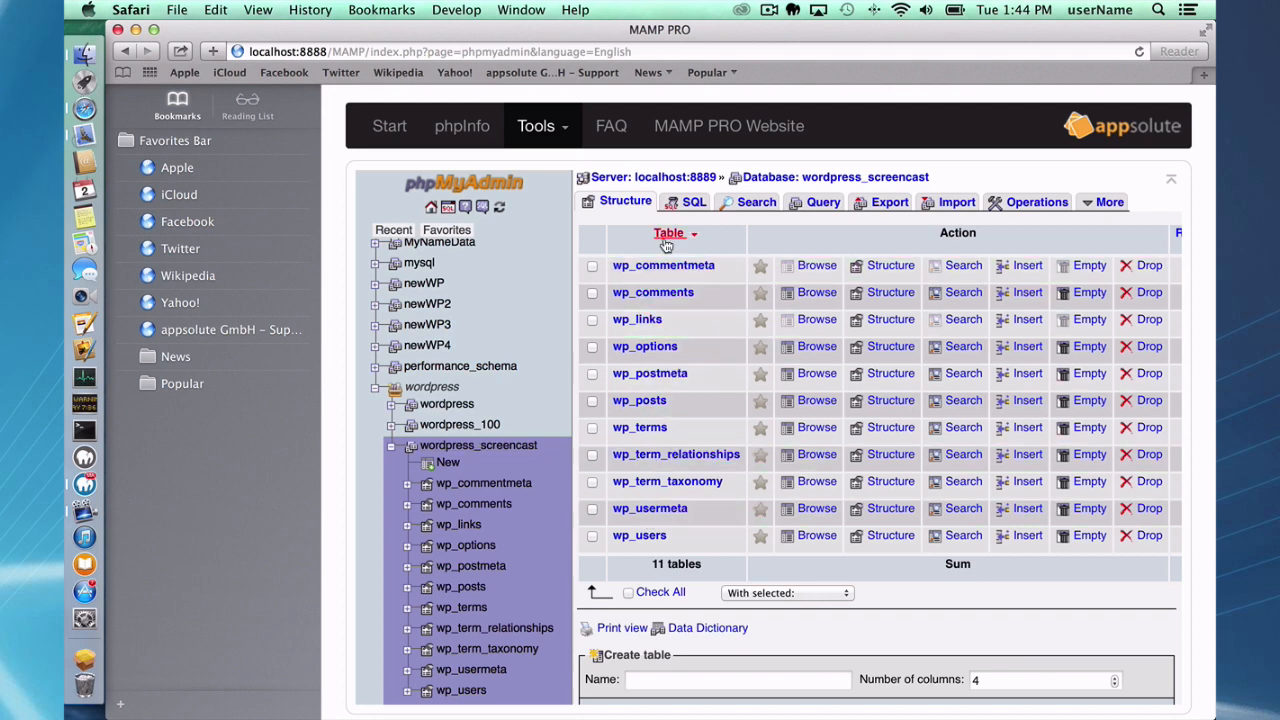
left_click(668, 232)
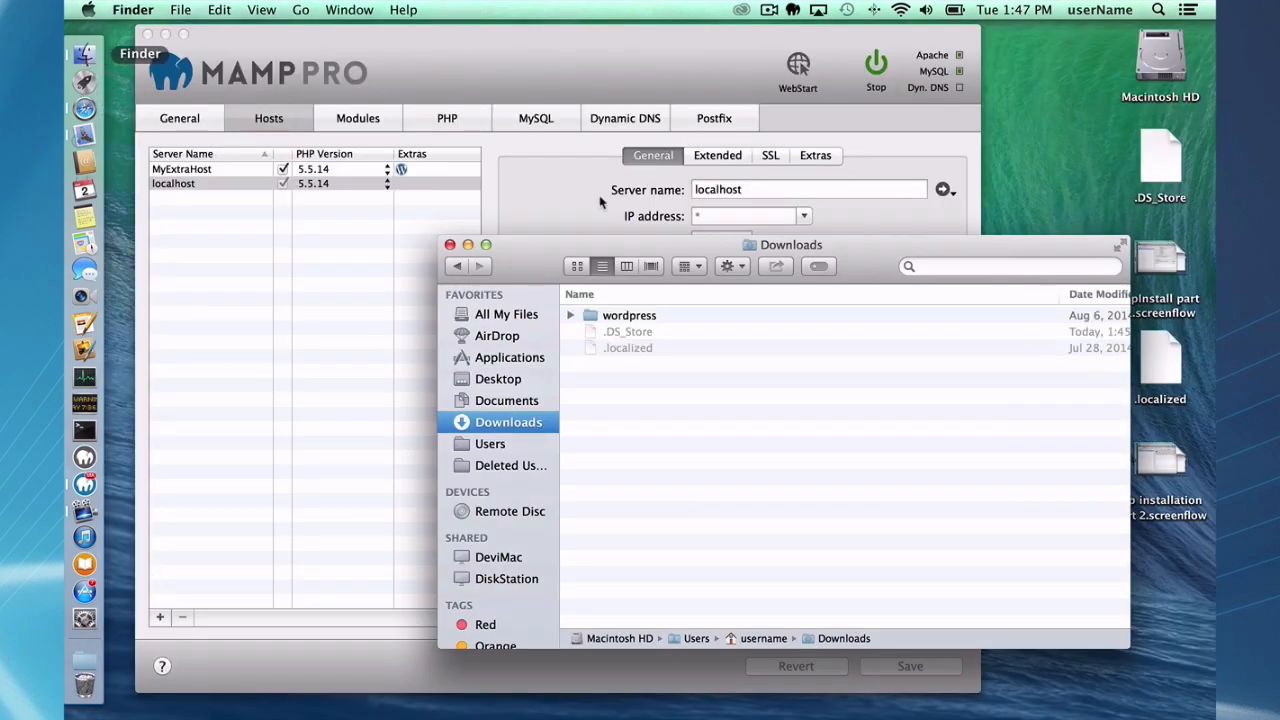
Move the downloaded wordpress folder from Downloads into Documents/Hosts
left_click_drag(792, 244, 666, 200)
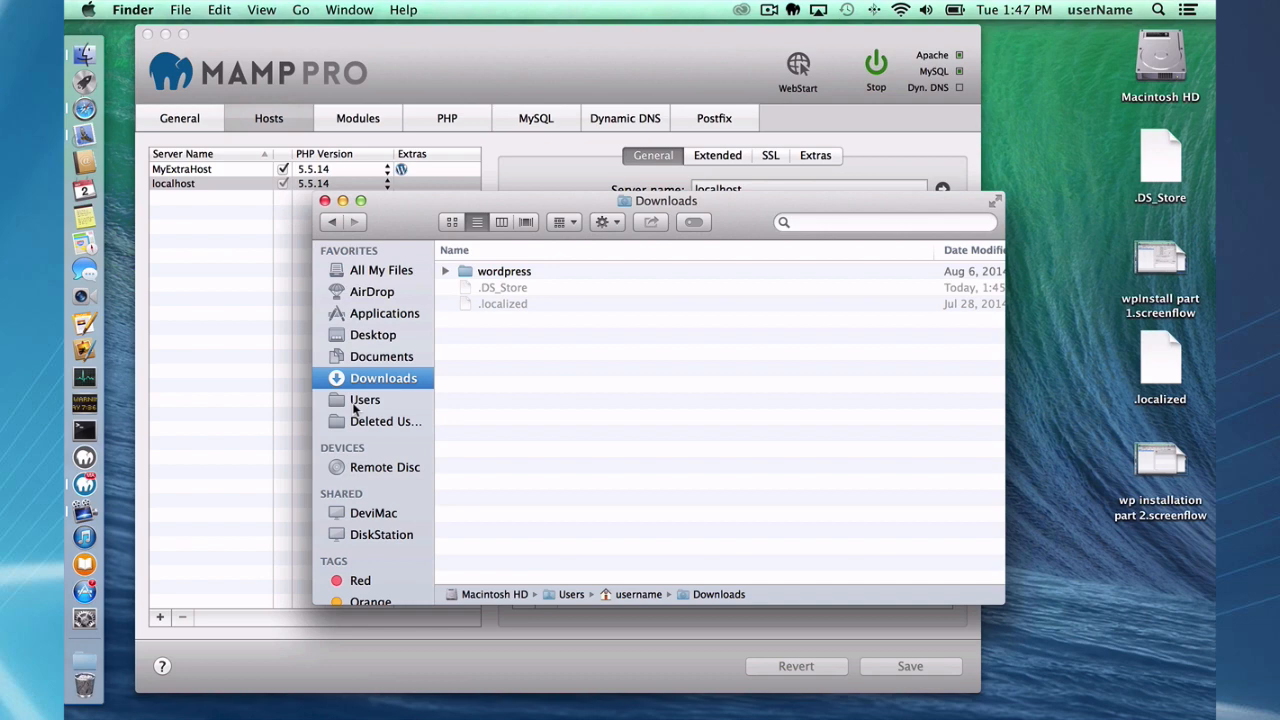
mouse_move(490, 270)
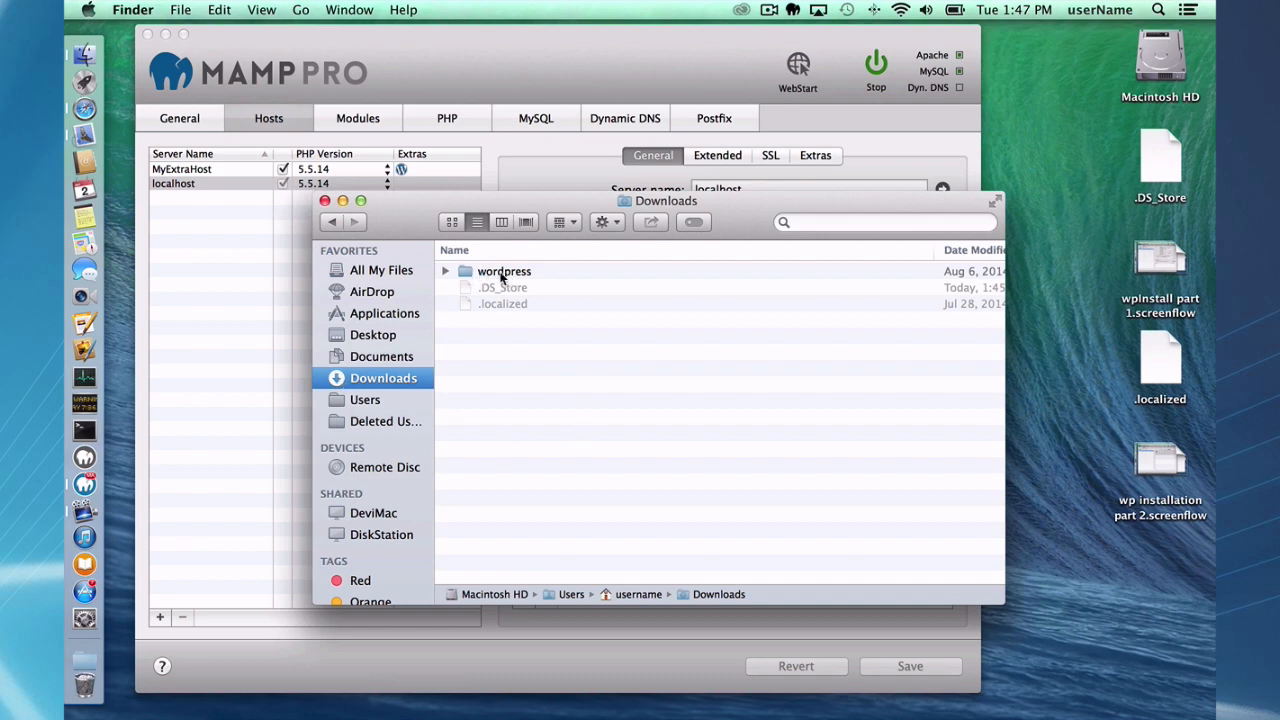
left_click(504, 272)
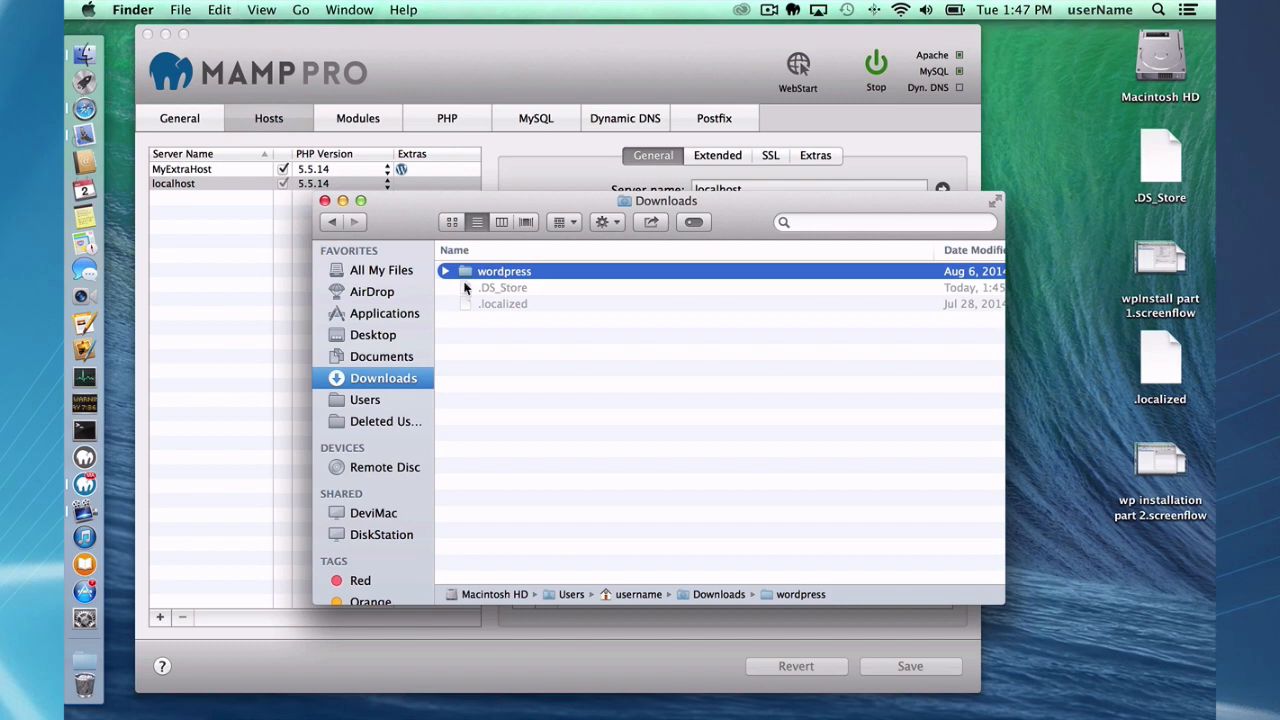
mouse_move(384, 298)
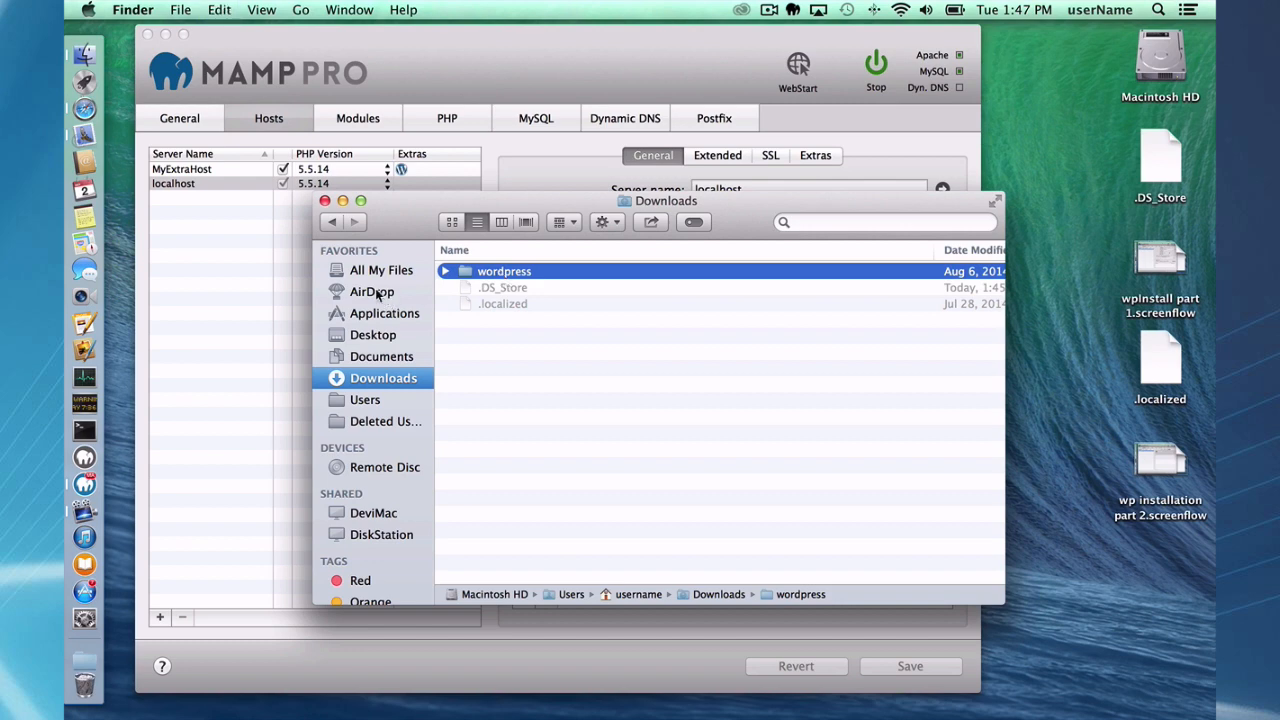
left_click(380, 356)
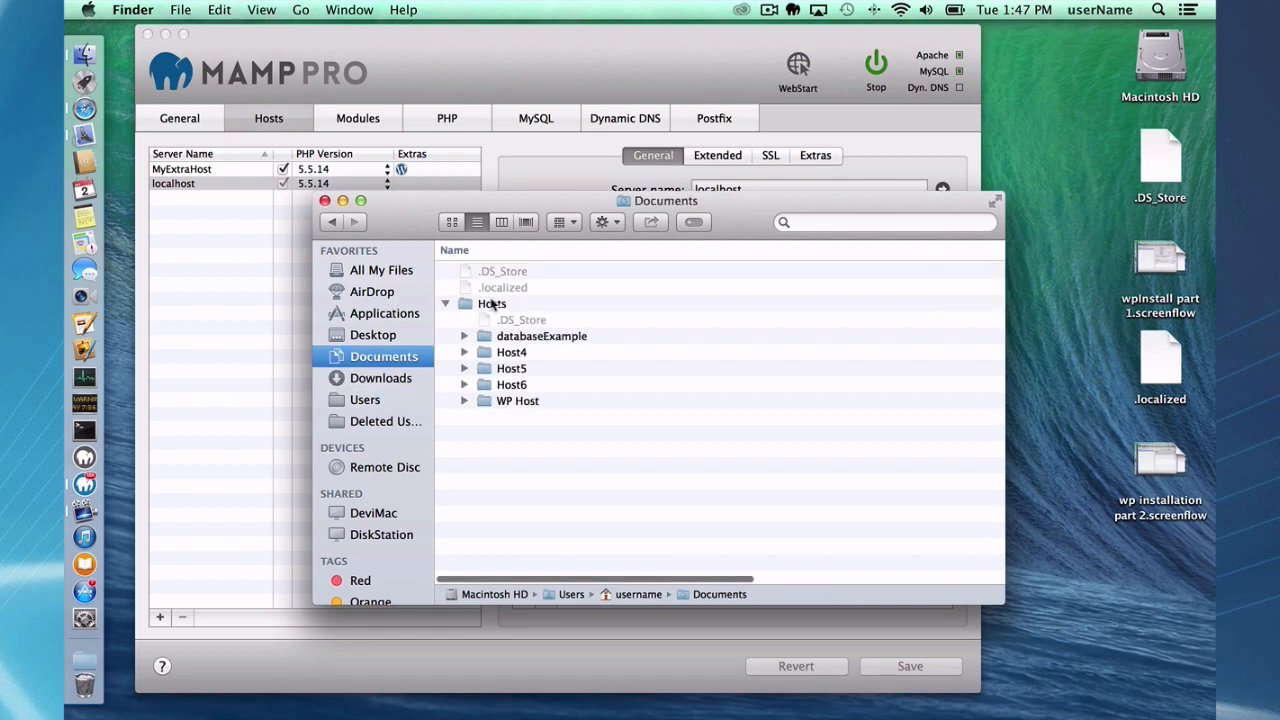
double_click(492, 304)
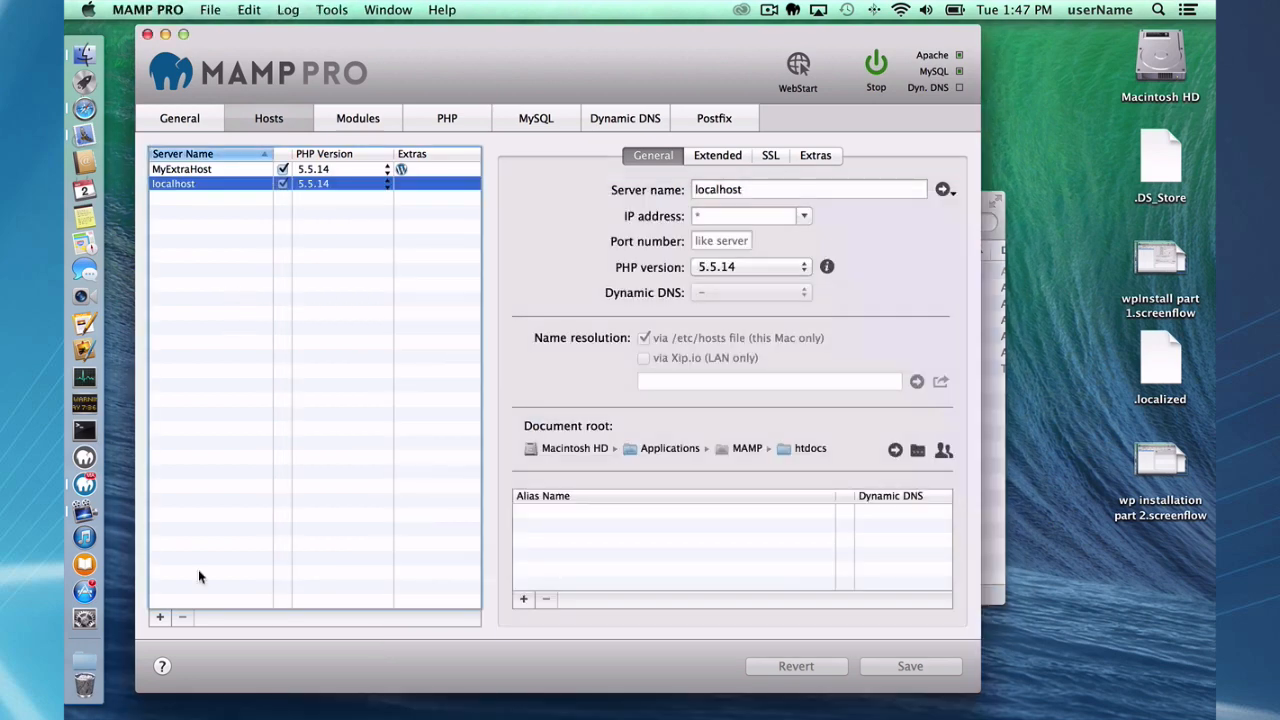
Add a new host named wpMyself and start picking its document root folder
left_click(160, 616)
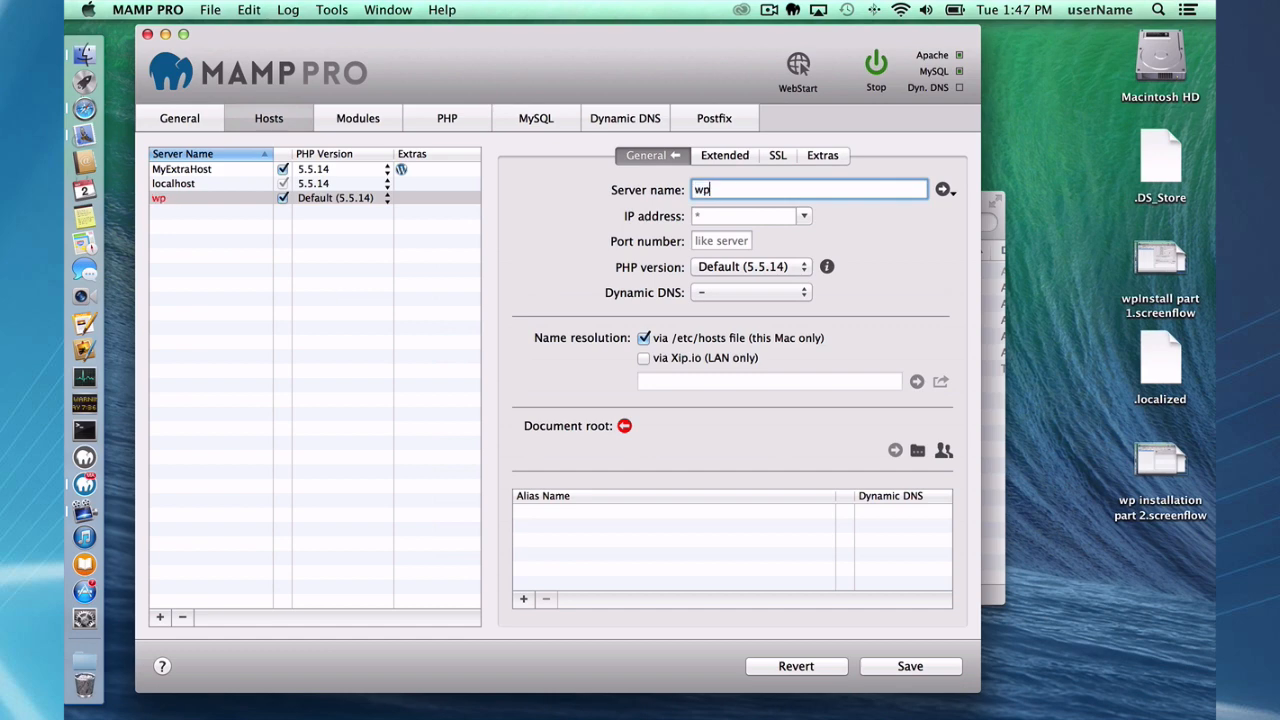
type("O")
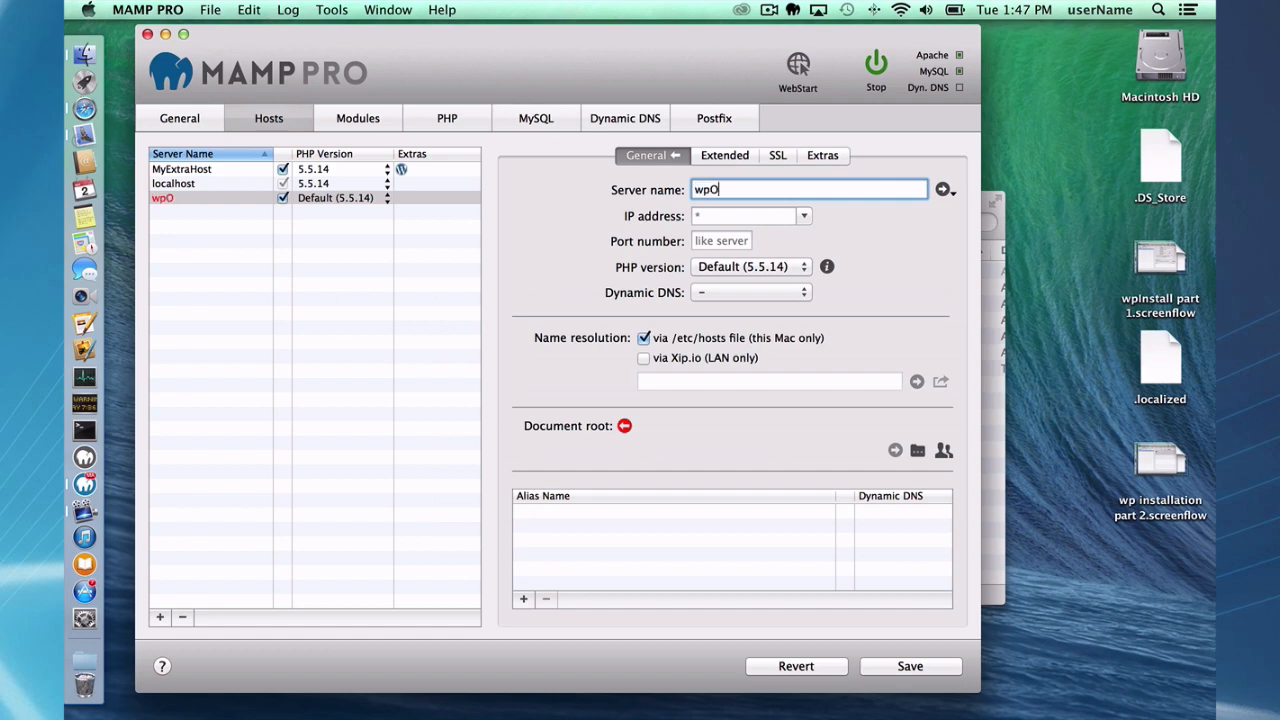
type("wn")
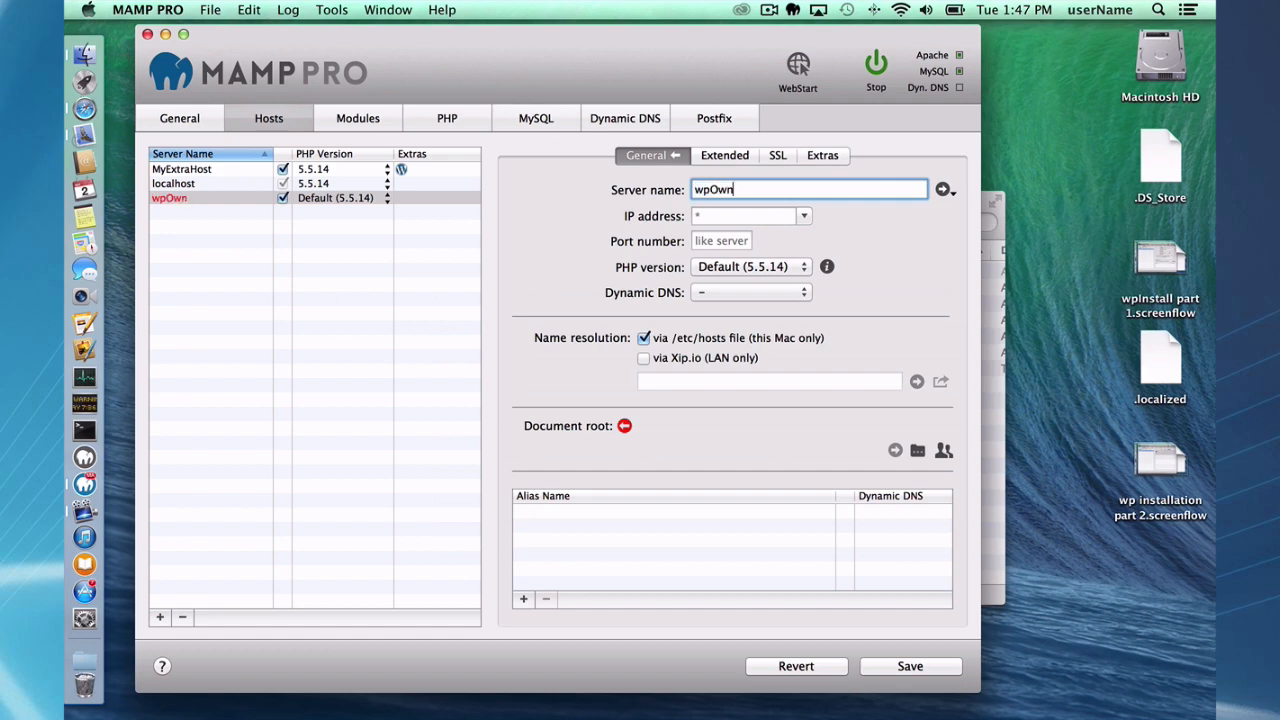
key("Backspace")
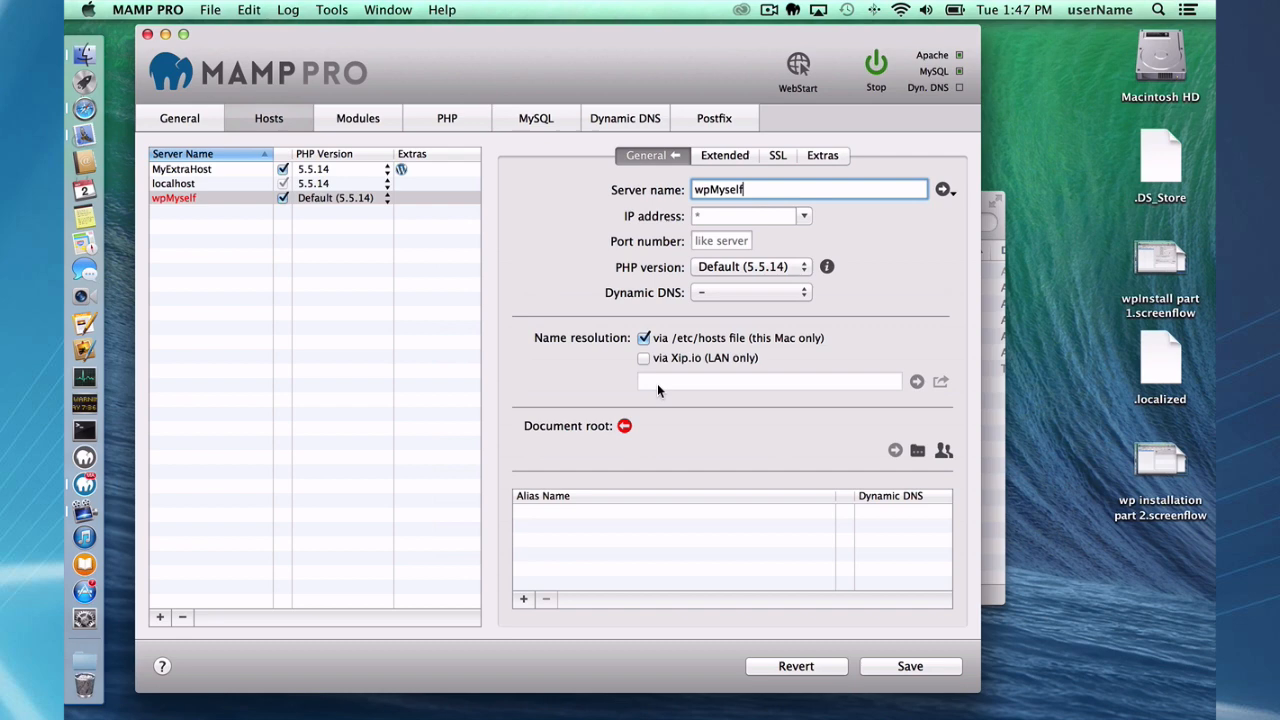
left_click(916, 450)
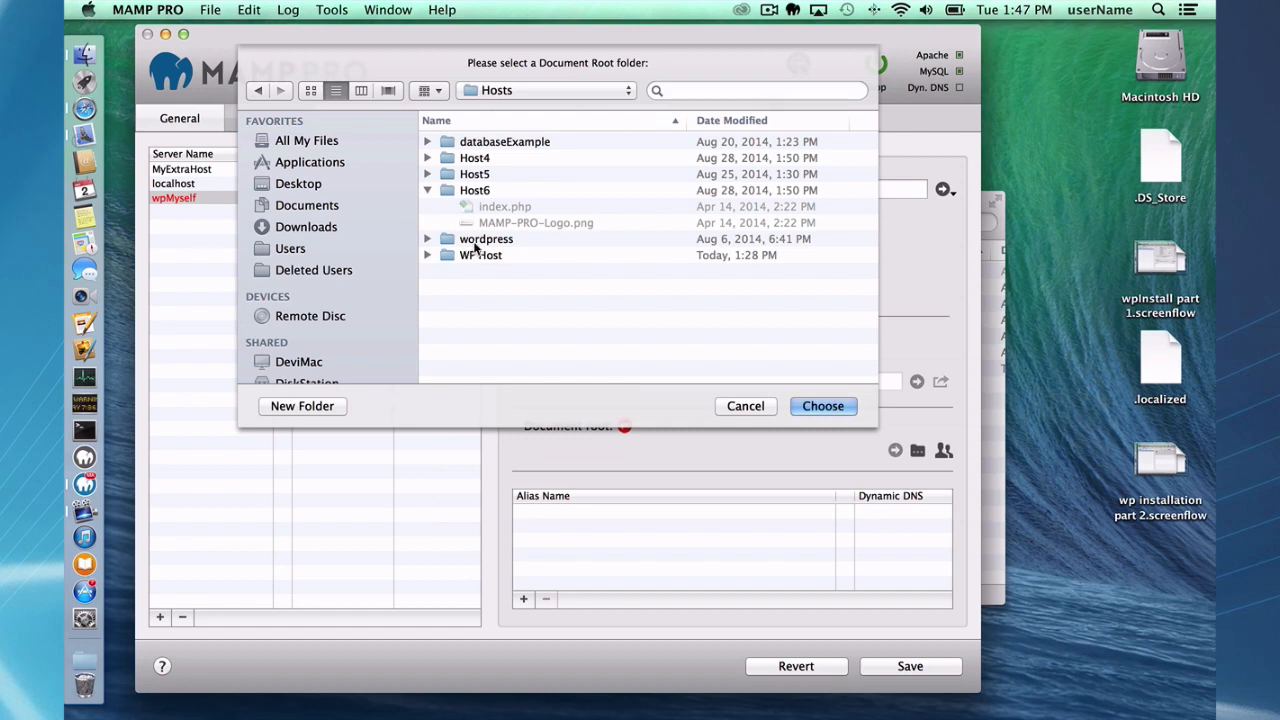
Set Documents/Hosts/wordpress as wpMyself's document root, save, and restart the servers
double_click(486, 238)
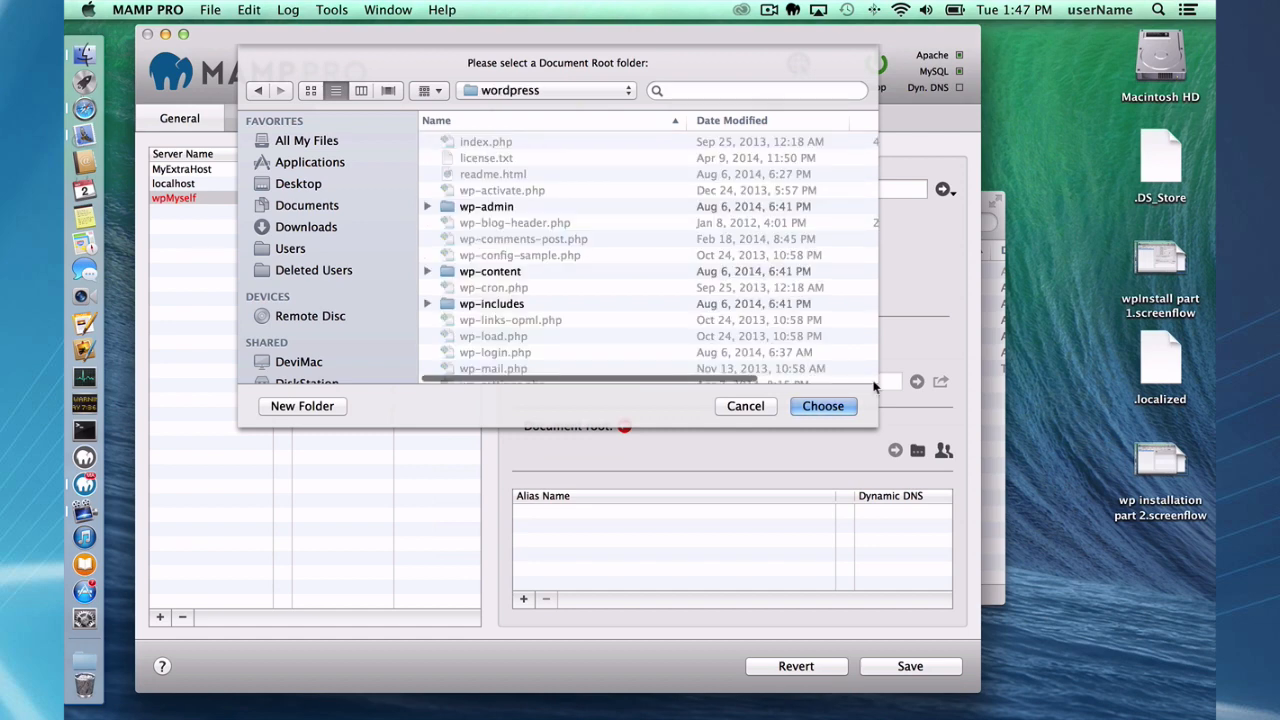
left_click(824, 404)
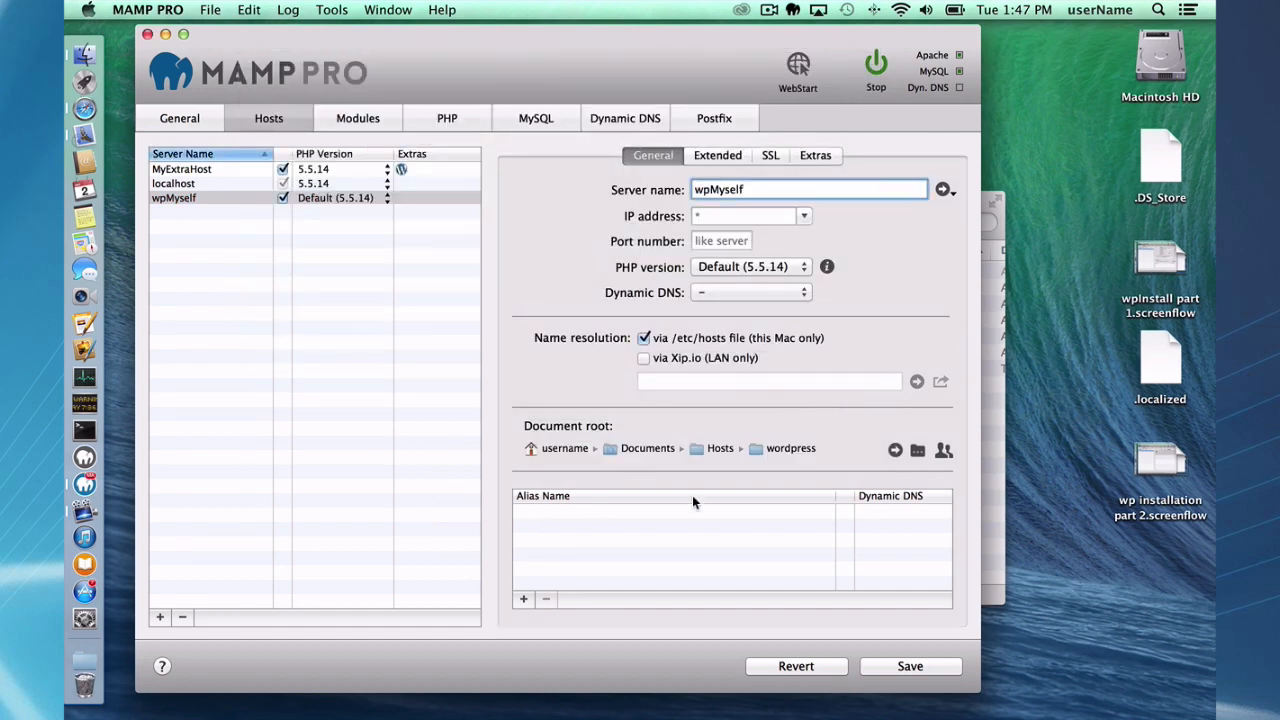
left_click(908, 666)
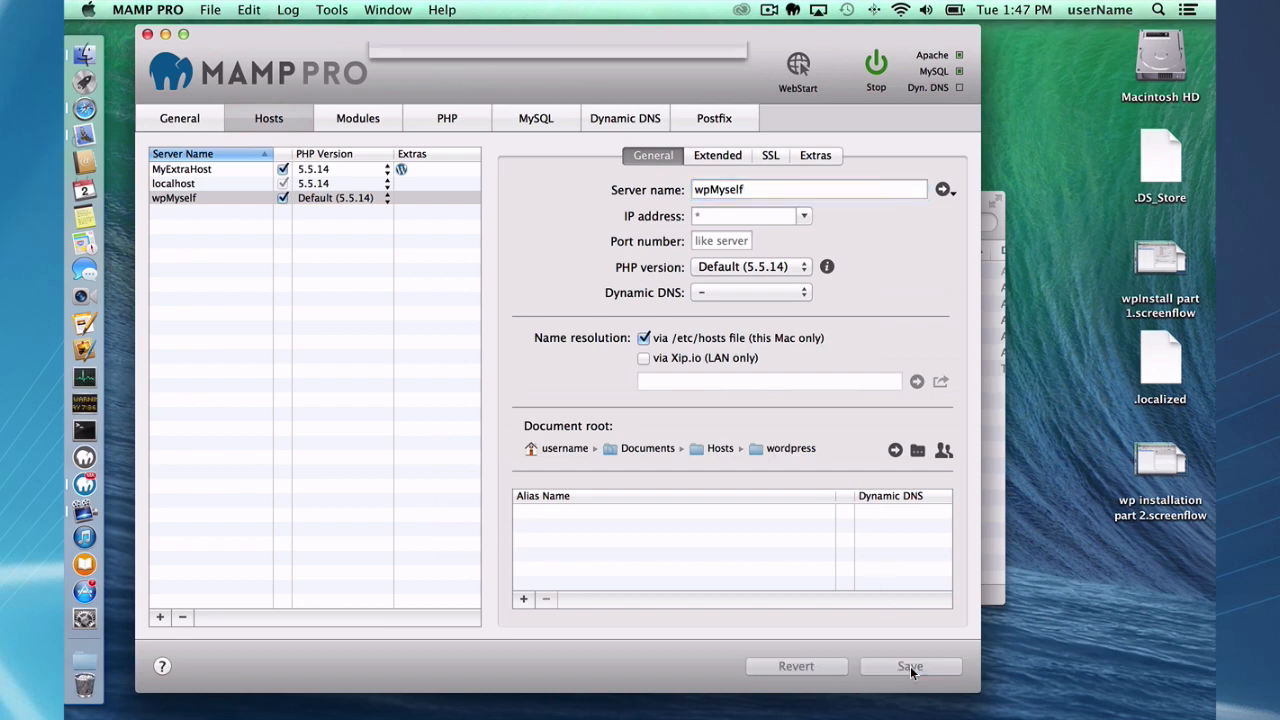
left_click(908, 666)
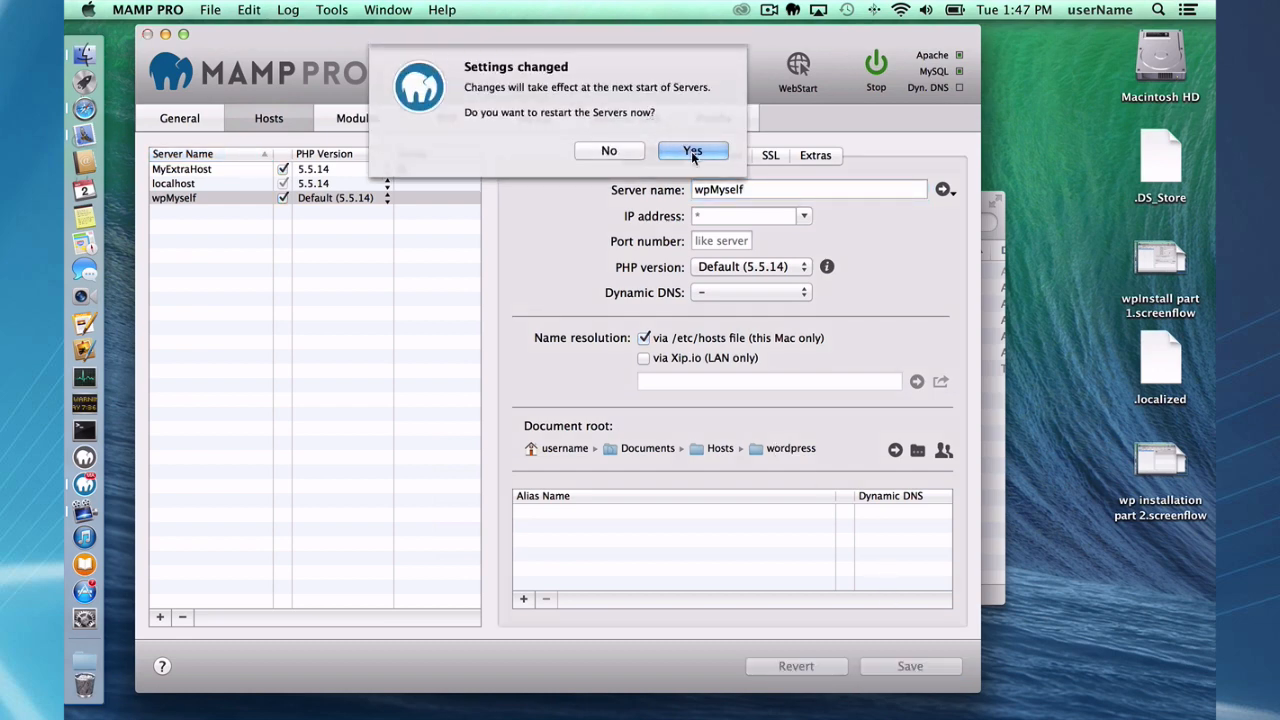
left_click(692, 152)
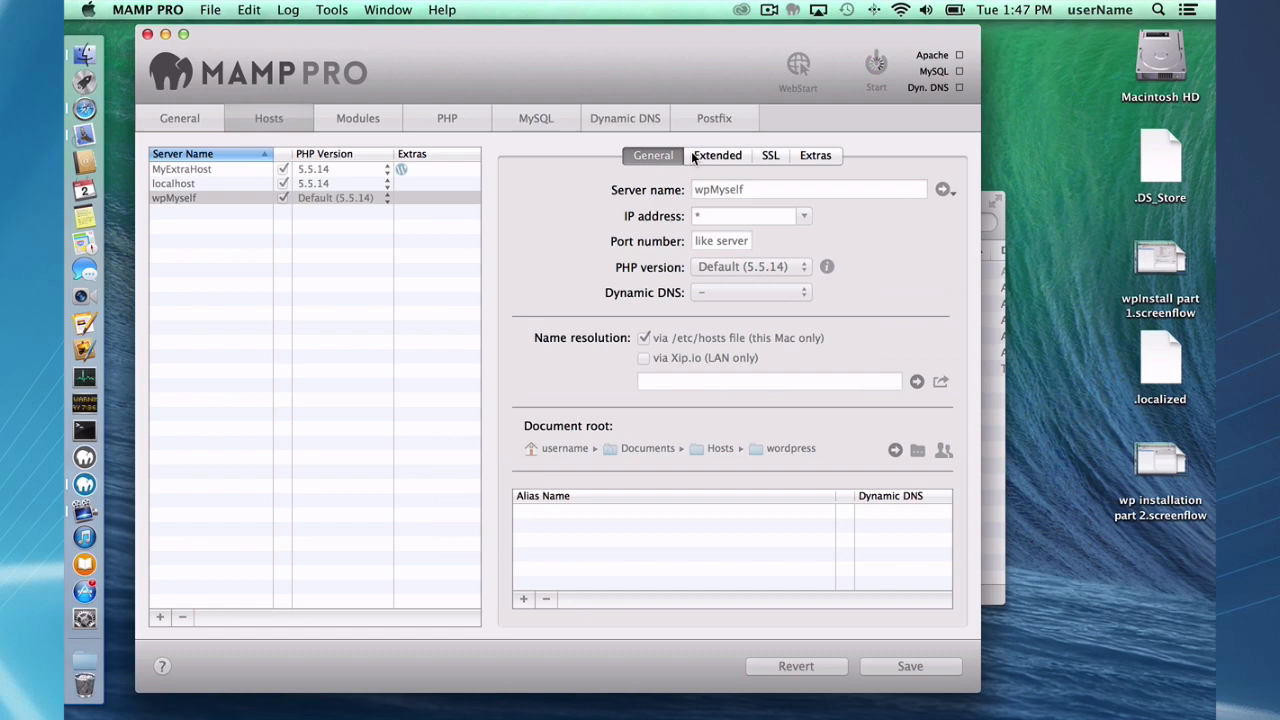
left_click(876, 62)
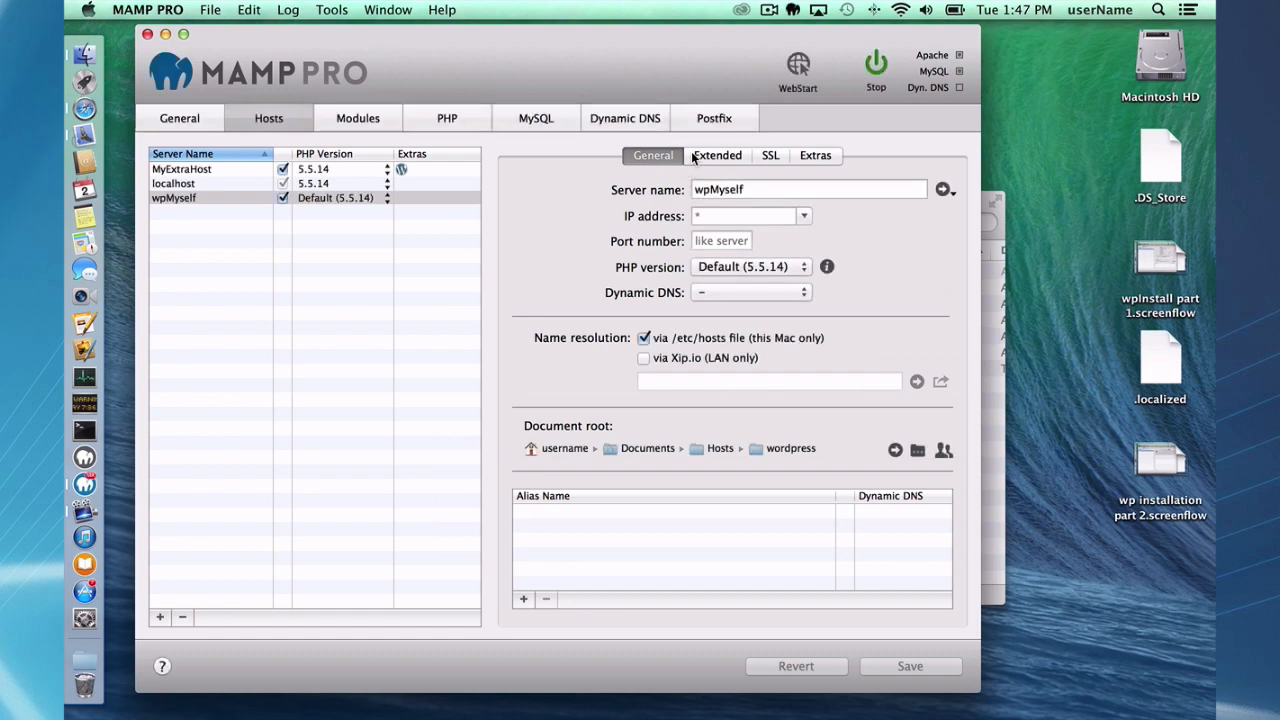
mouse_move(940, 190)
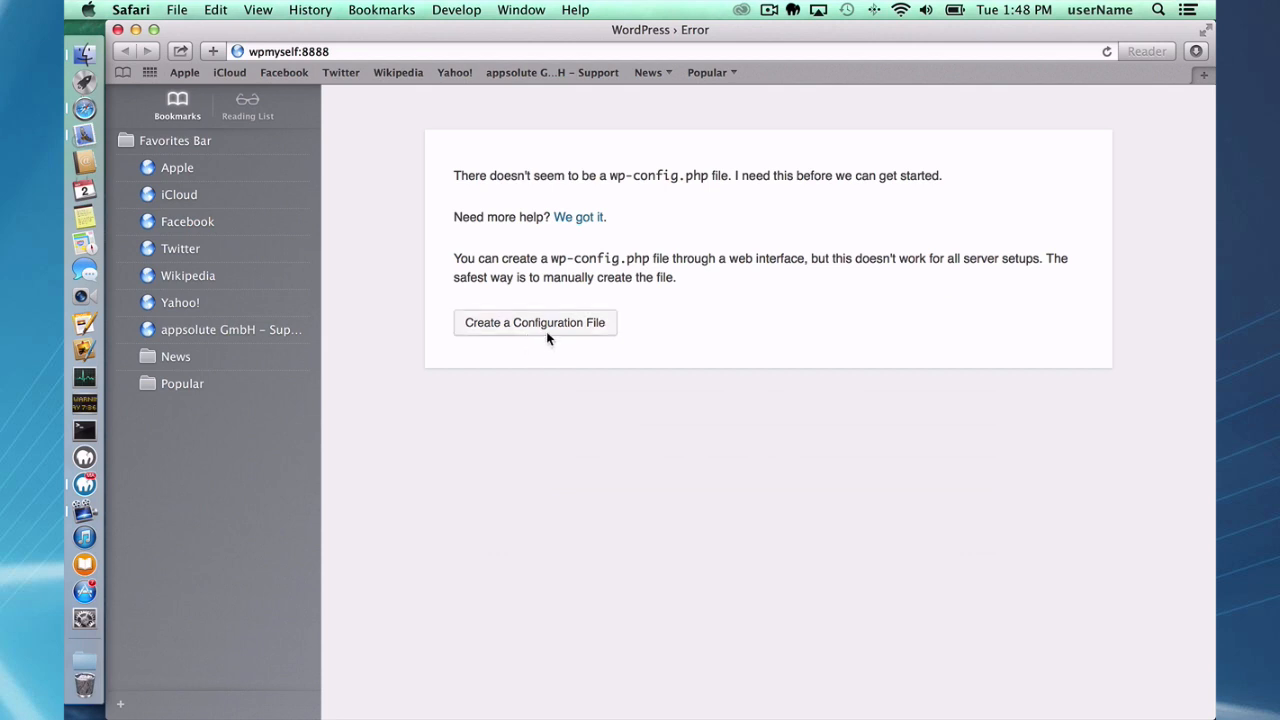
mouse_move(540, 332)
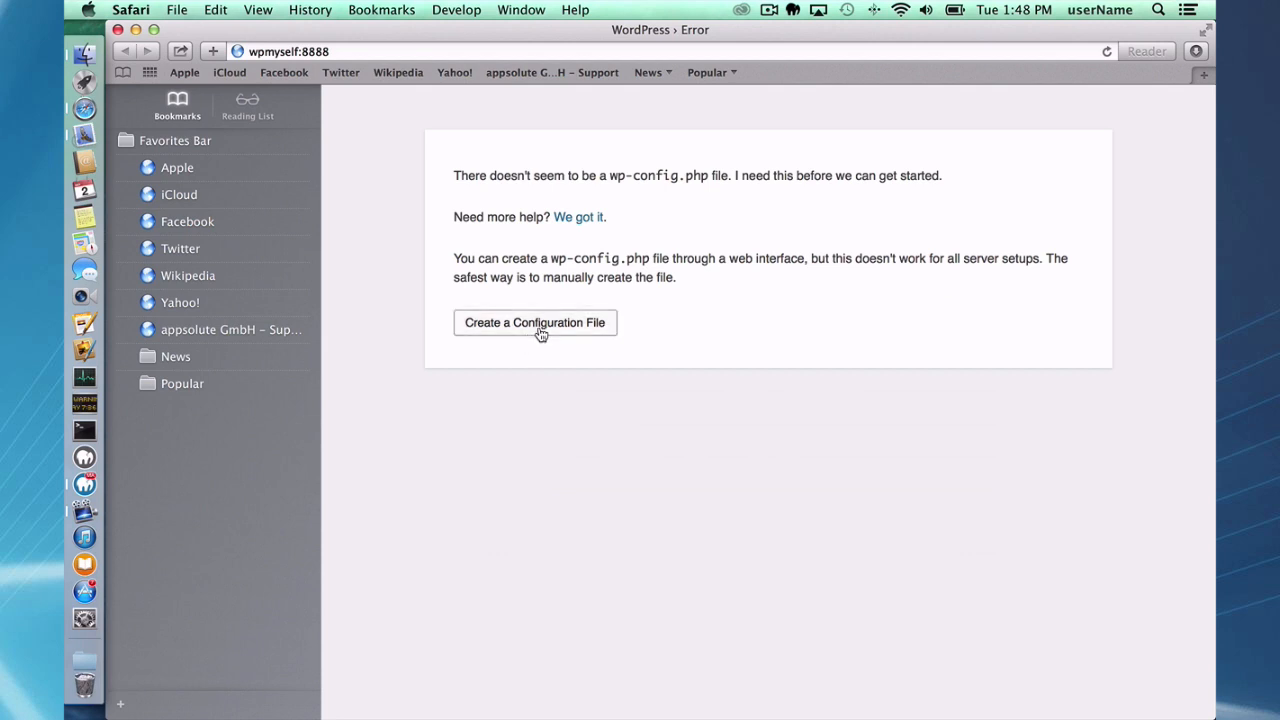
Begin the WordPress configuration via "Let's go!" to reach the database details form
left_click(534, 322)
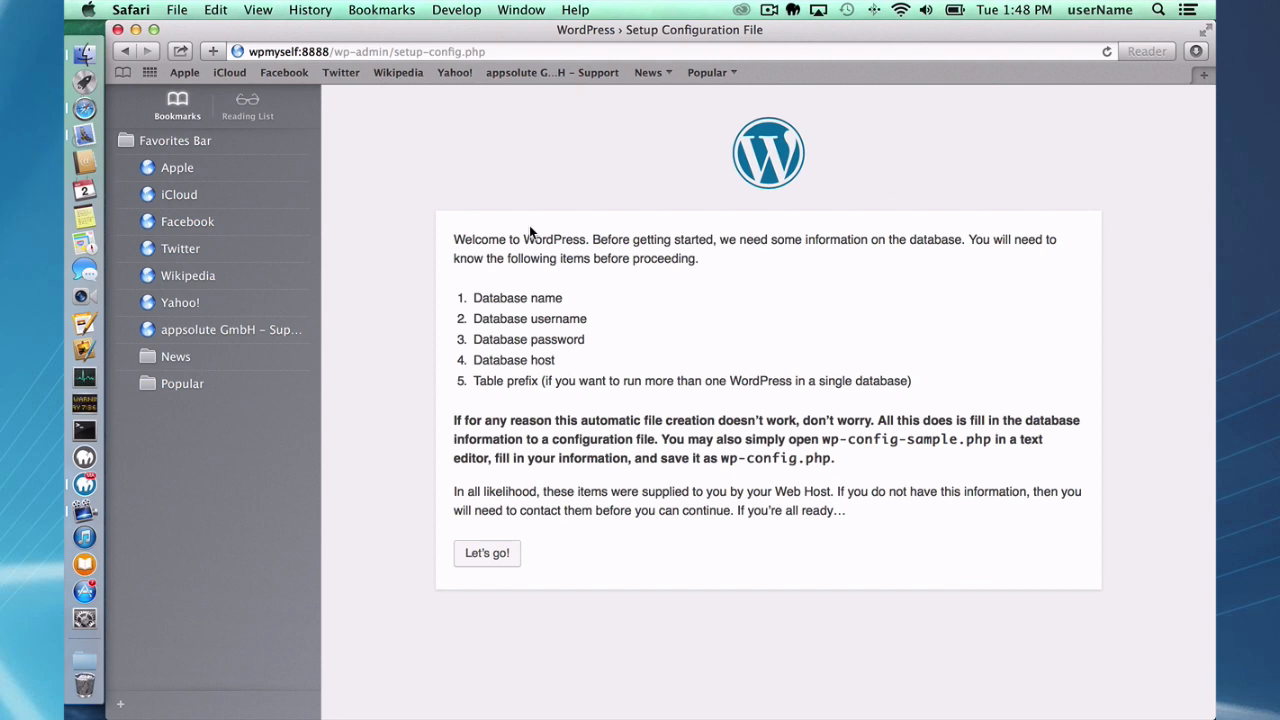
mouse_move(532, 322)
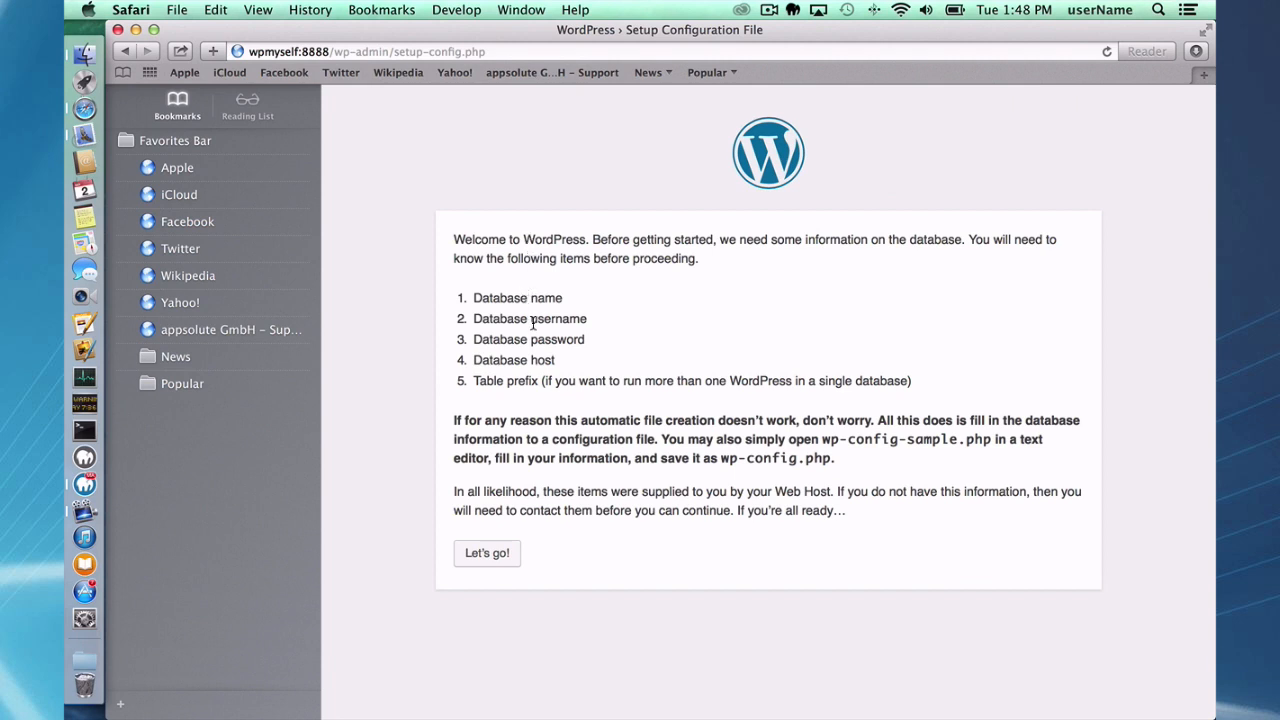
mouse_move(552, 360)
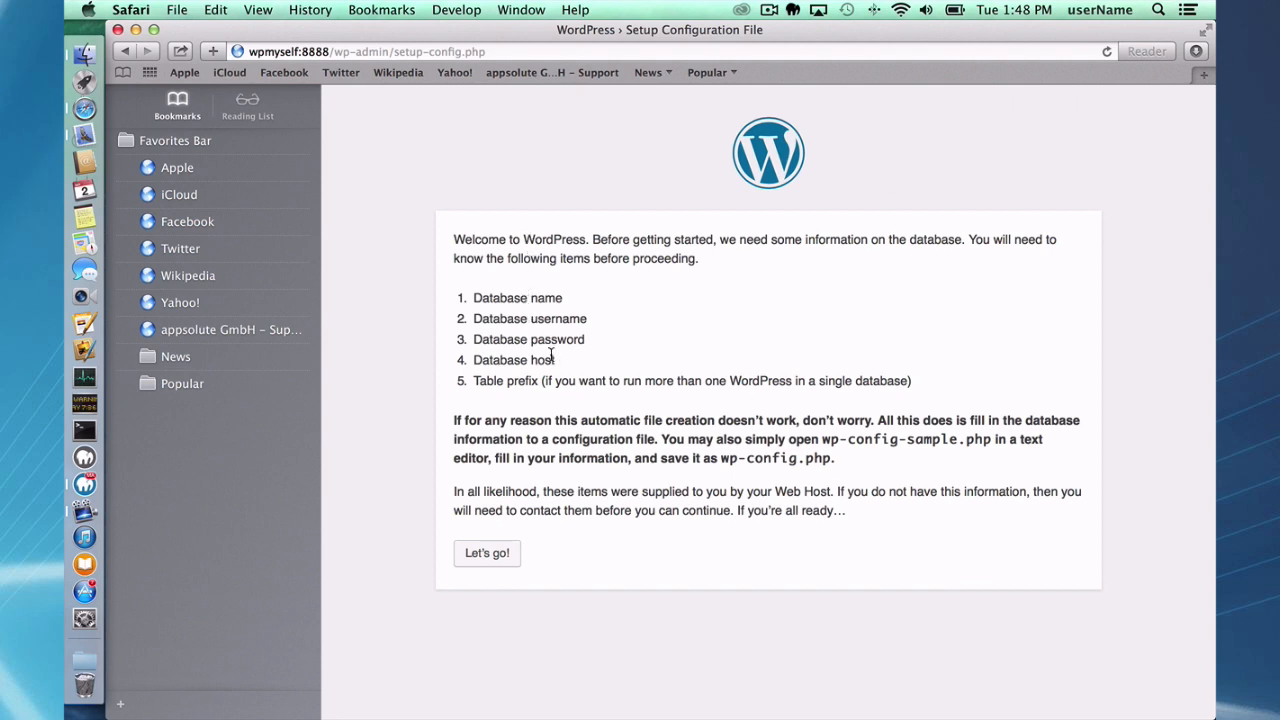
left_click(488, 552)
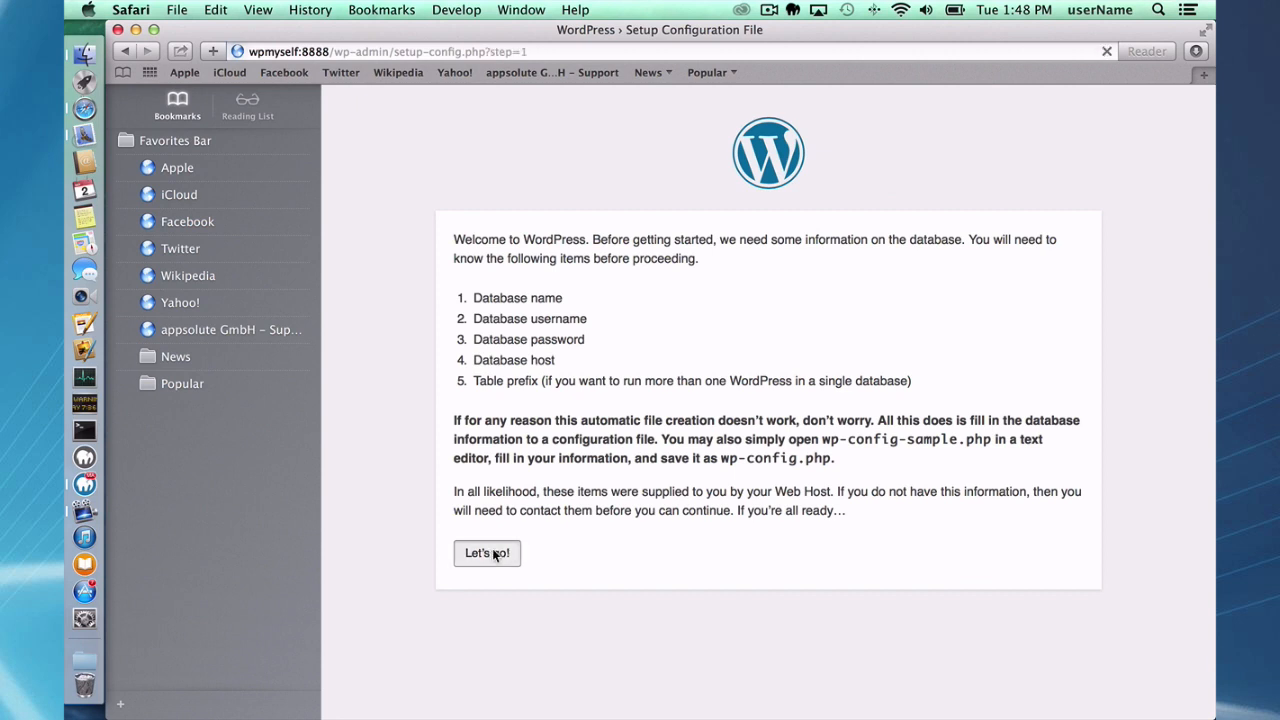
left_click(486, 552)
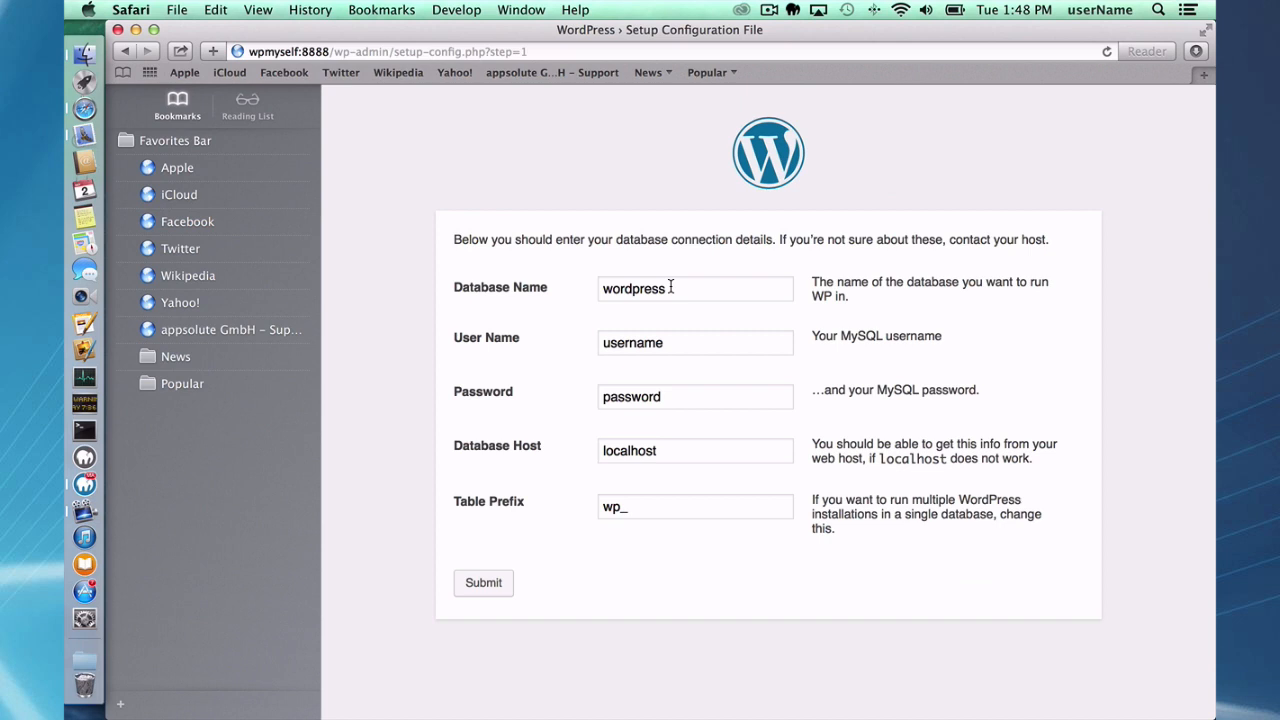
Enter root as both database username and password, then switch to MAMP PRO
left_click(696, 342)
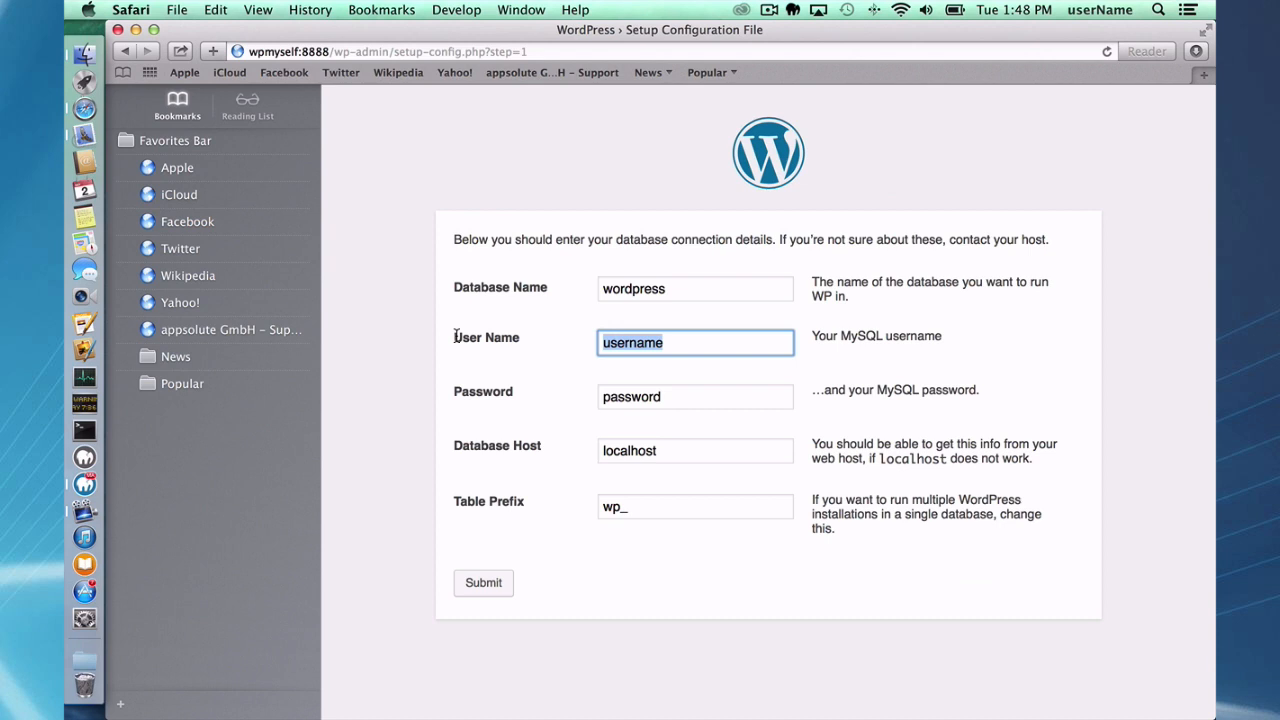
type("root")
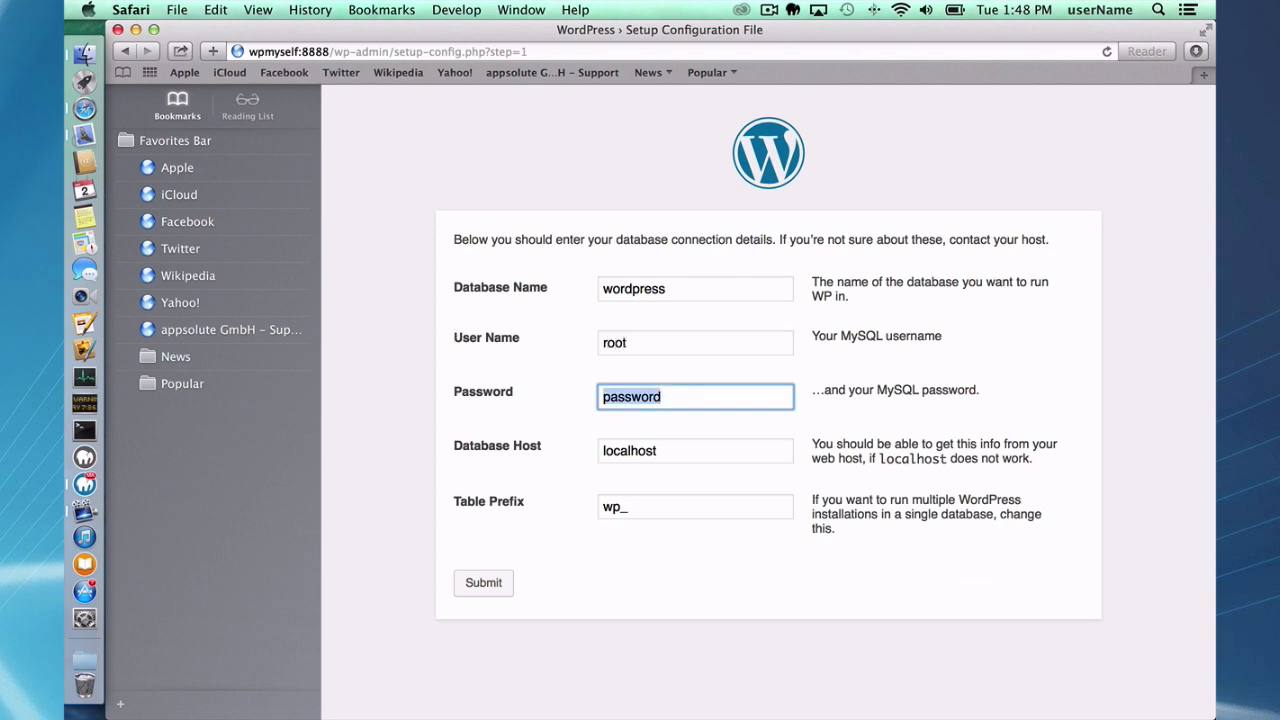
type("root")
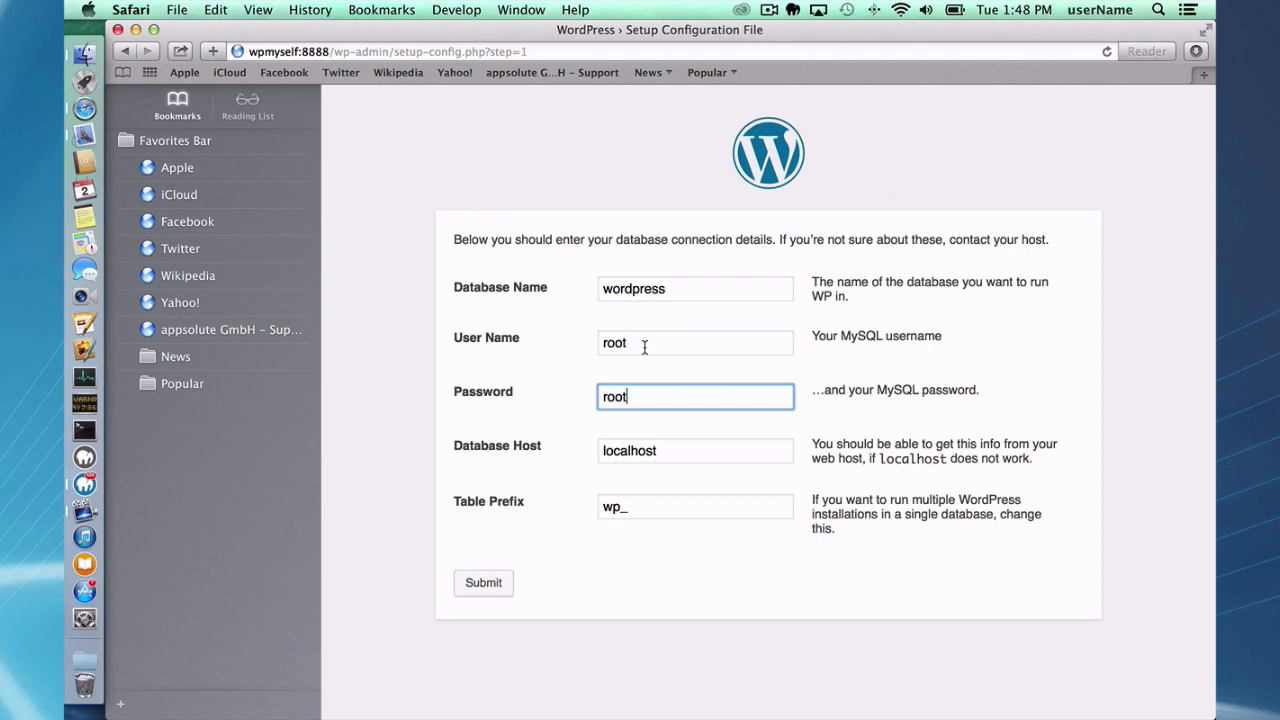
mouse_move(640, 334)
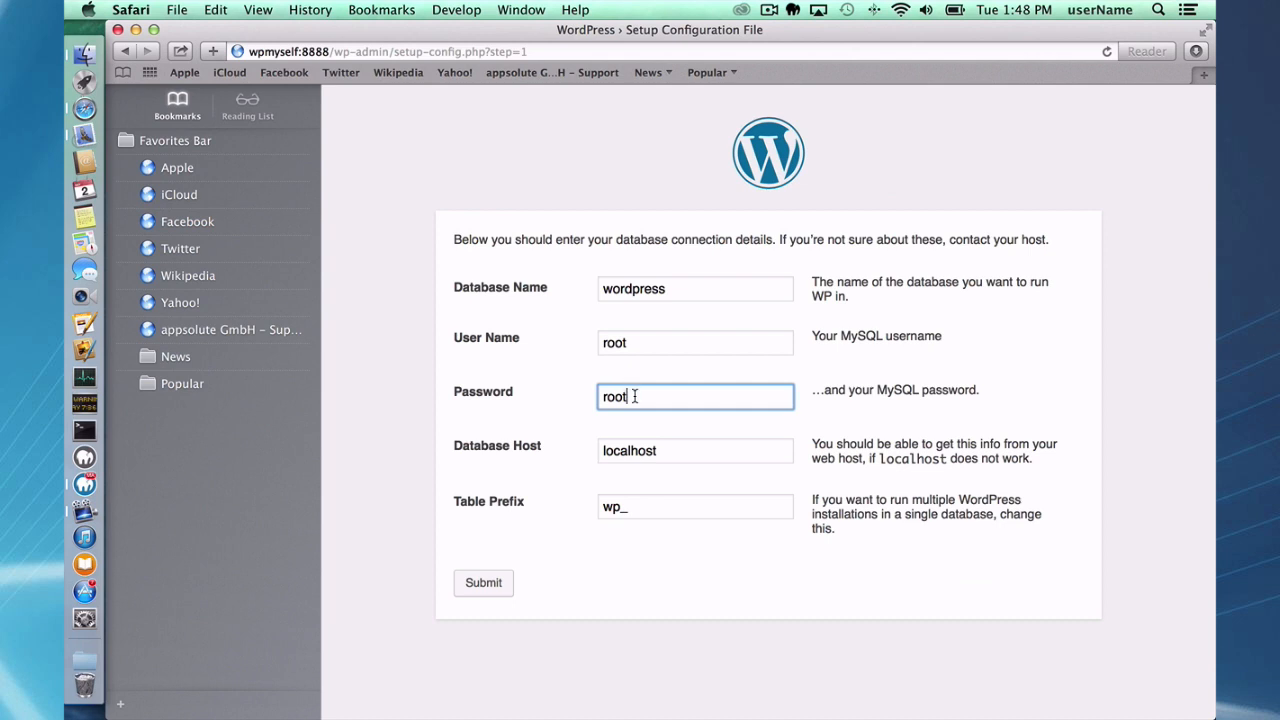
mouse_move(620, 388)
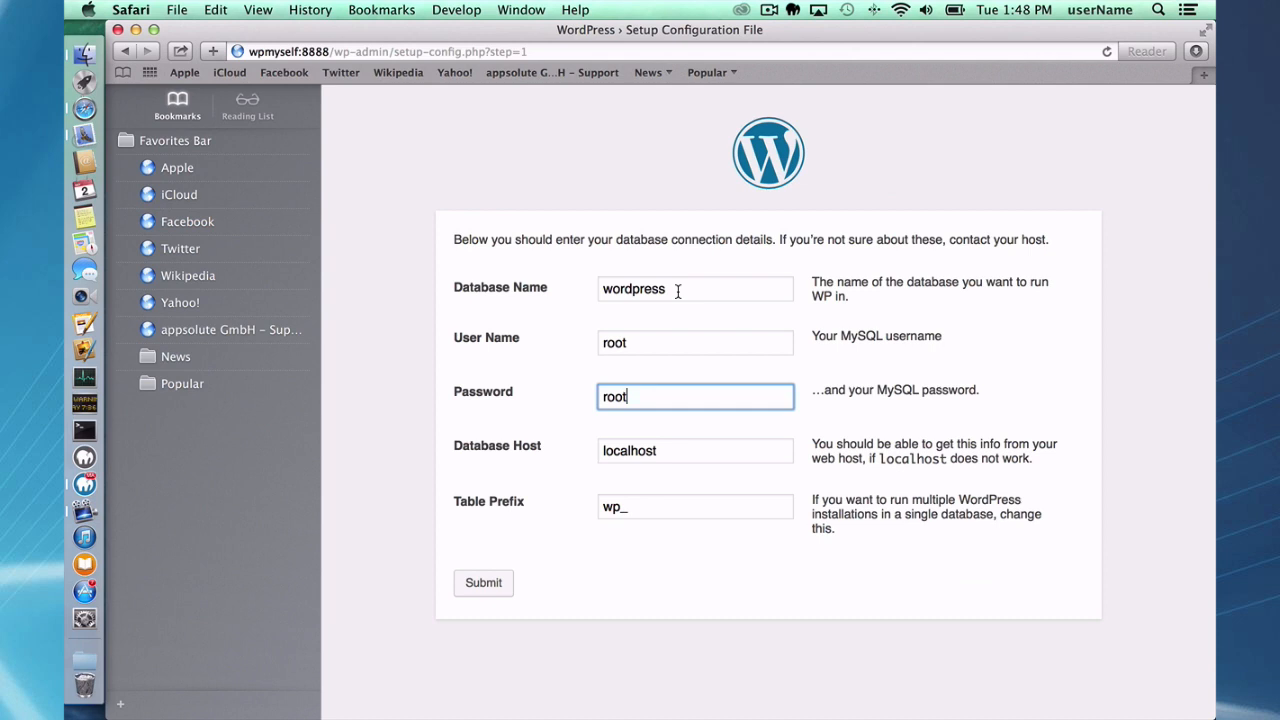
left_click(84, 484)
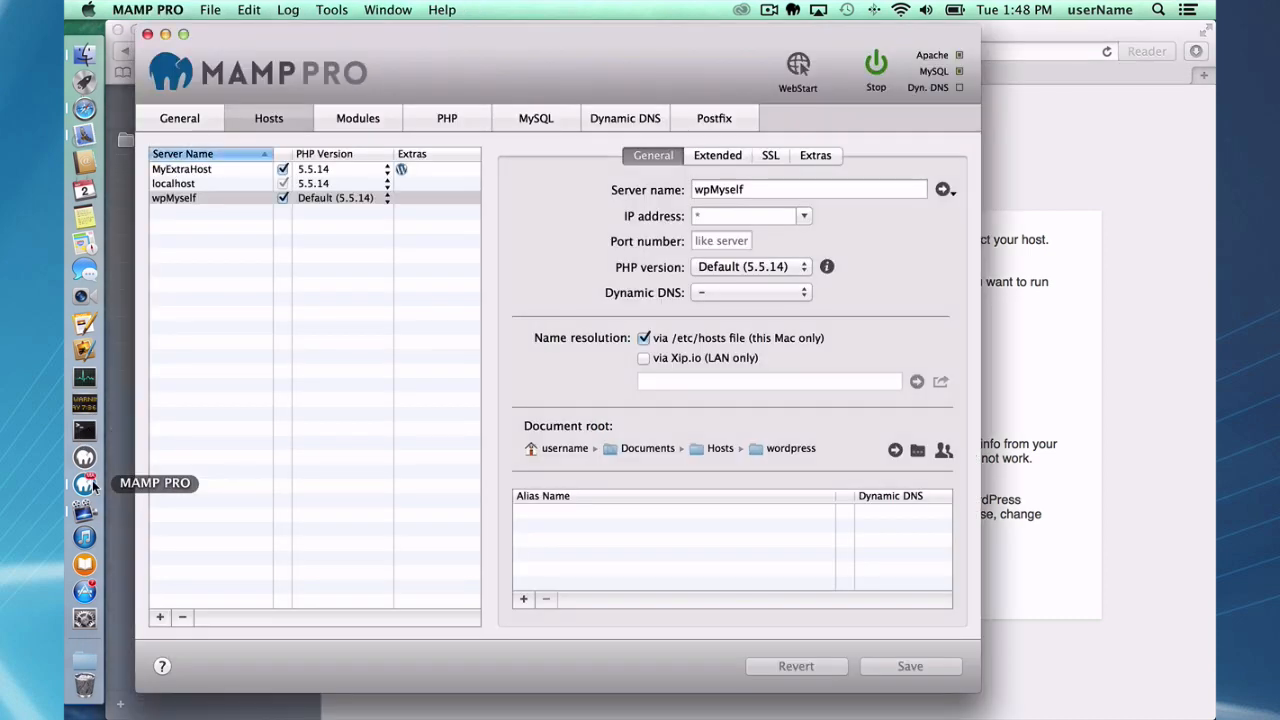
mouse_move(530, 256)
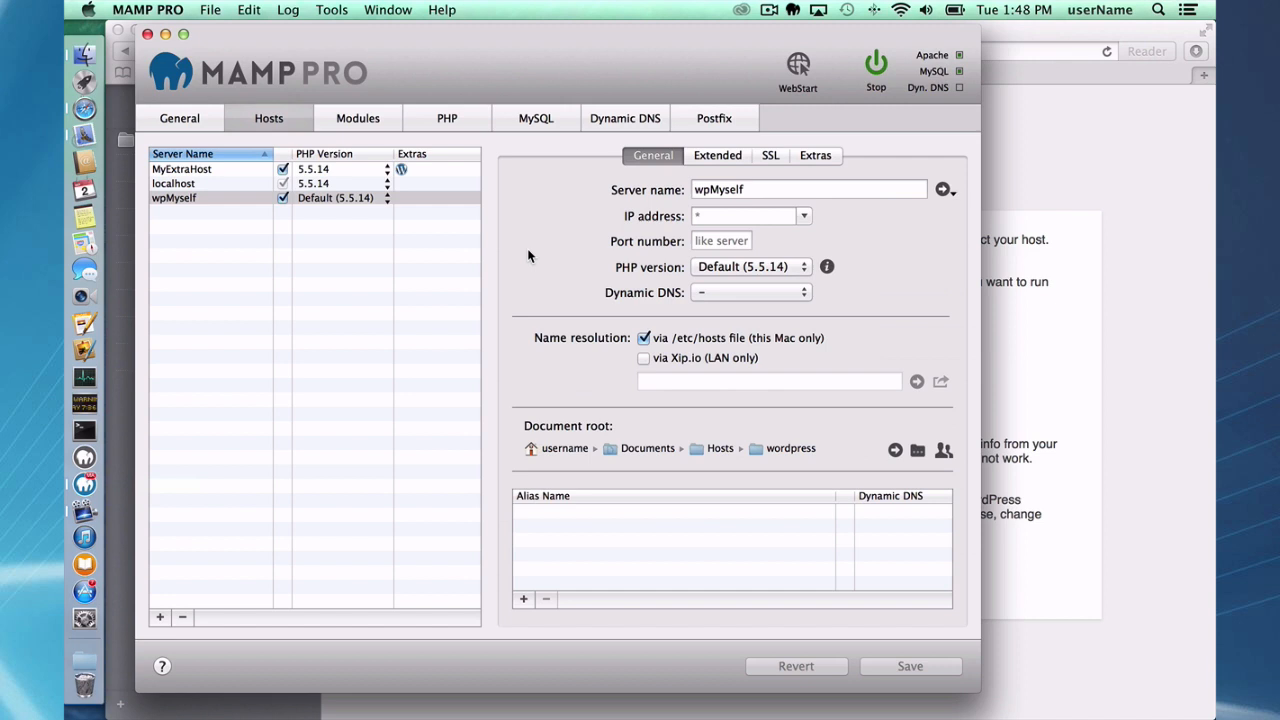
mouse_move(804, 68)
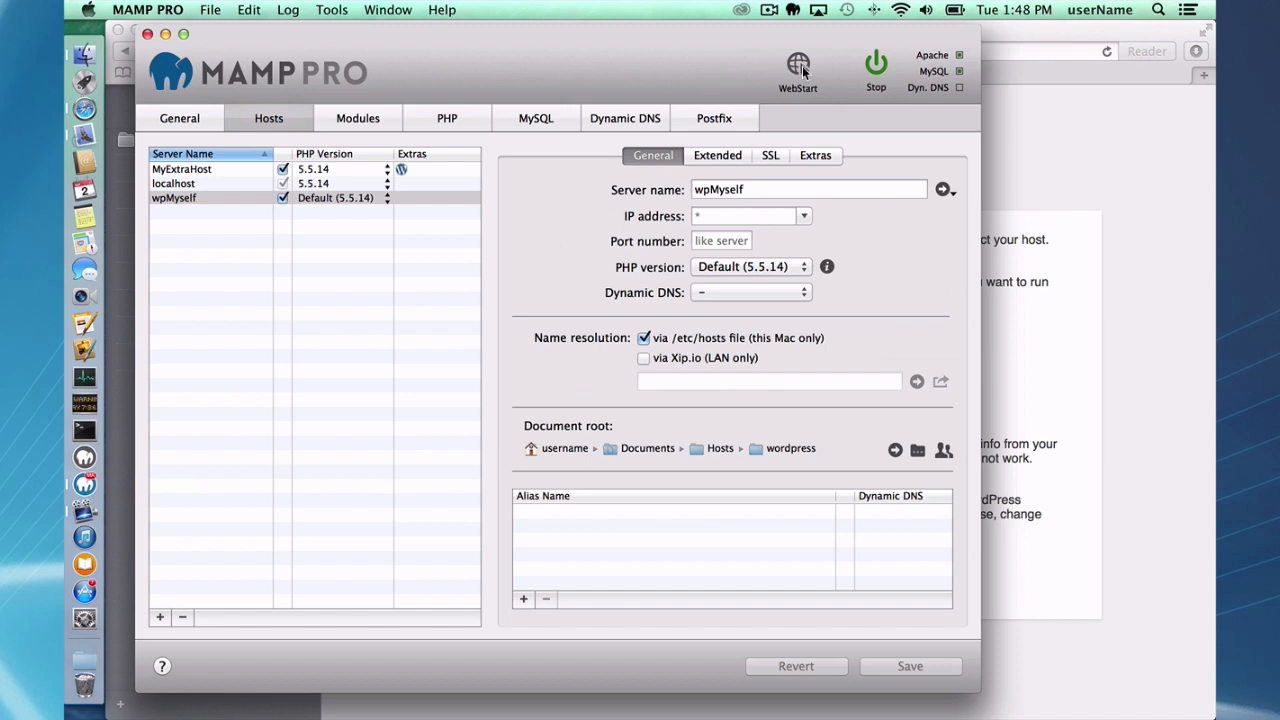
Launch the MAMP localhost start page in Safari via WebStart
left_click(798, 64)
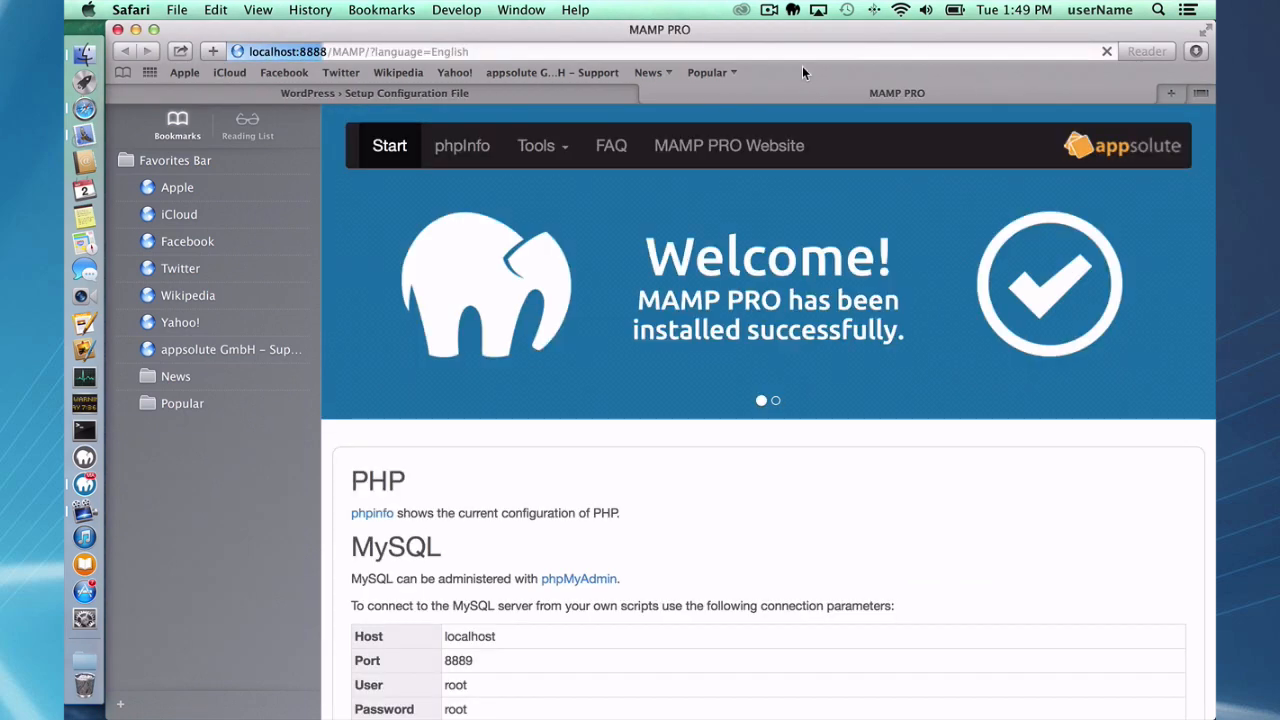
mouse_move(450, 404)
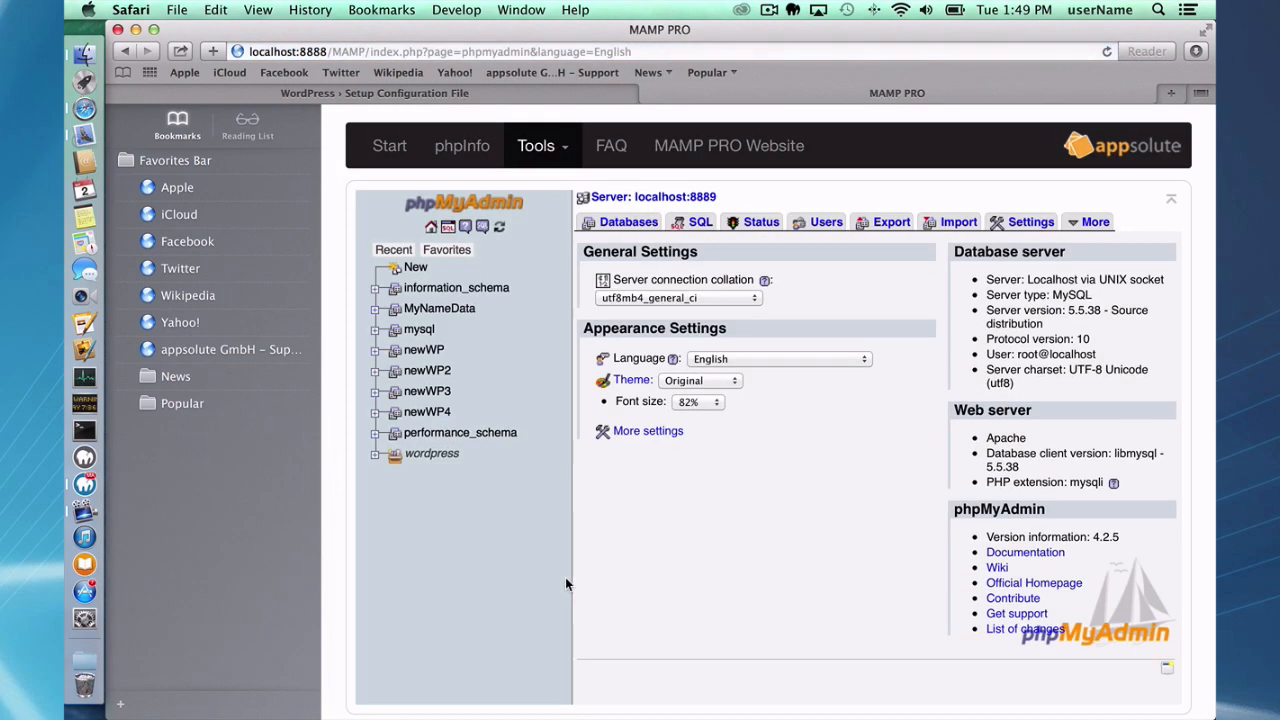
Create a new phpMyAdmin database named wpMyself from the Databases list
left_click(628, 220)
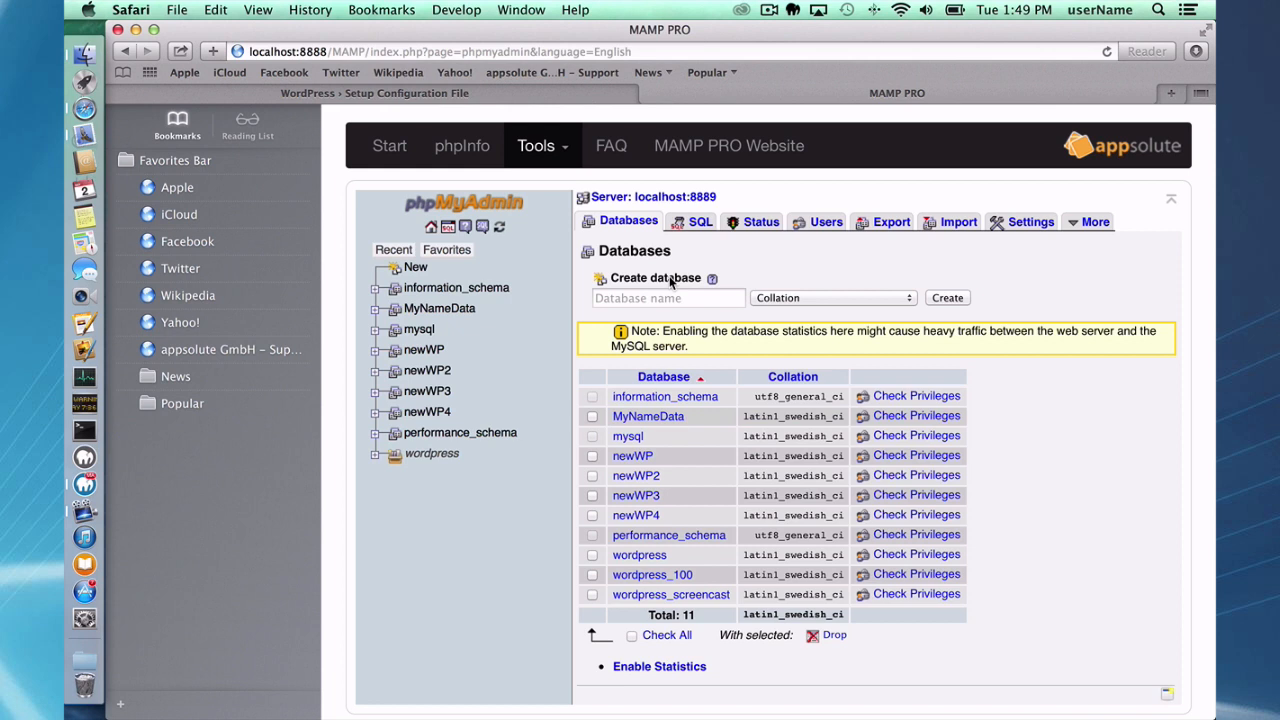
left_click(668, 296)
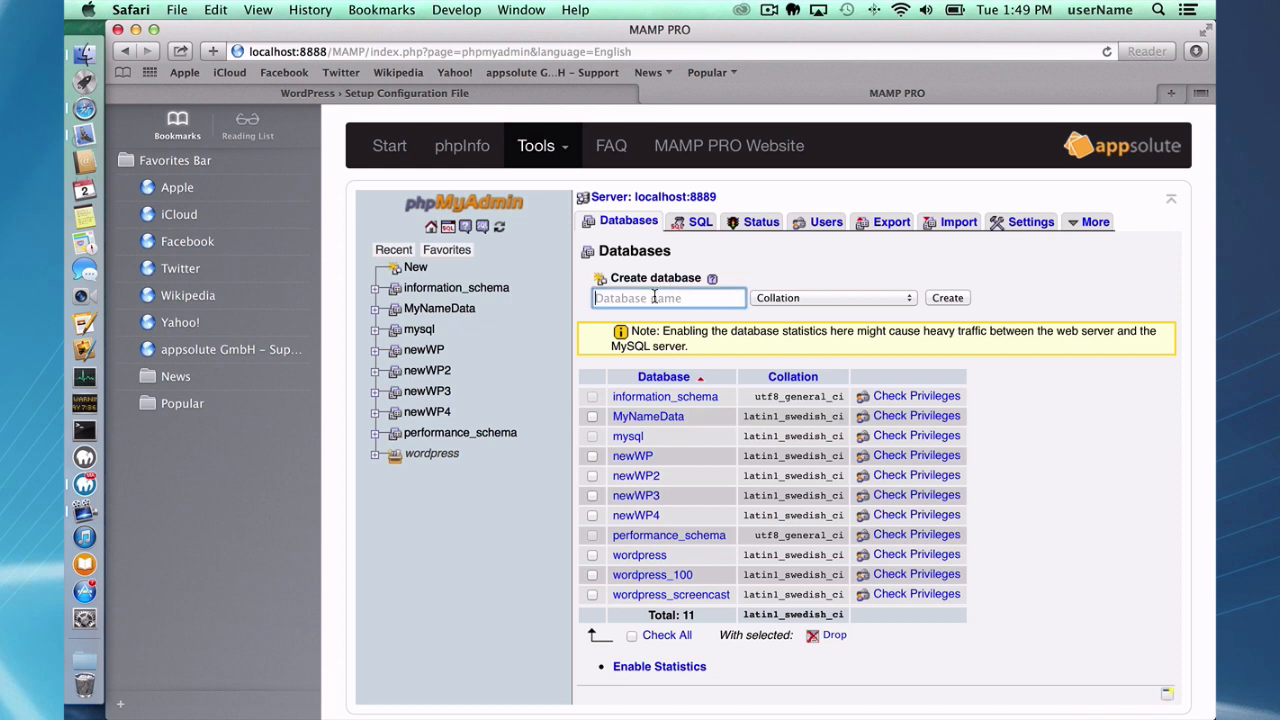
type("w")
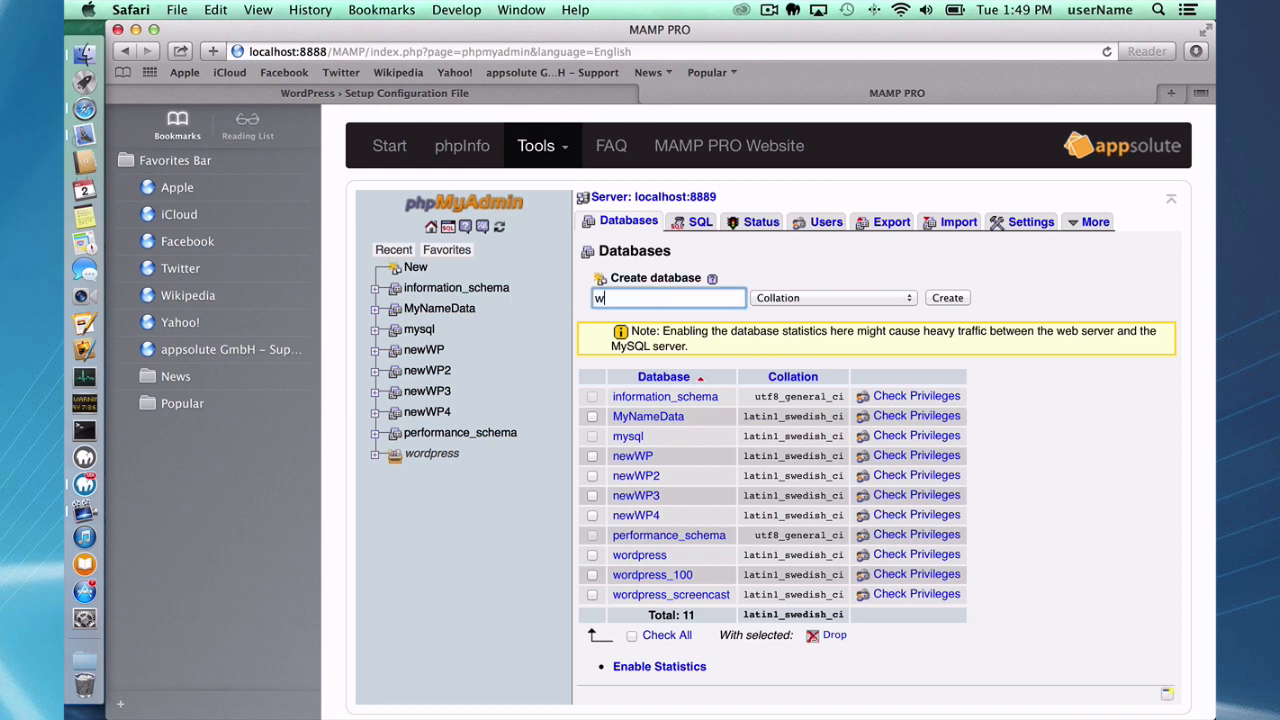
type("pMy")
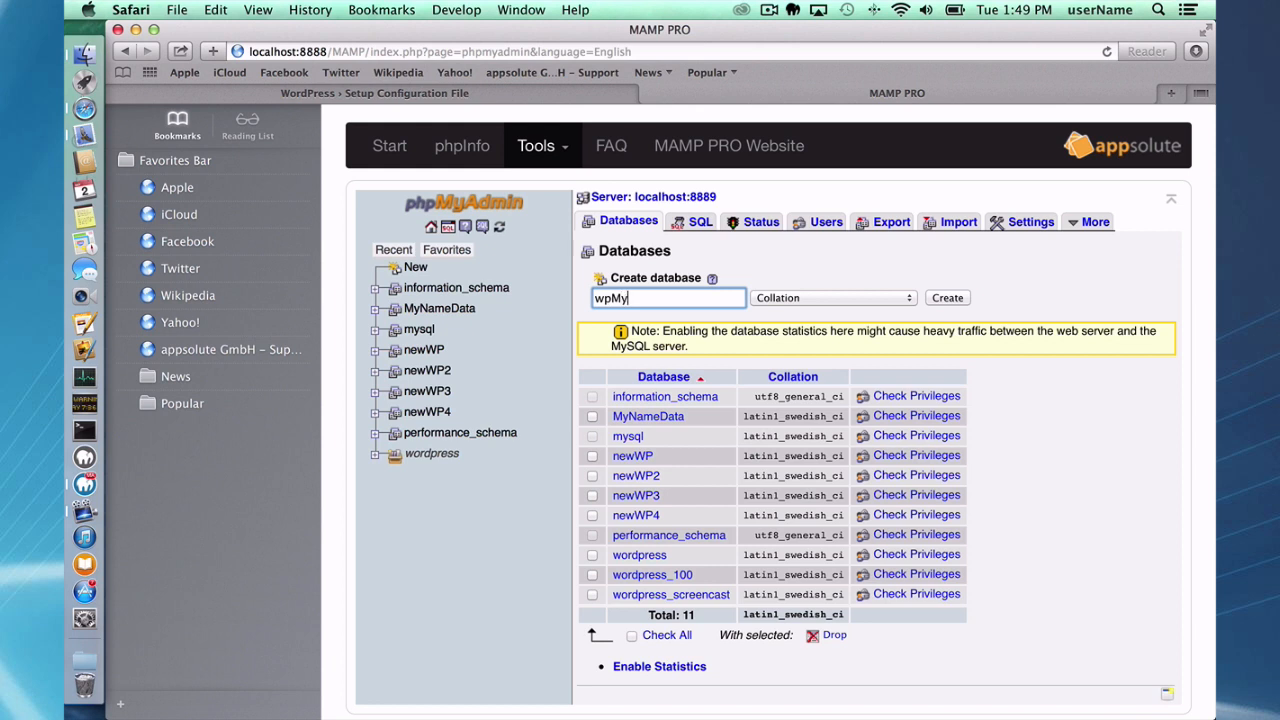
type("self")
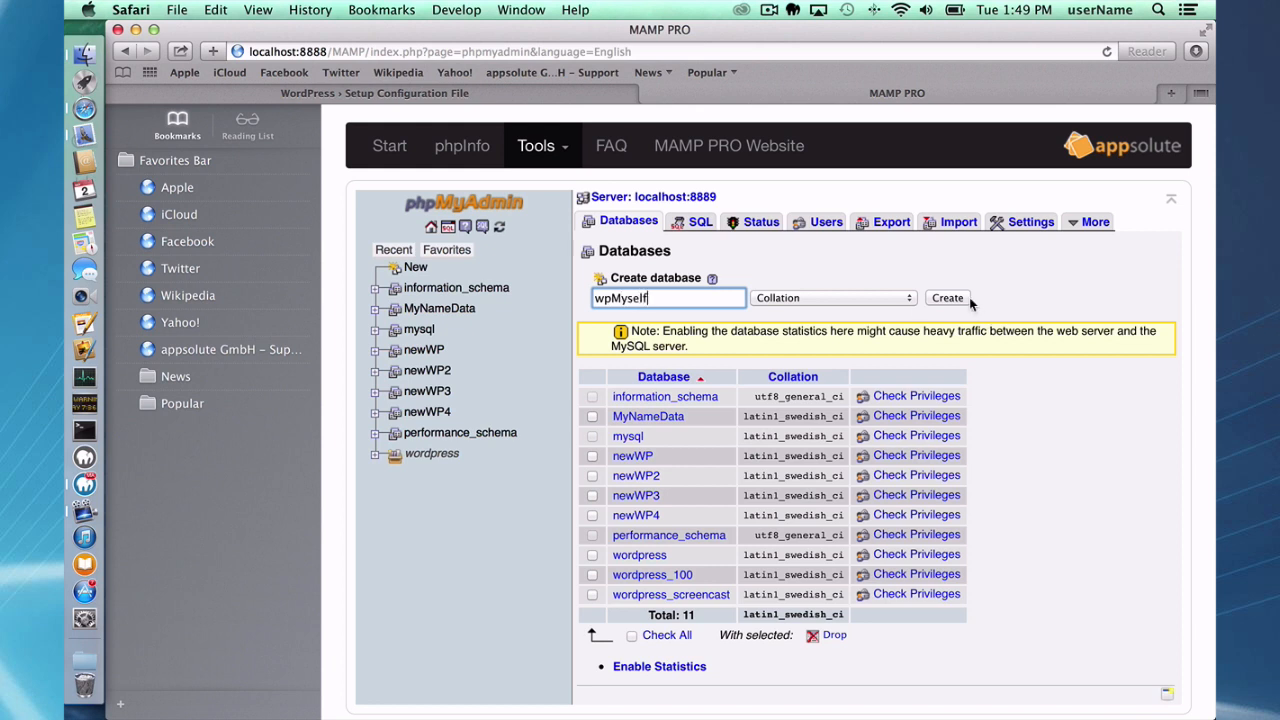
left_click(946, 298)
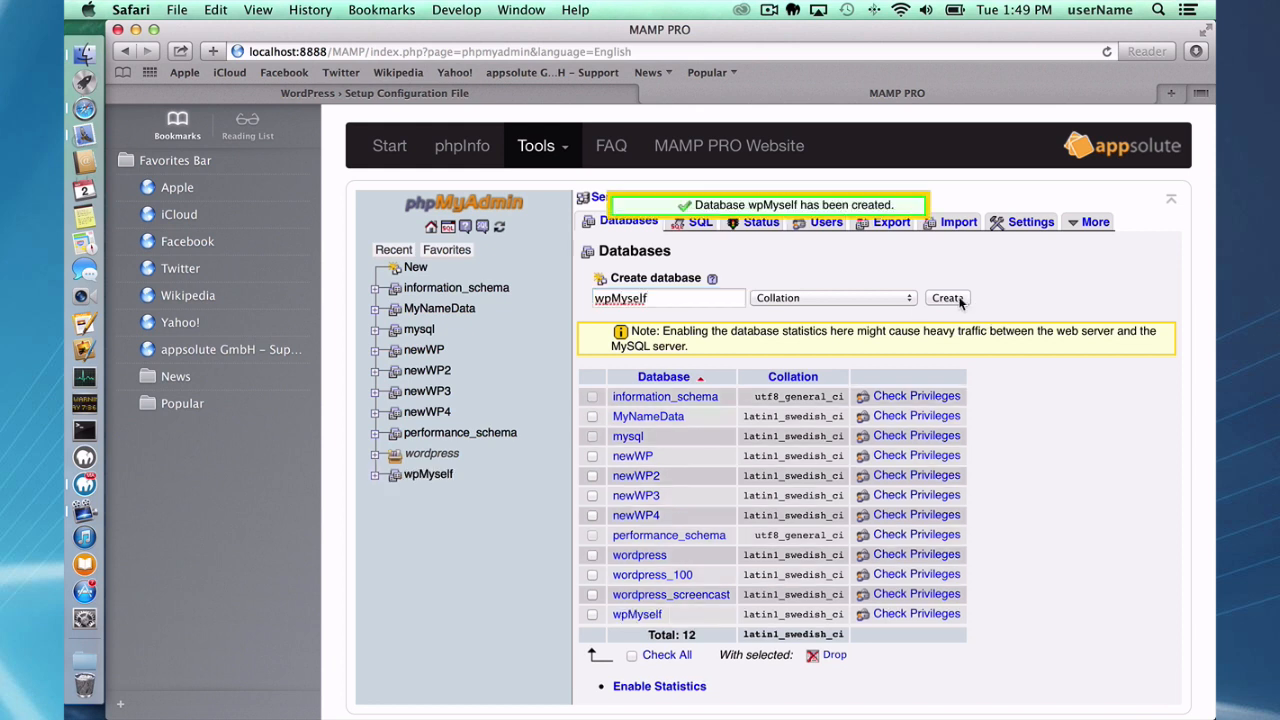
left_click(428, 474)
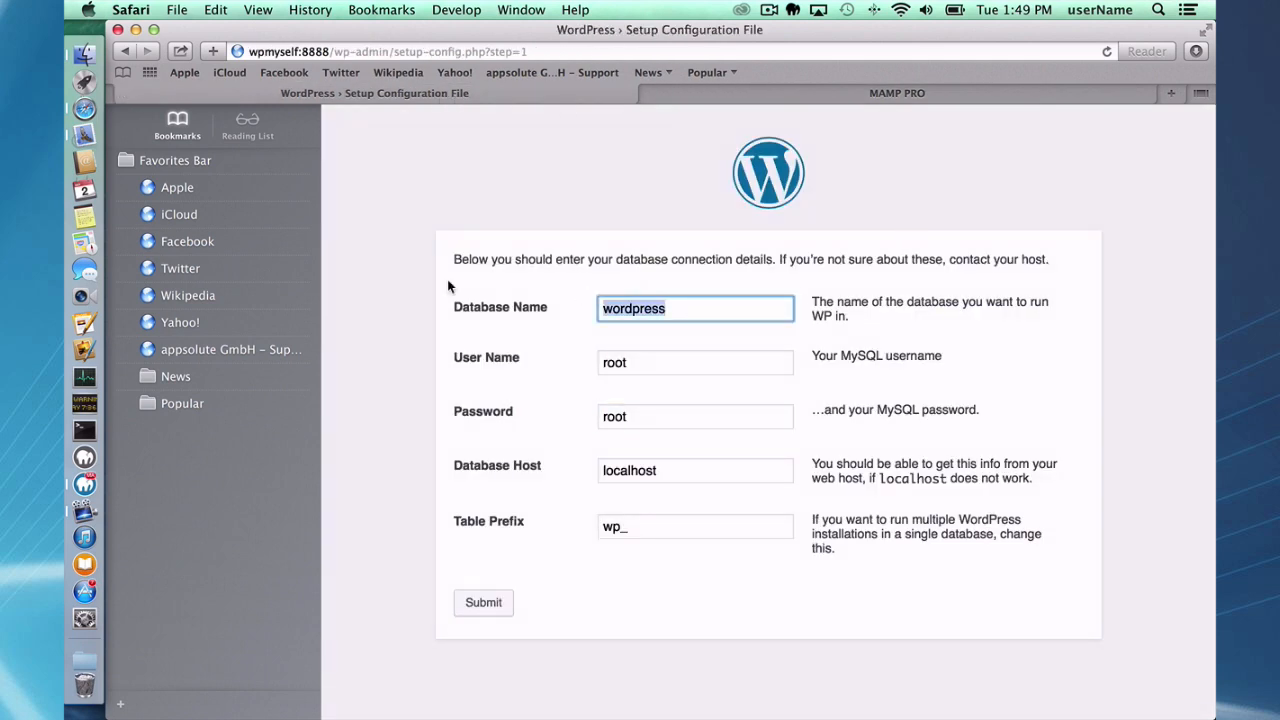
Replace the Database Name value with wpMySelf in the connection form
type("wpMyS")
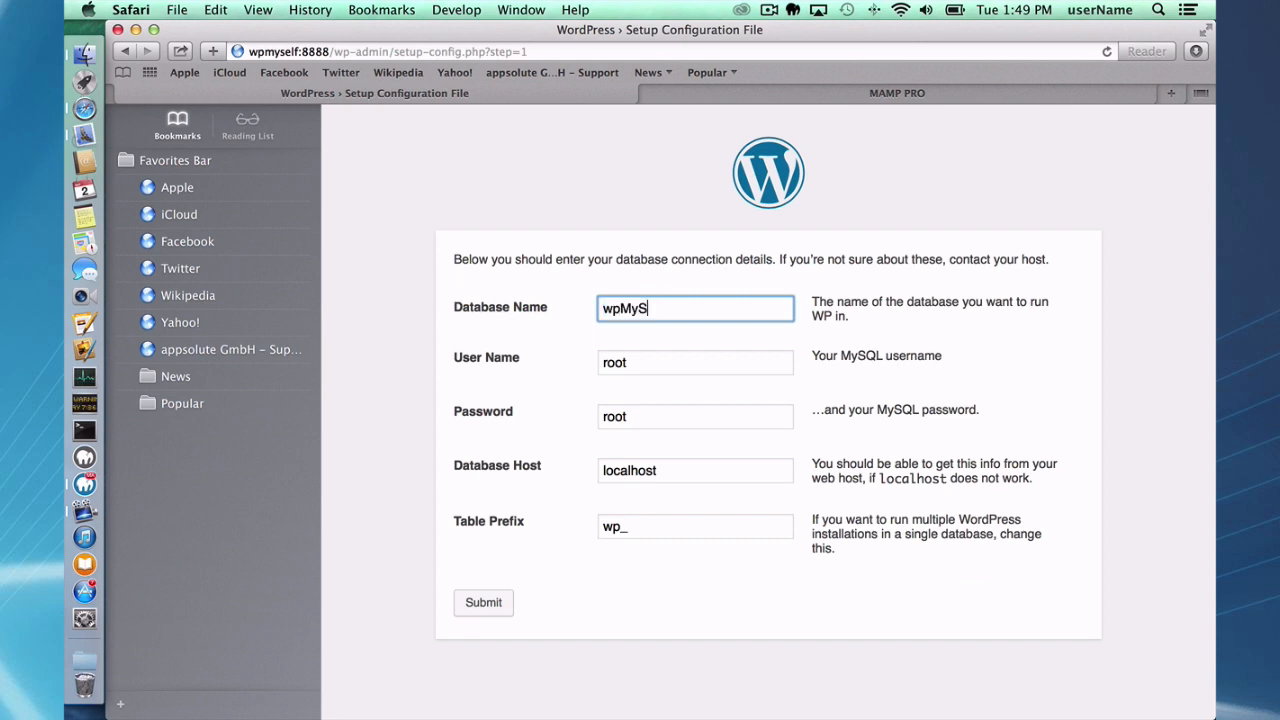
type("elf")
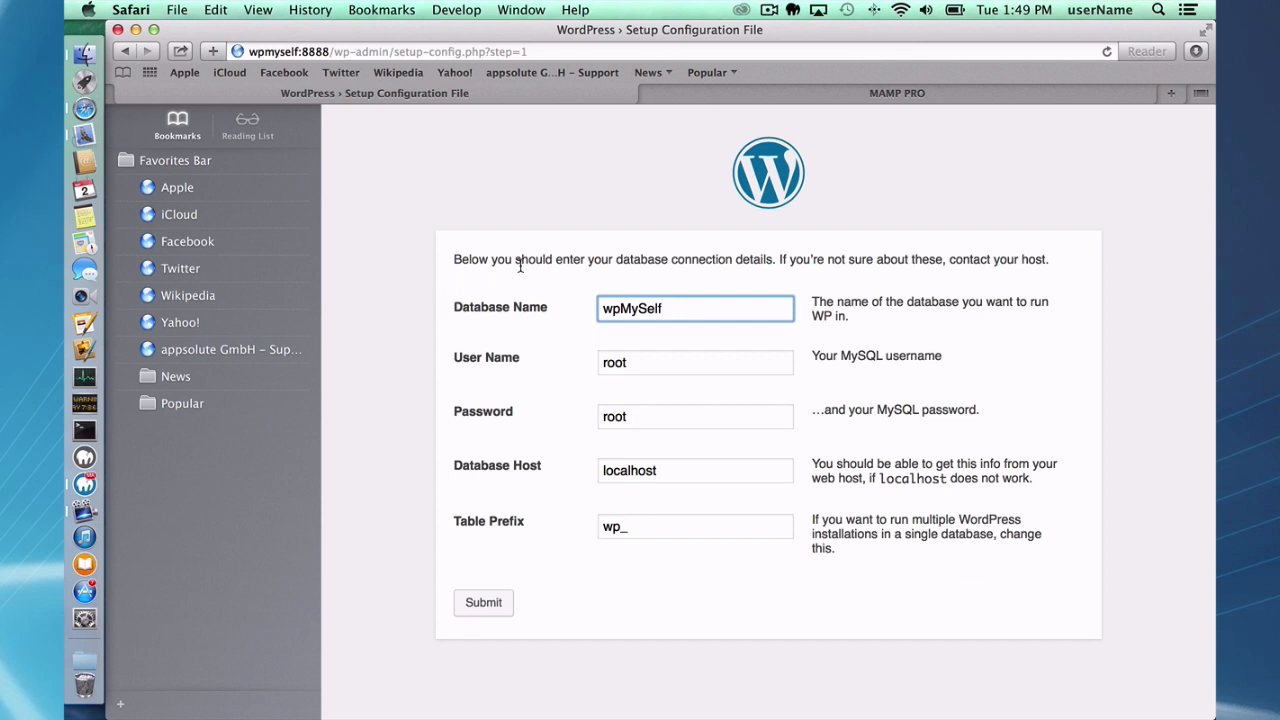
mouse_move(652, 274)
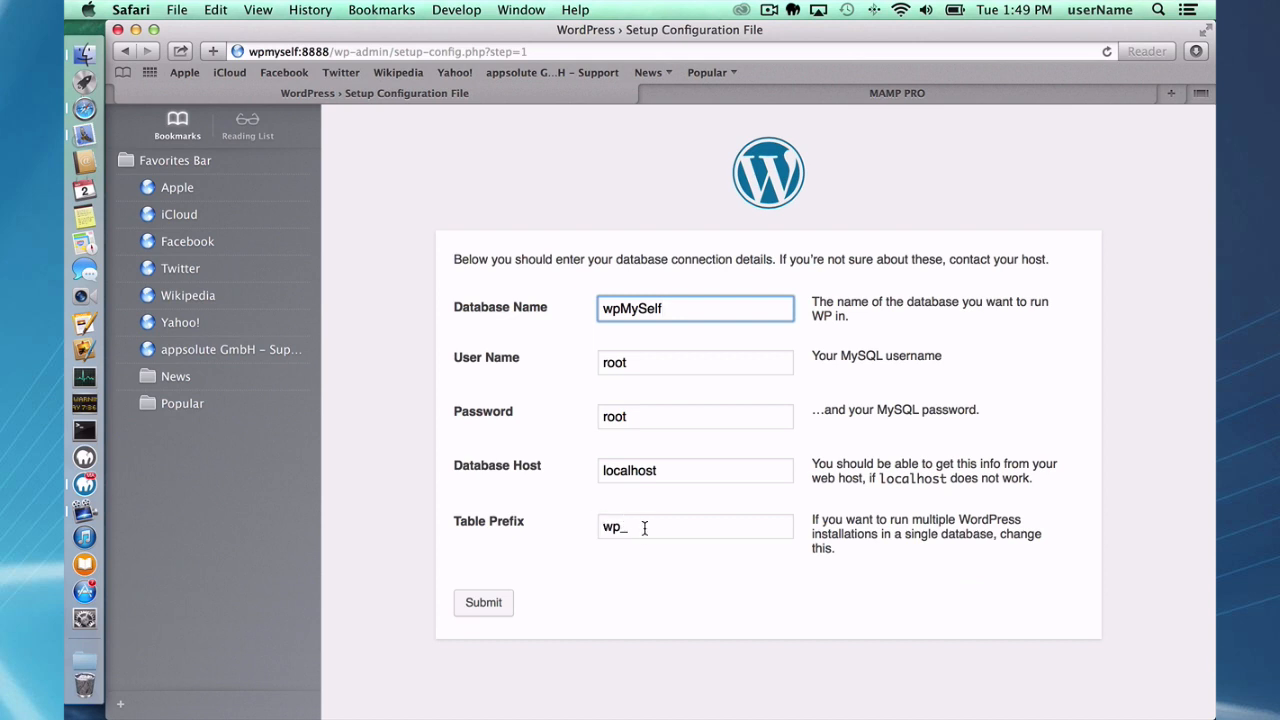
mouse_move(996, 516)
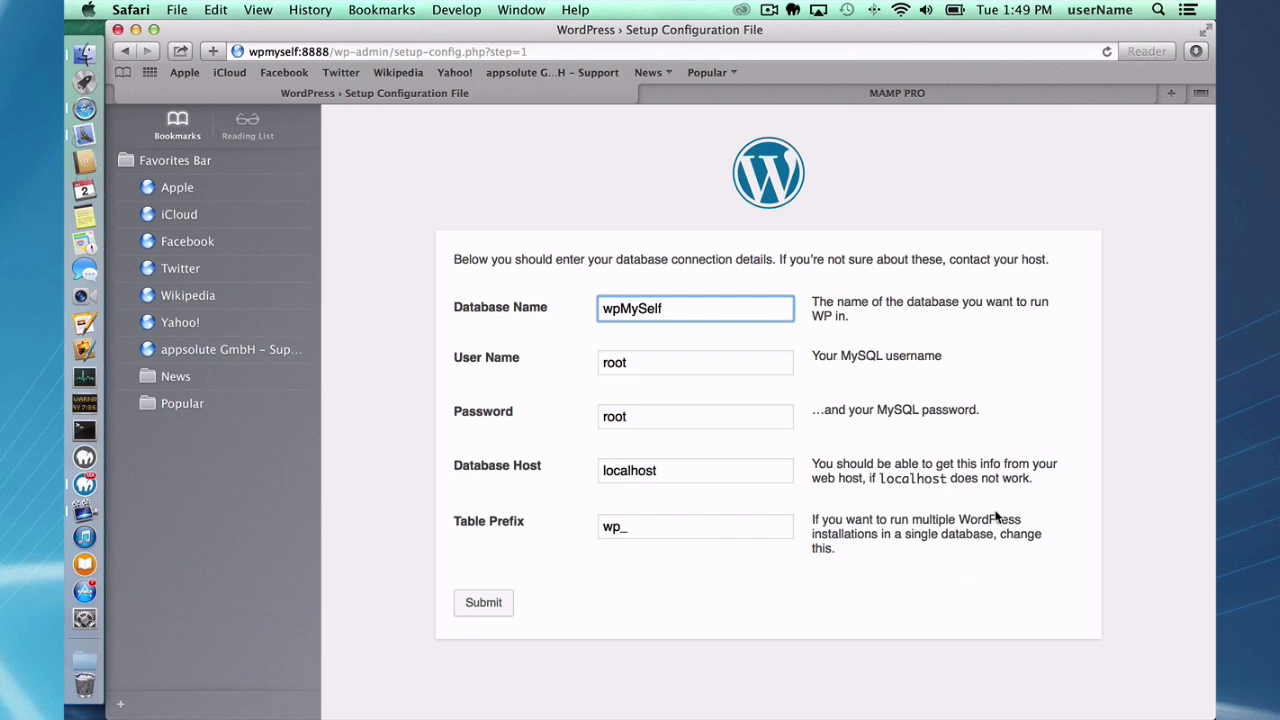
mouse_move(936, 448)
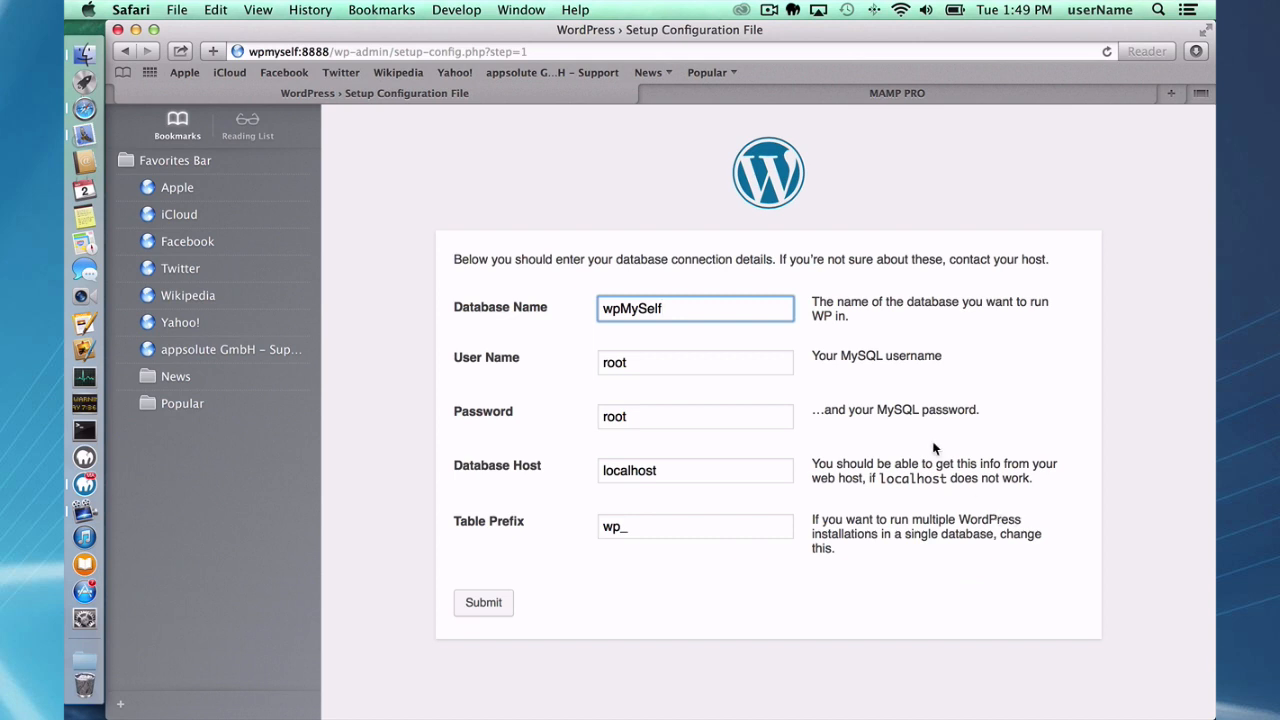
mouse_move(756, 448)
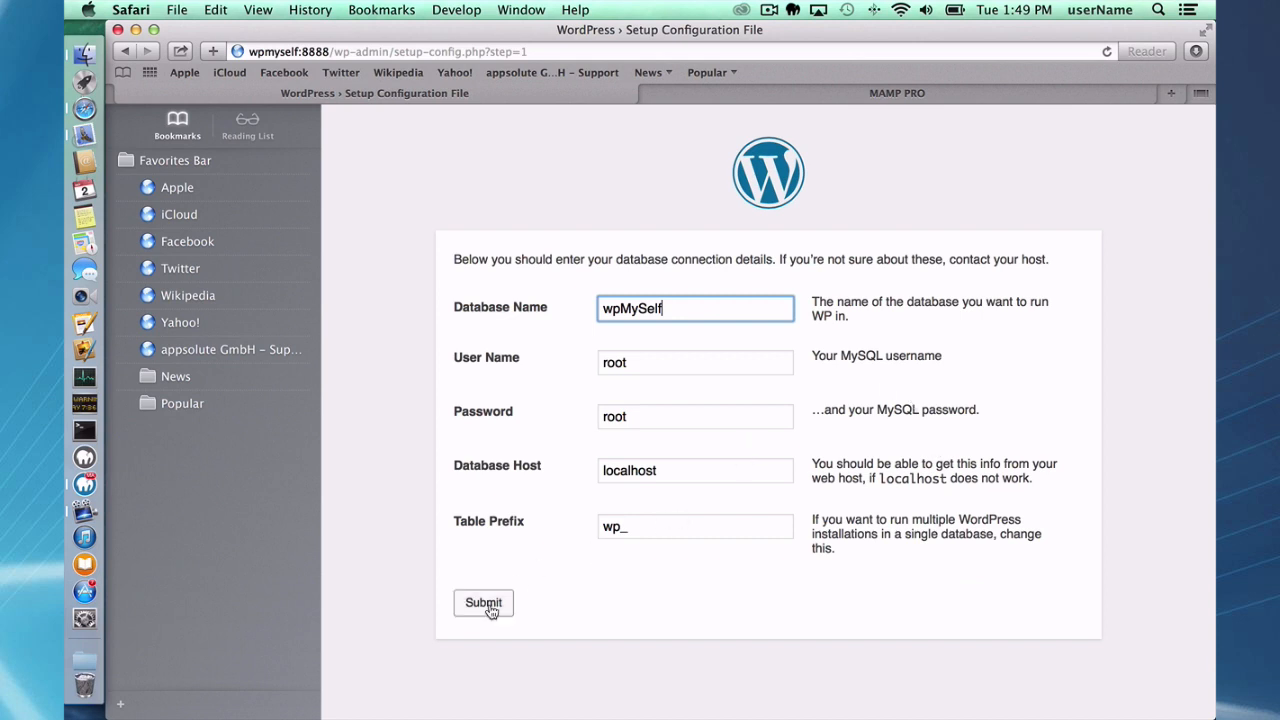
Submit the database details and run the install, reaching the site information form
left_click(484, 602)
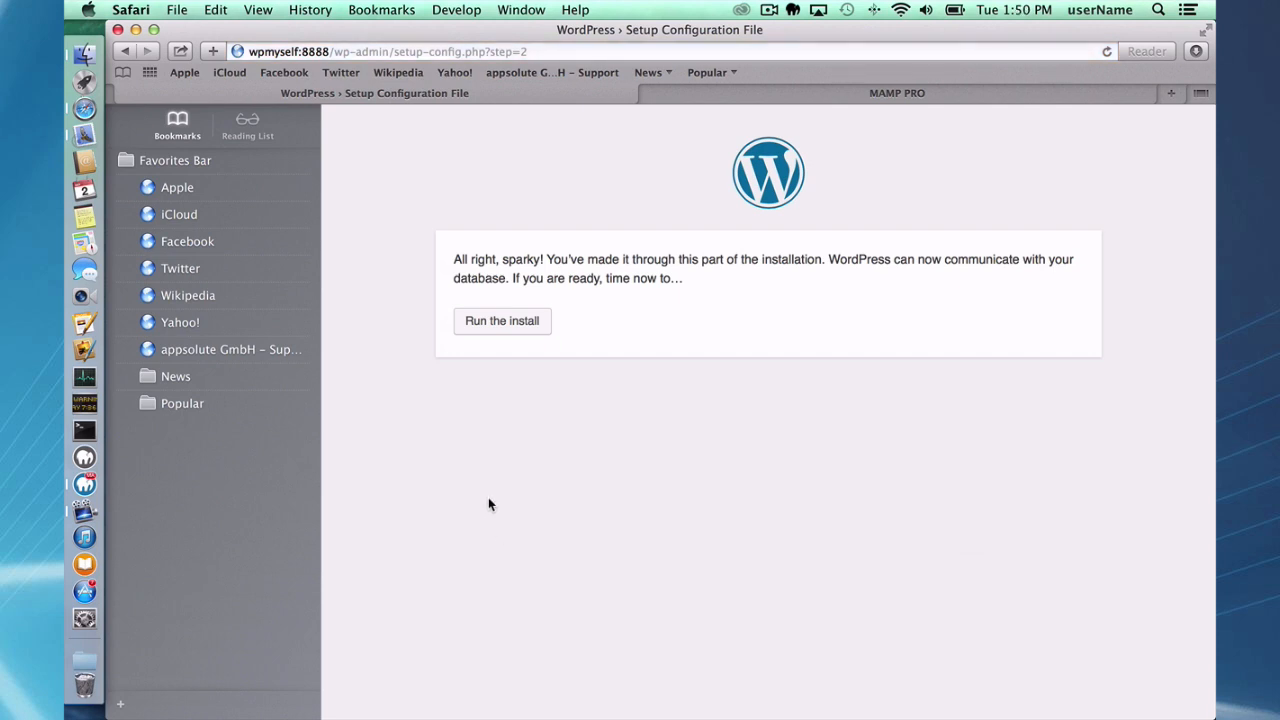
mouse_move(512, 252)
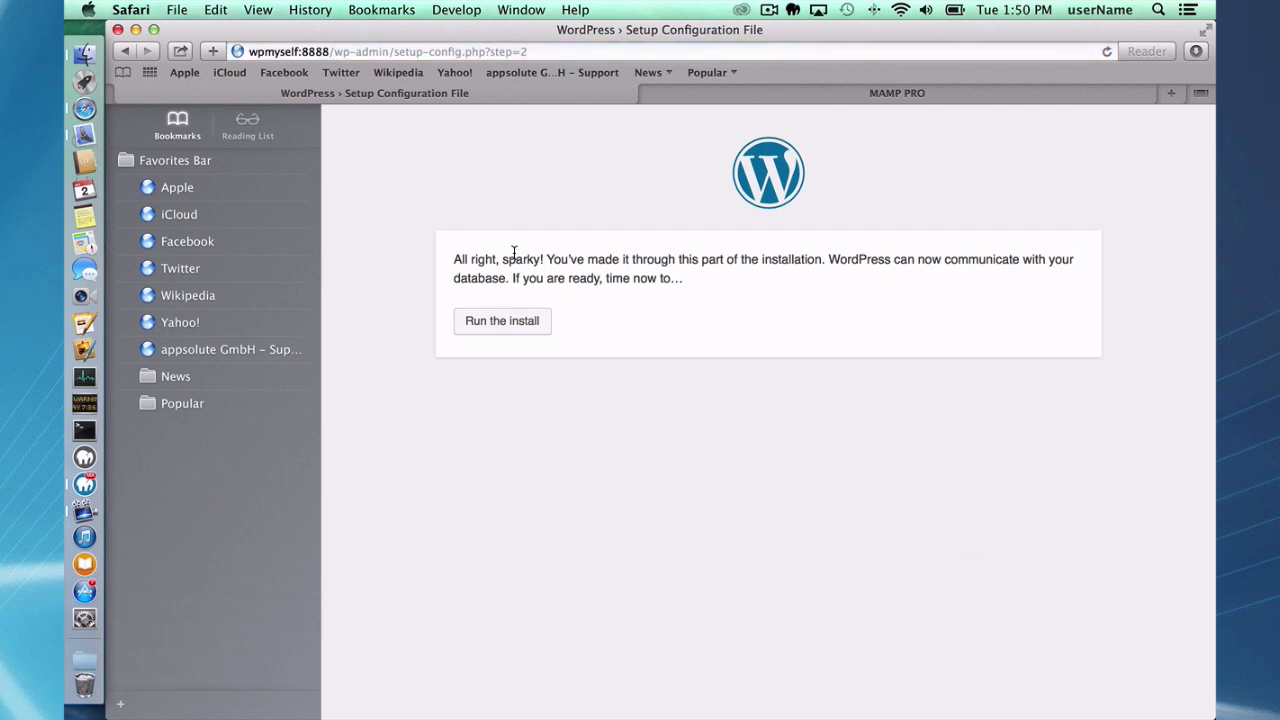
left_click(500, 320)
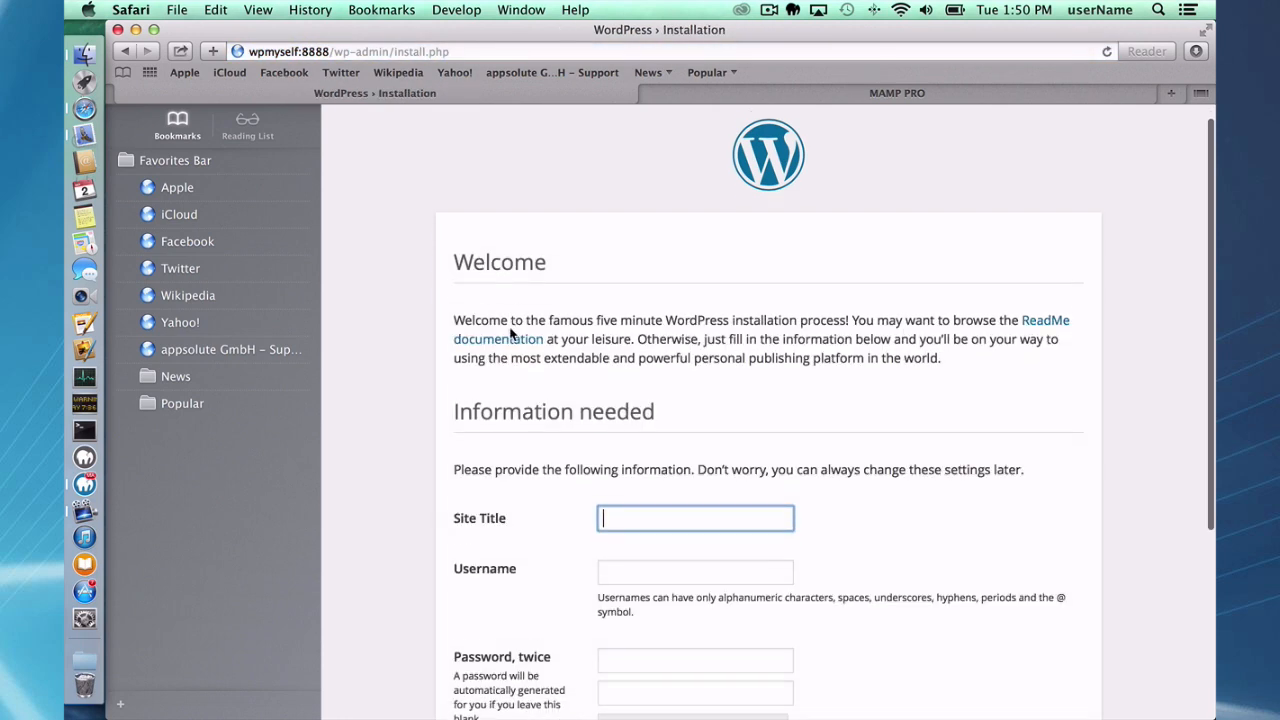
Enter site title 'My Cool Set', username admin and the password
scroll("down", 3)
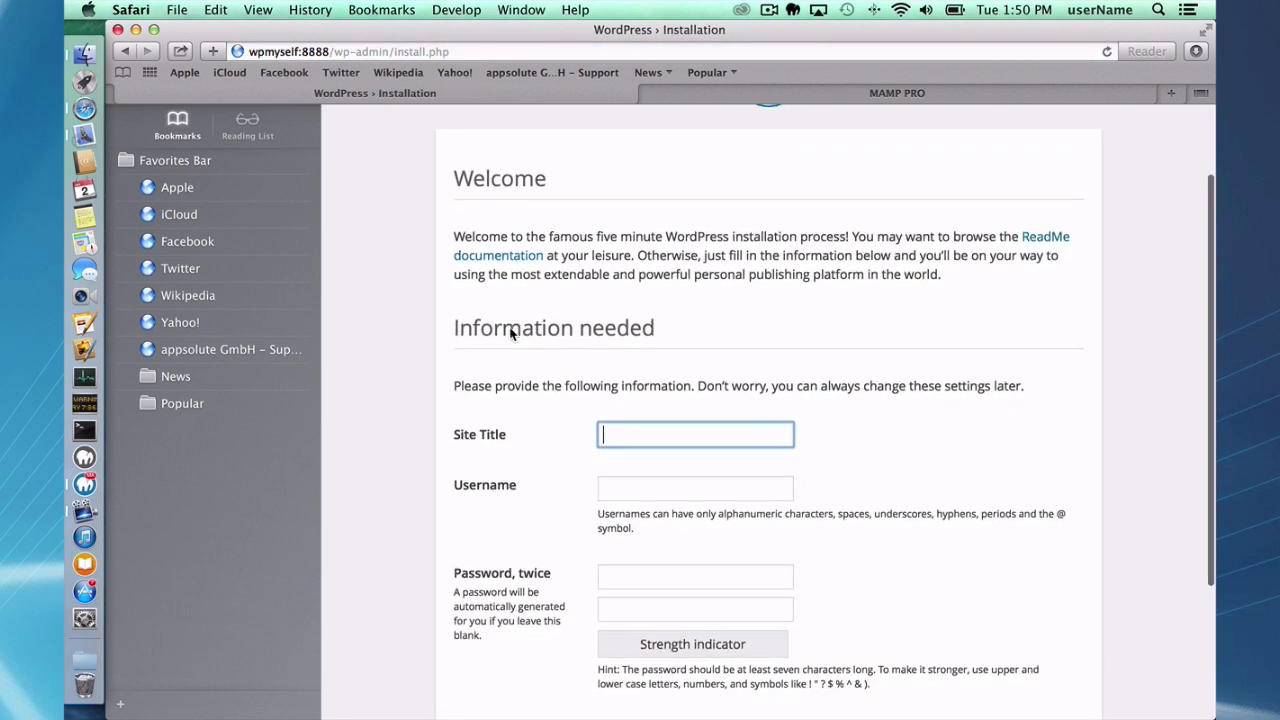
scroll("down", 3)
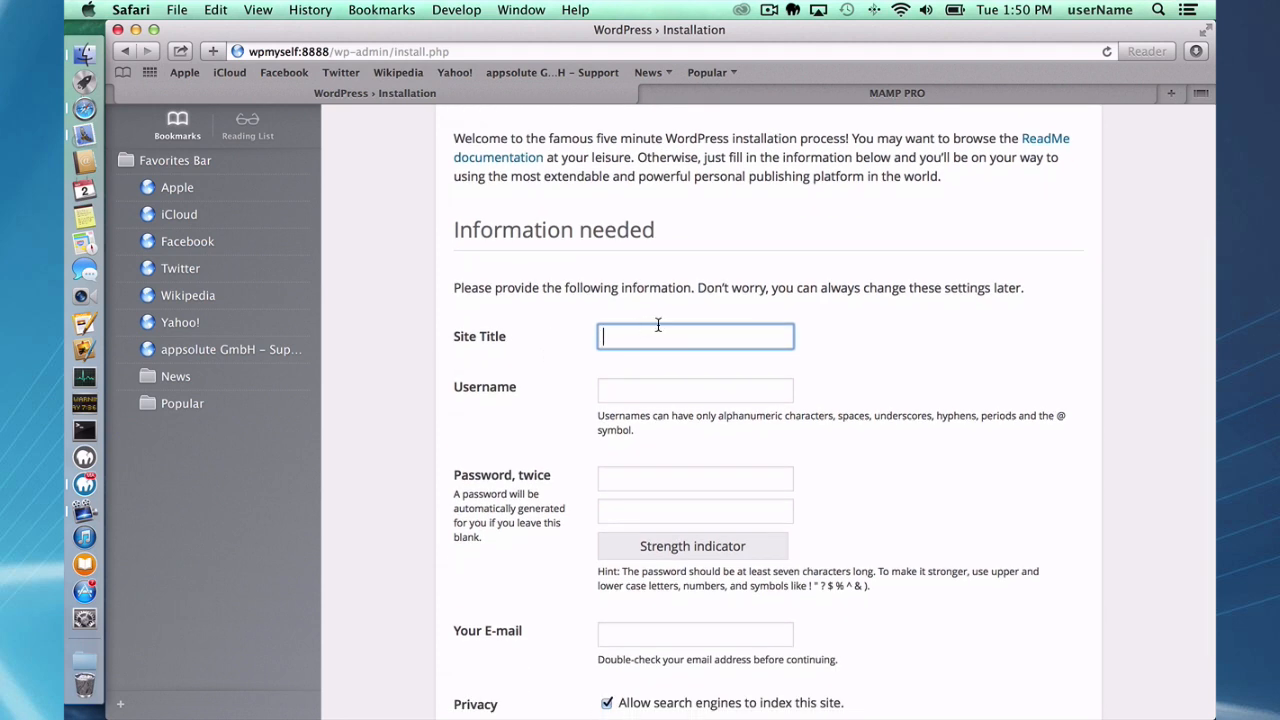
type("My Cool")
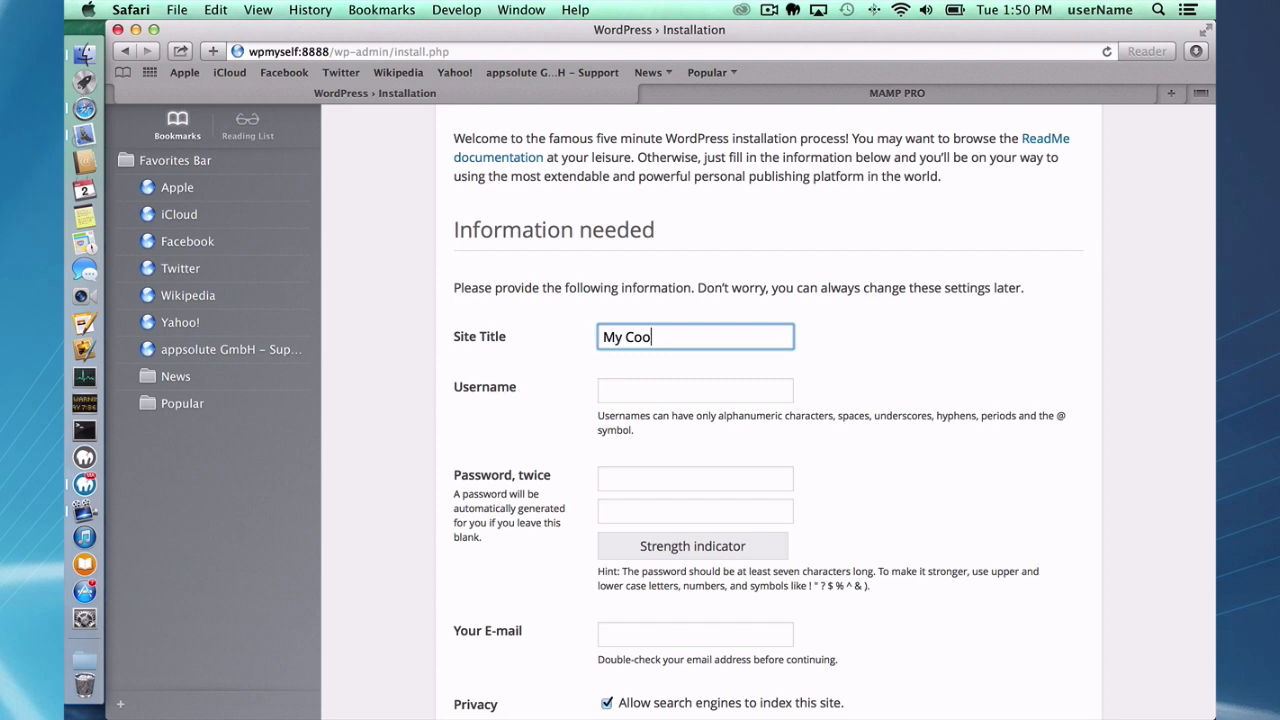
type("l Set")
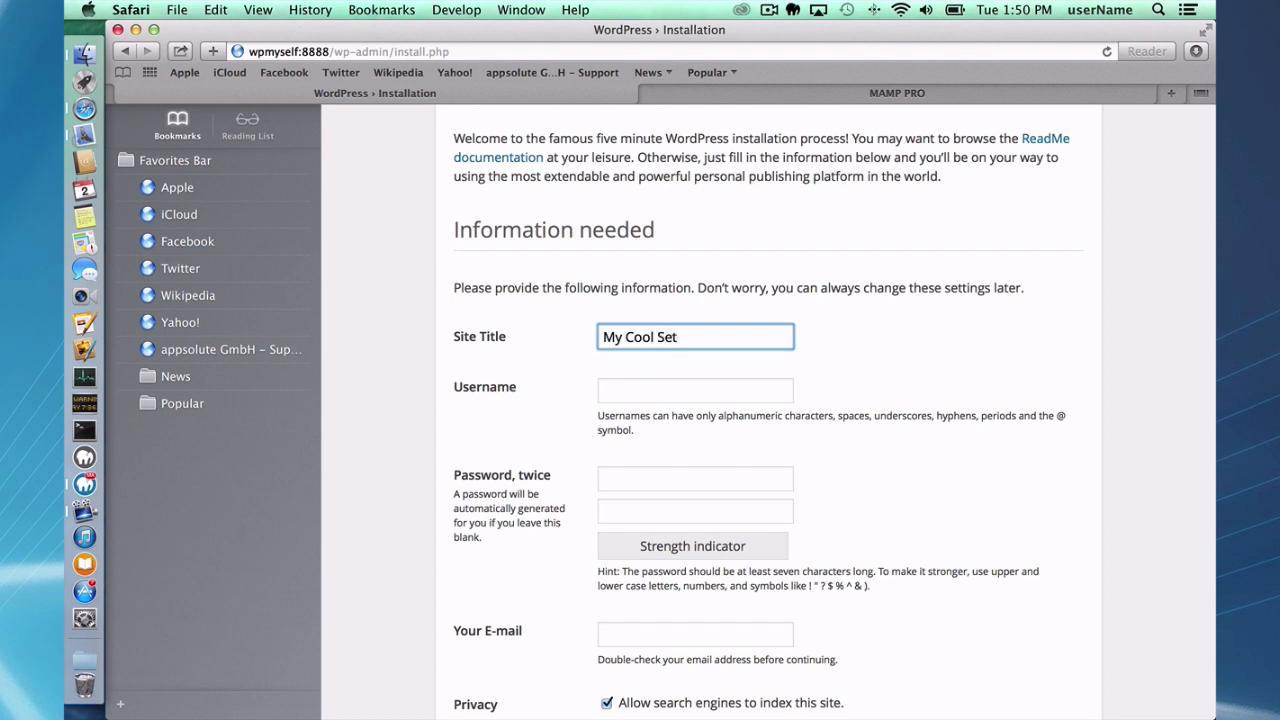
type("admin")
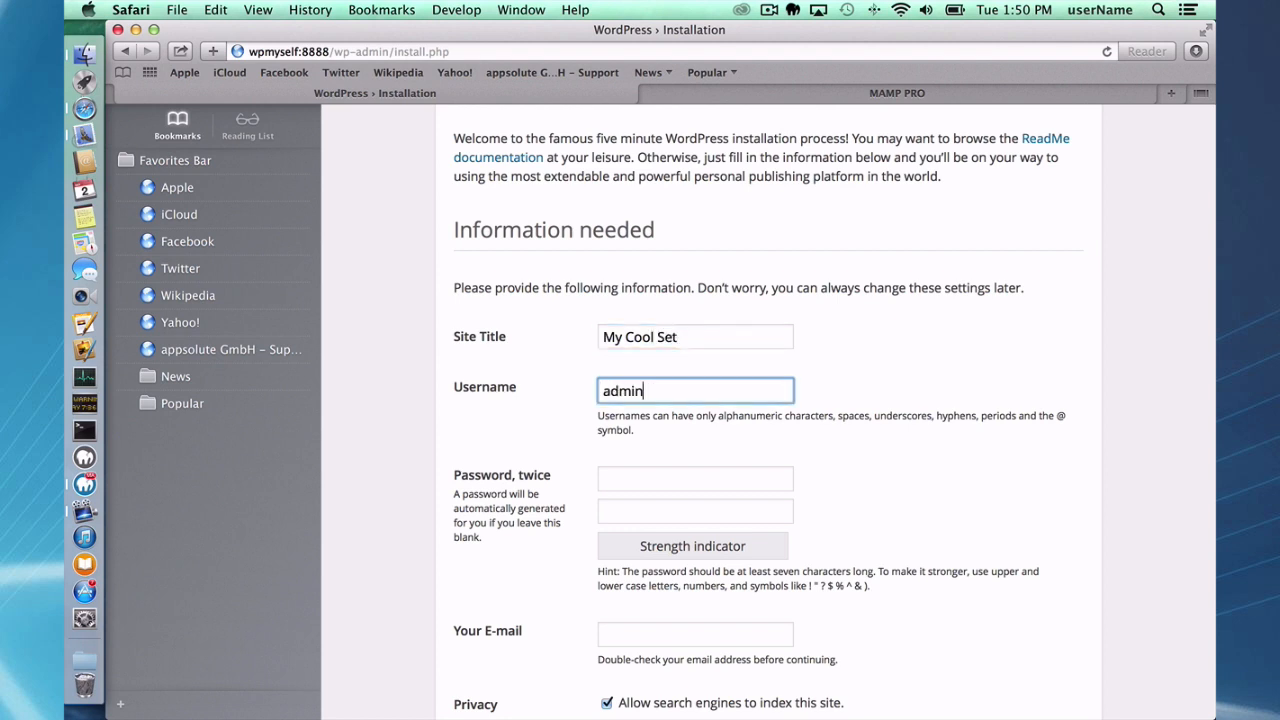
left_click(694, 478)
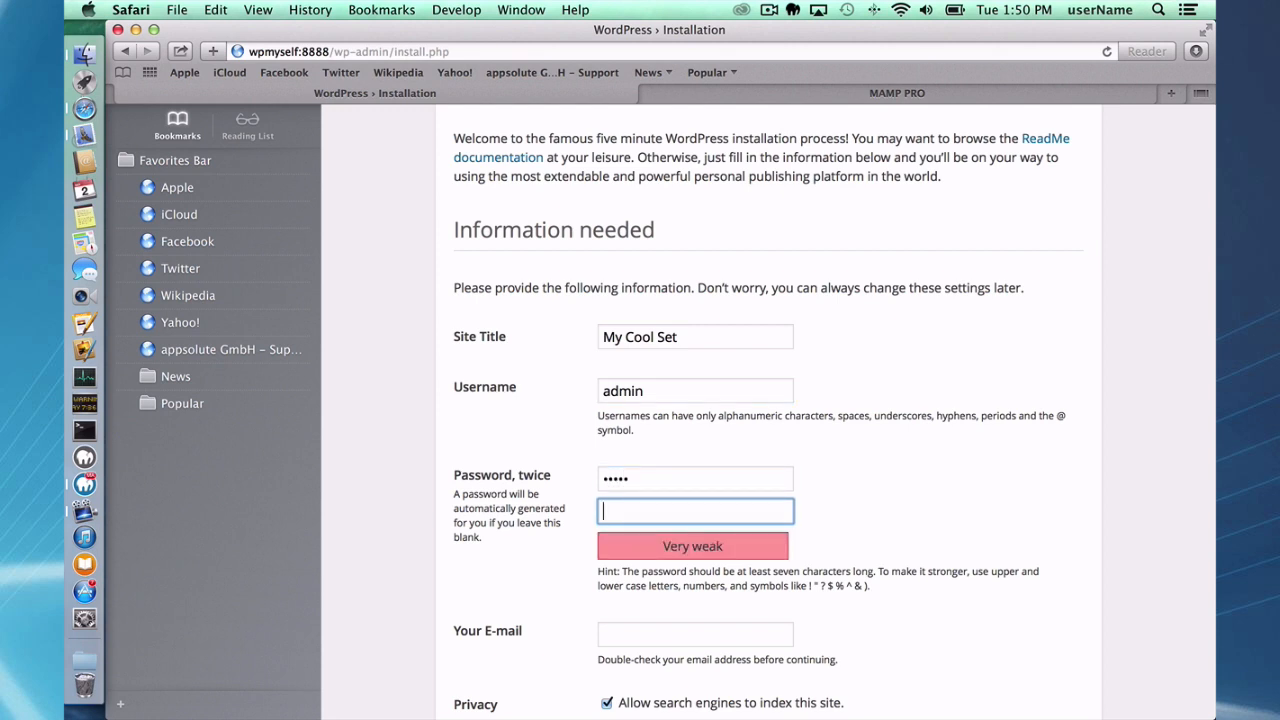
type("•••••")
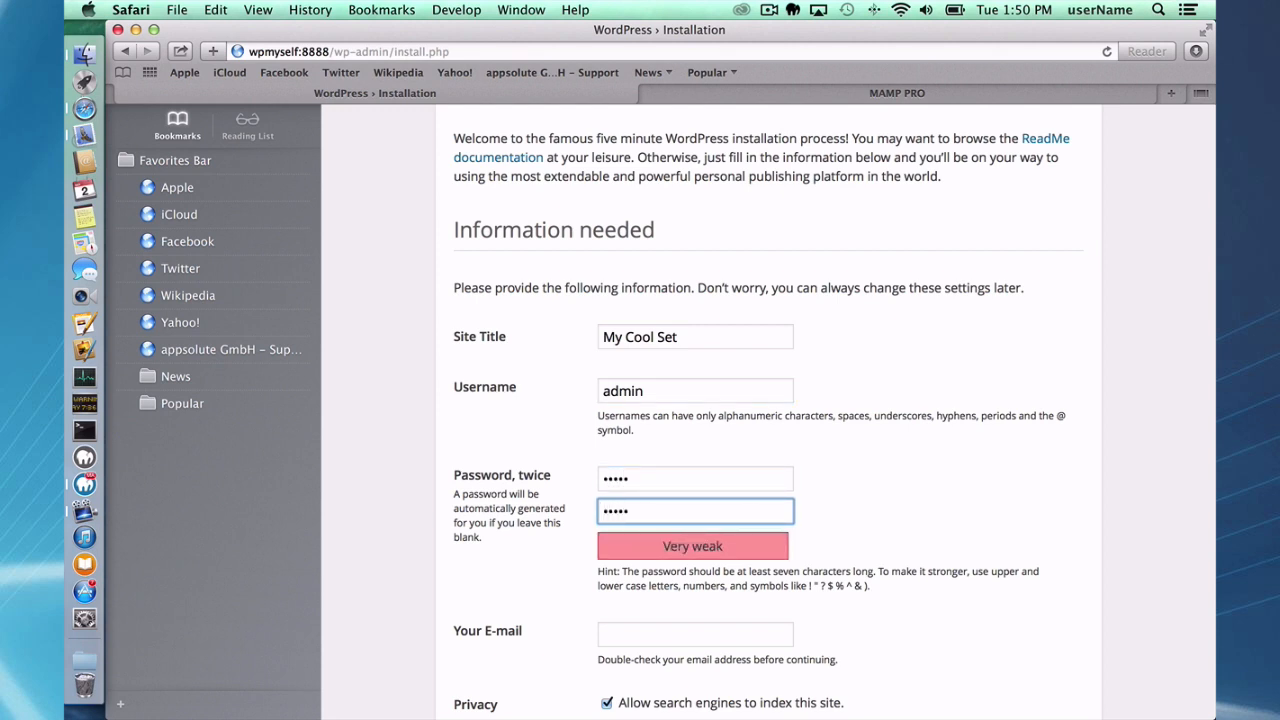
left_click(694, 632)
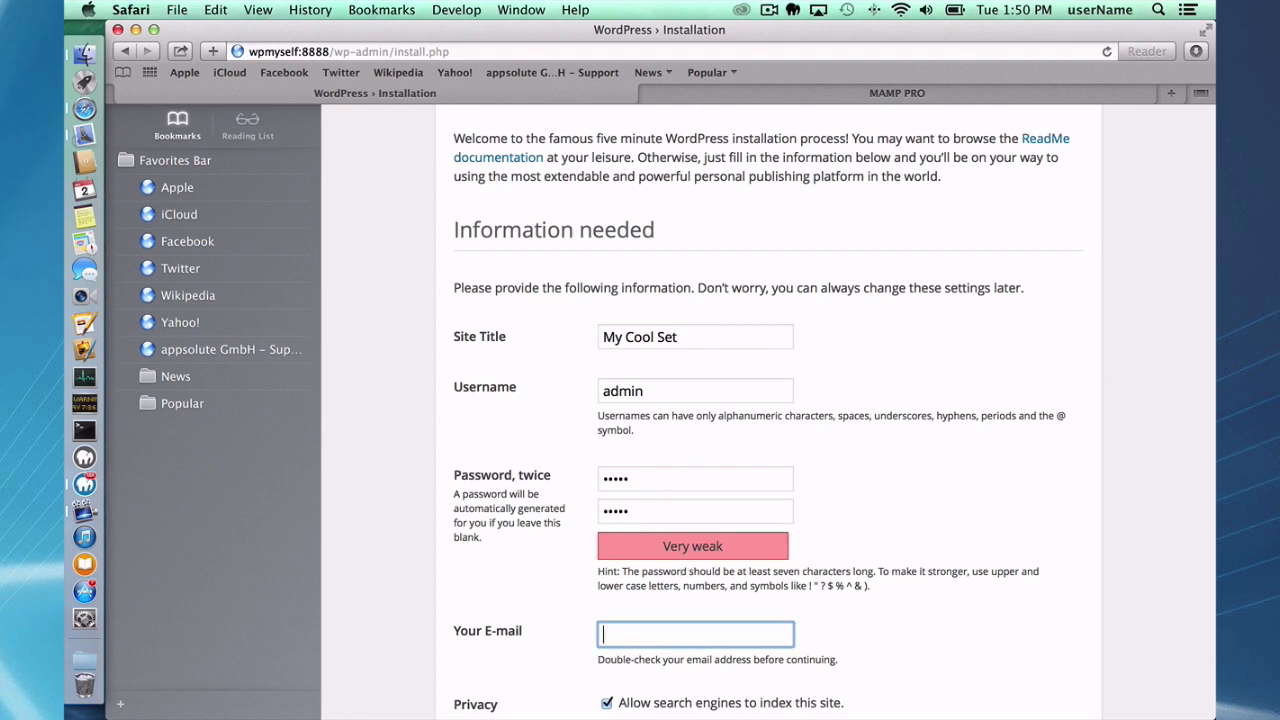
type("myF")
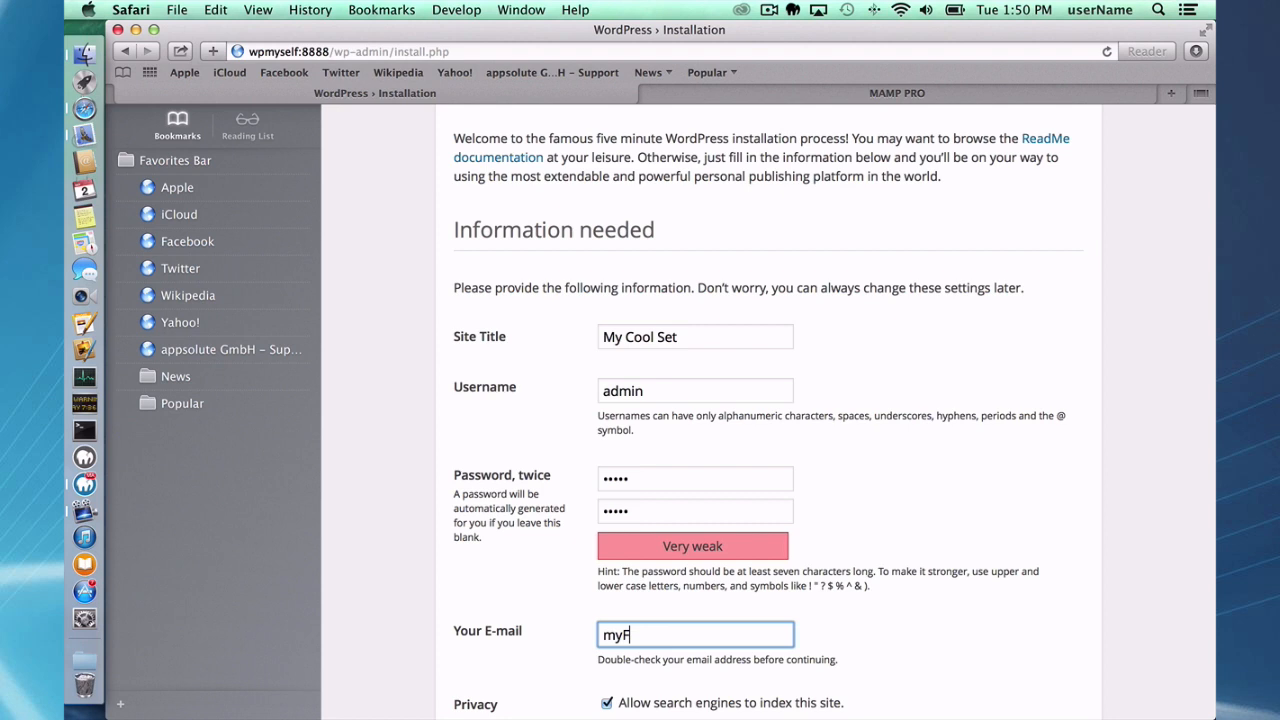
type("akeAdd")
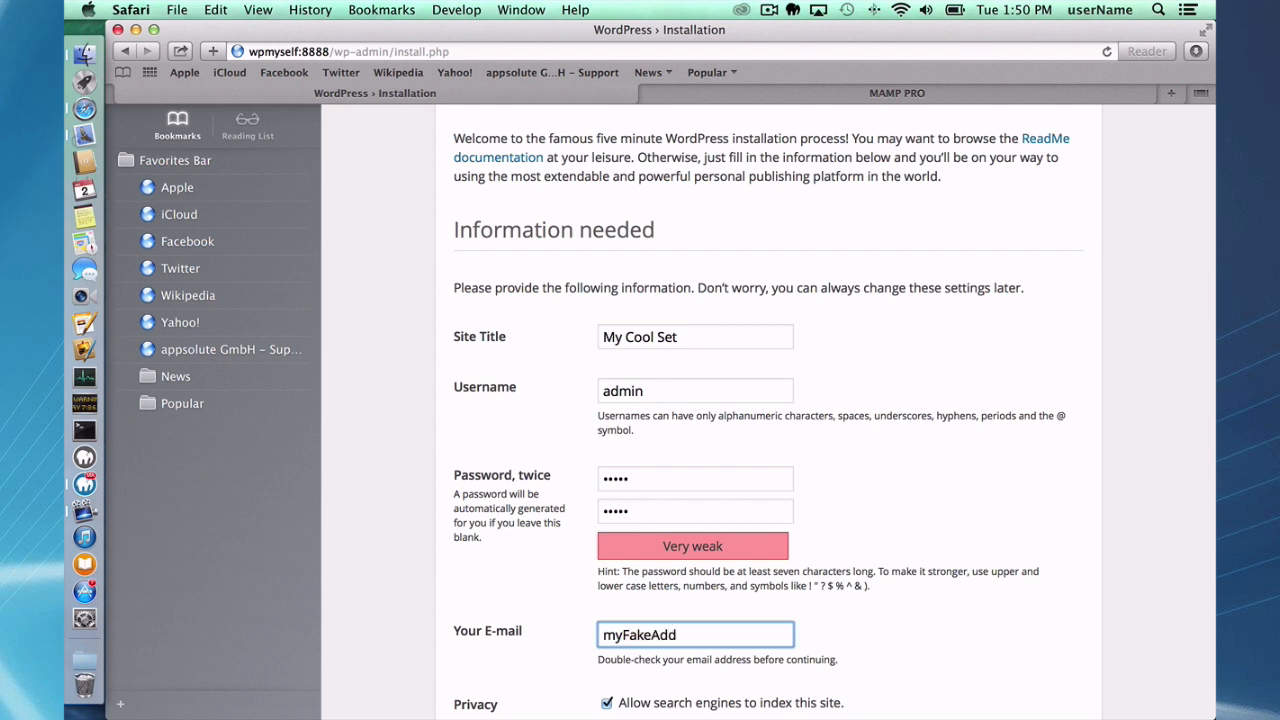
type("ress")
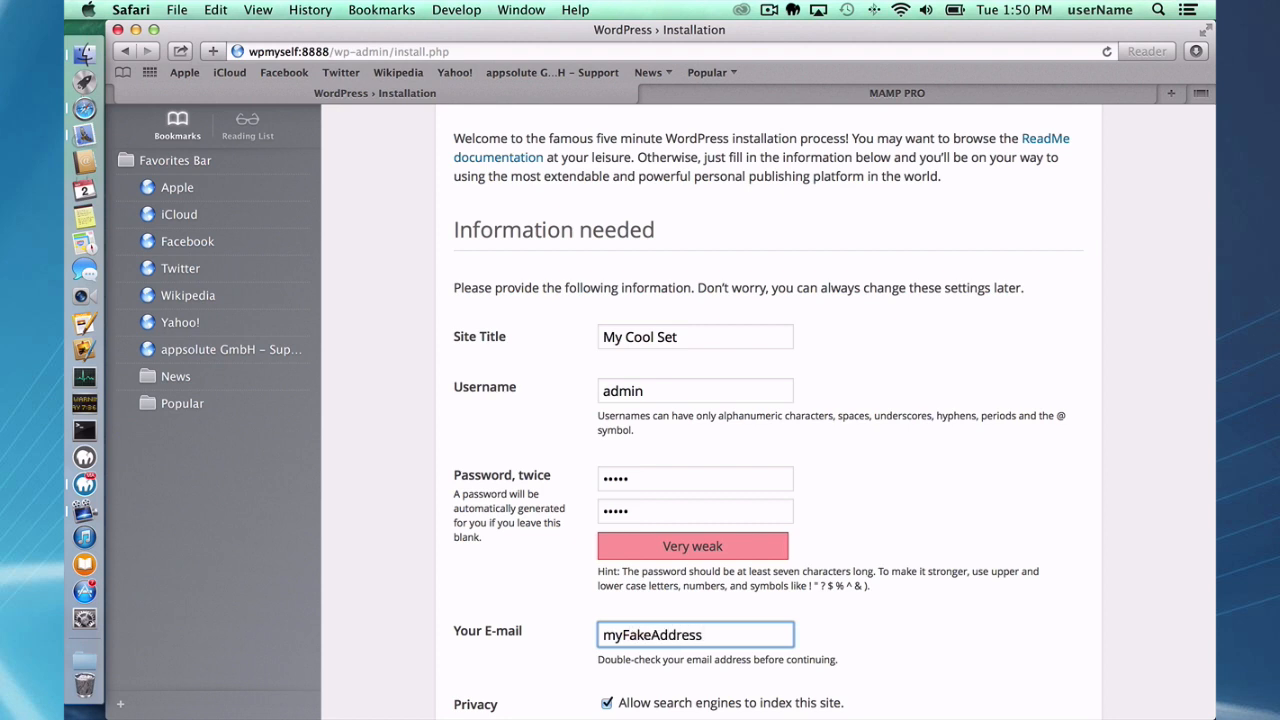
type("@fak")
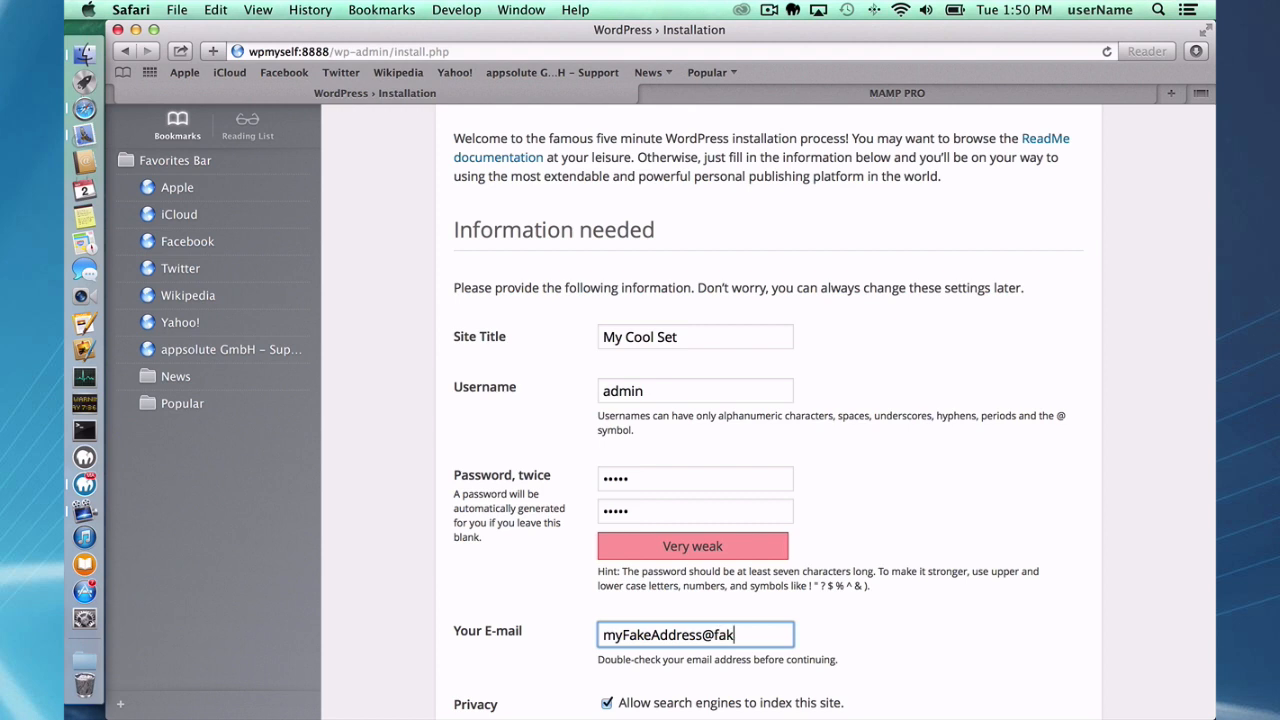
type("e.com")
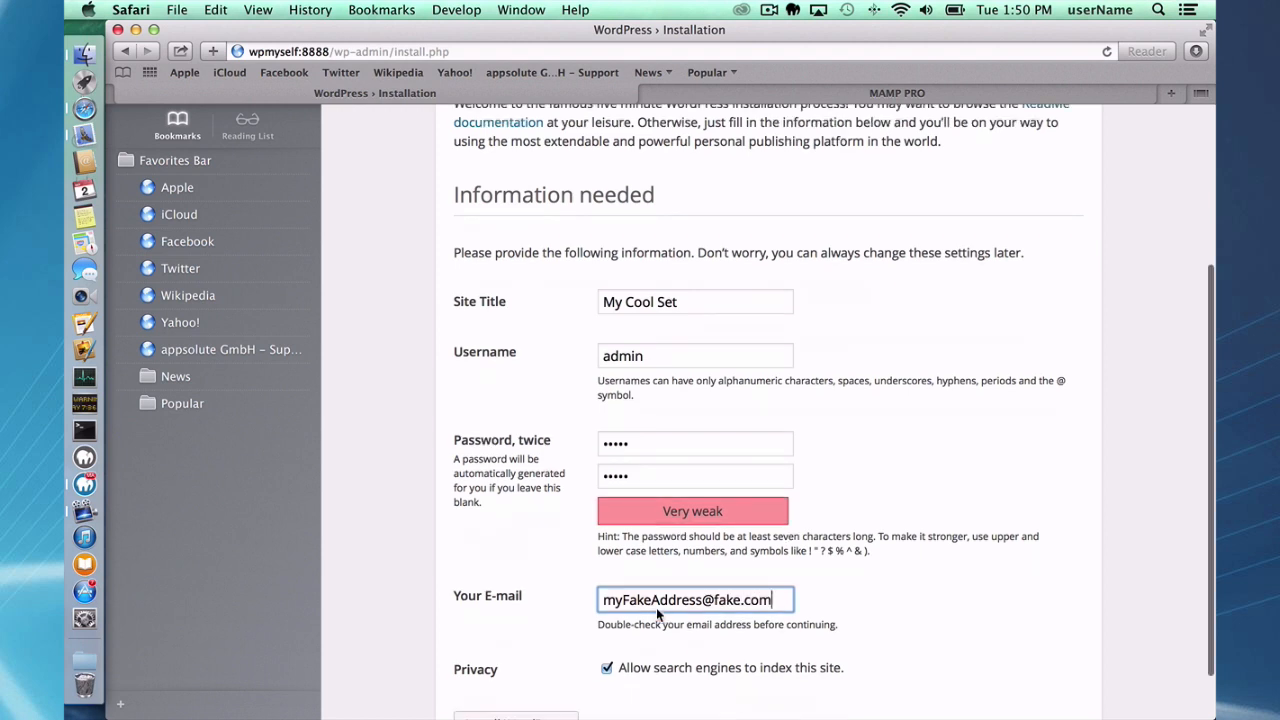
scroll("down", 3)
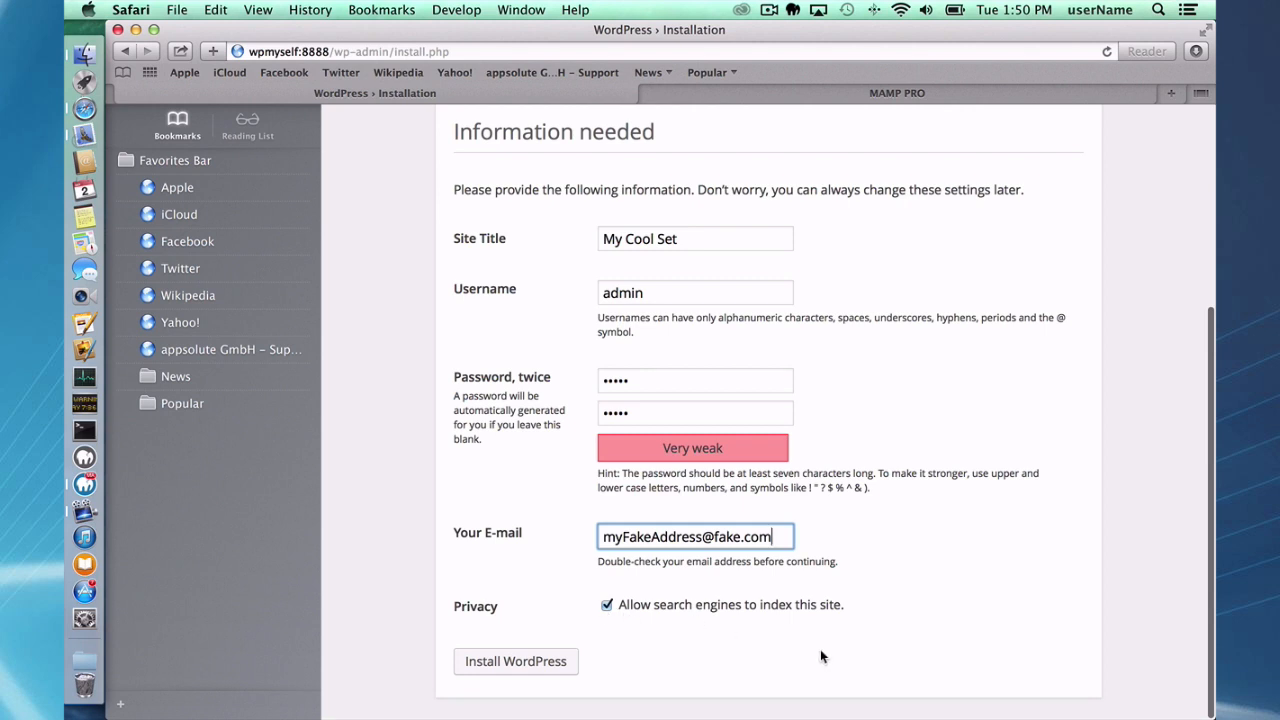
mouse_move(516, 660)
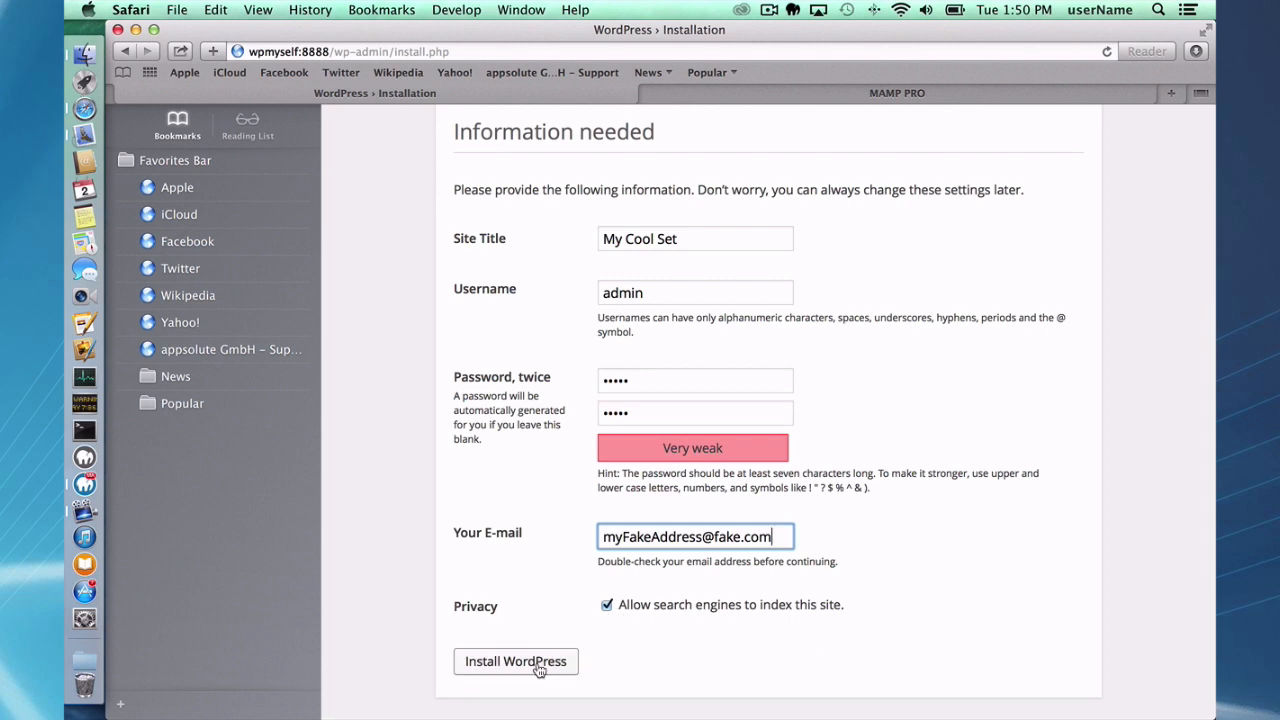
Install WordPress, log in as admin without saving the password, then return to MAMP PRO
left_click(516, 660)
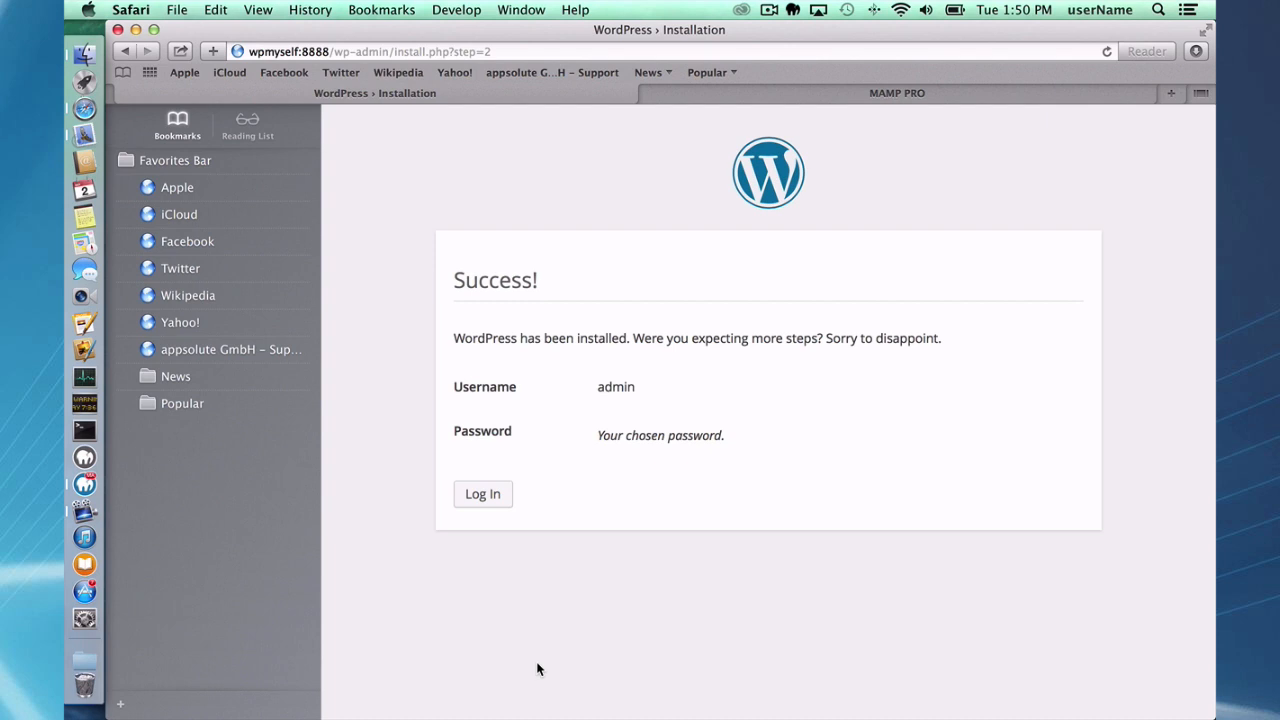
mouse_move(520, 614)
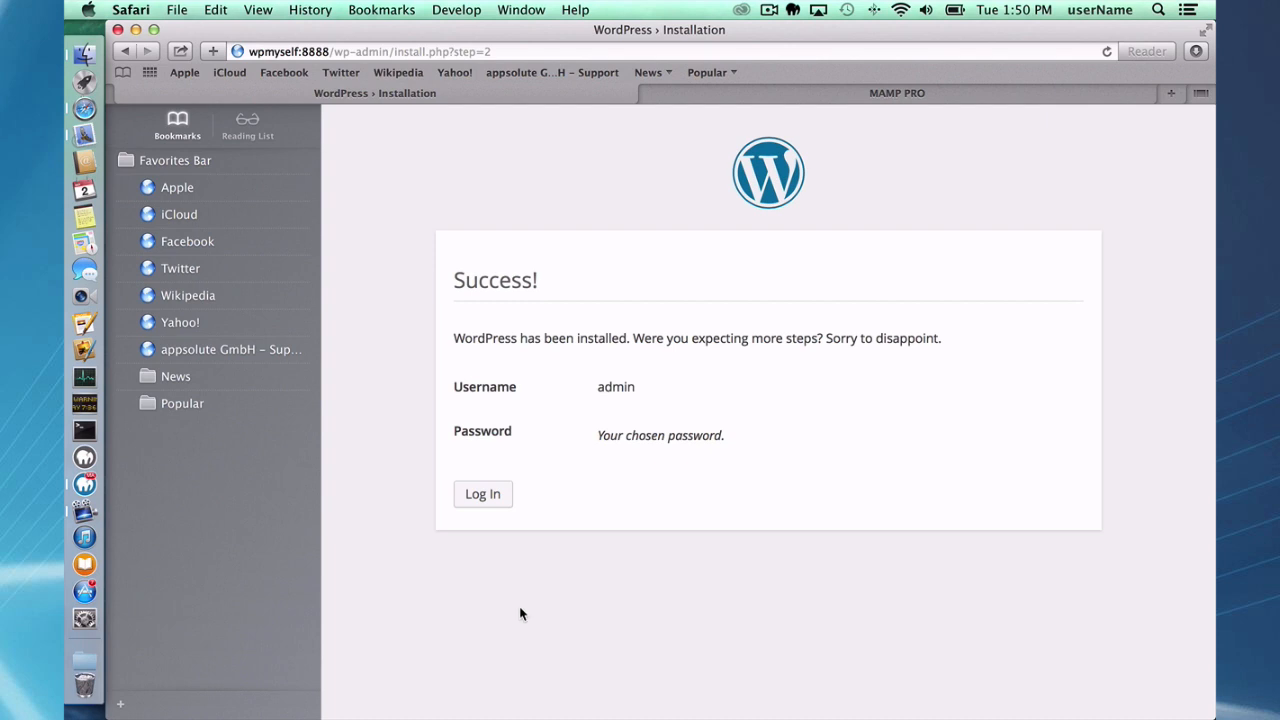
left_click(482, 492)
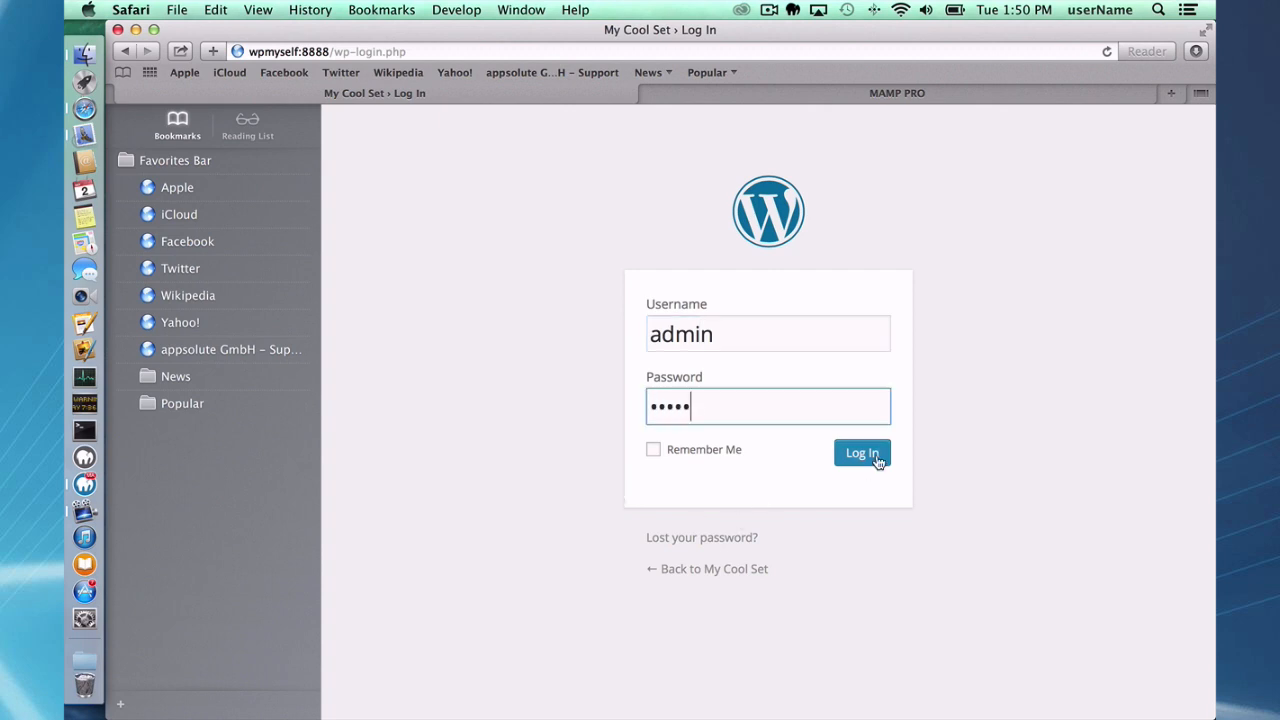
left_click(860, 452)
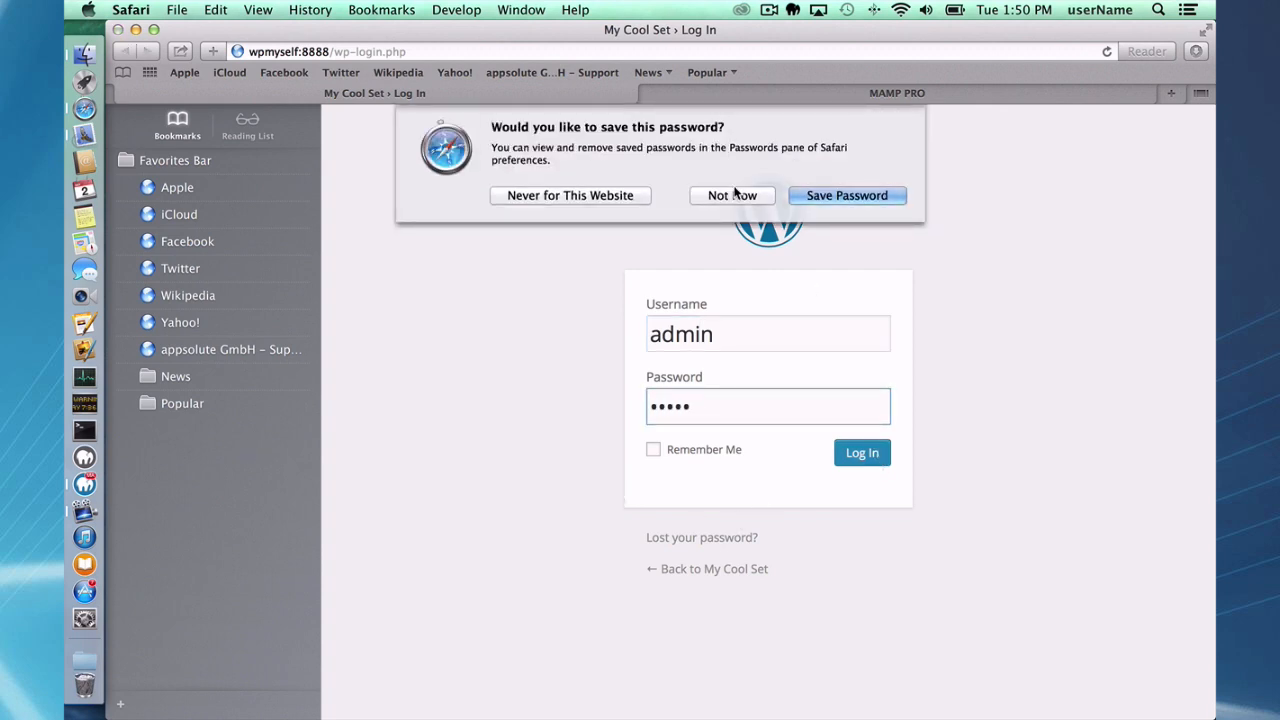
left_click(732, 196)
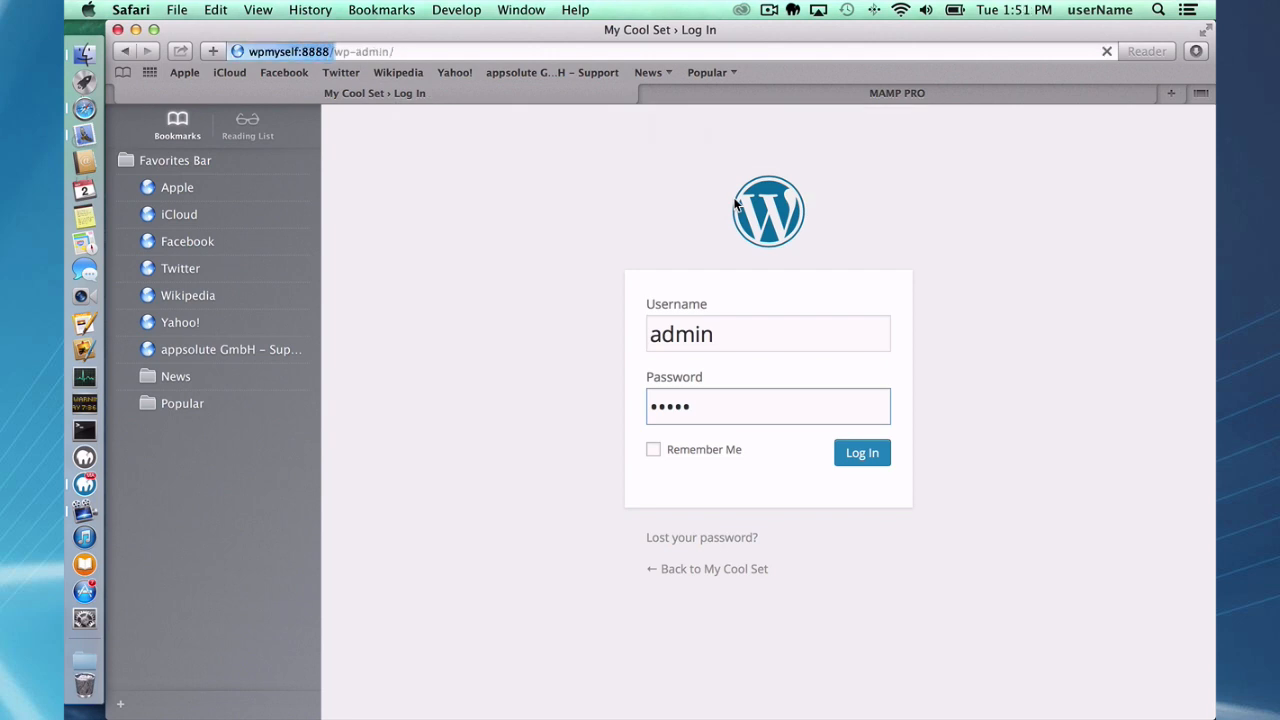
left_click(860, 452)
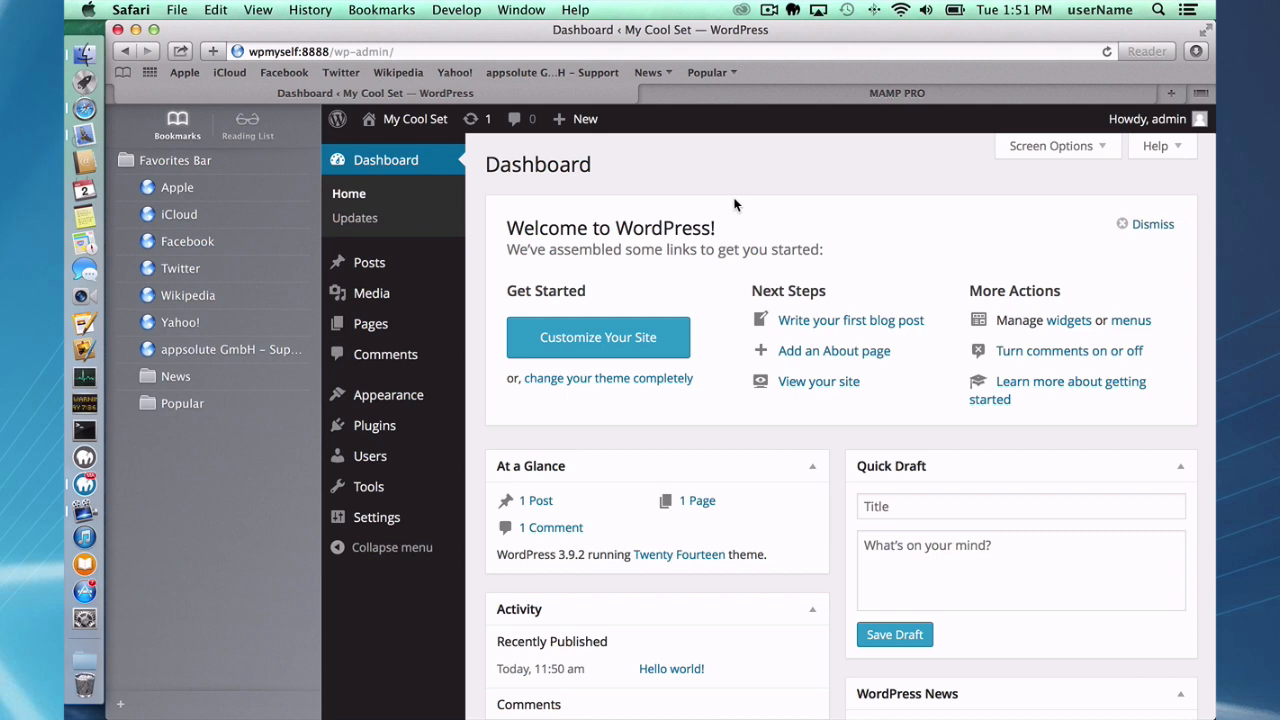
mouse_move(84, 482)
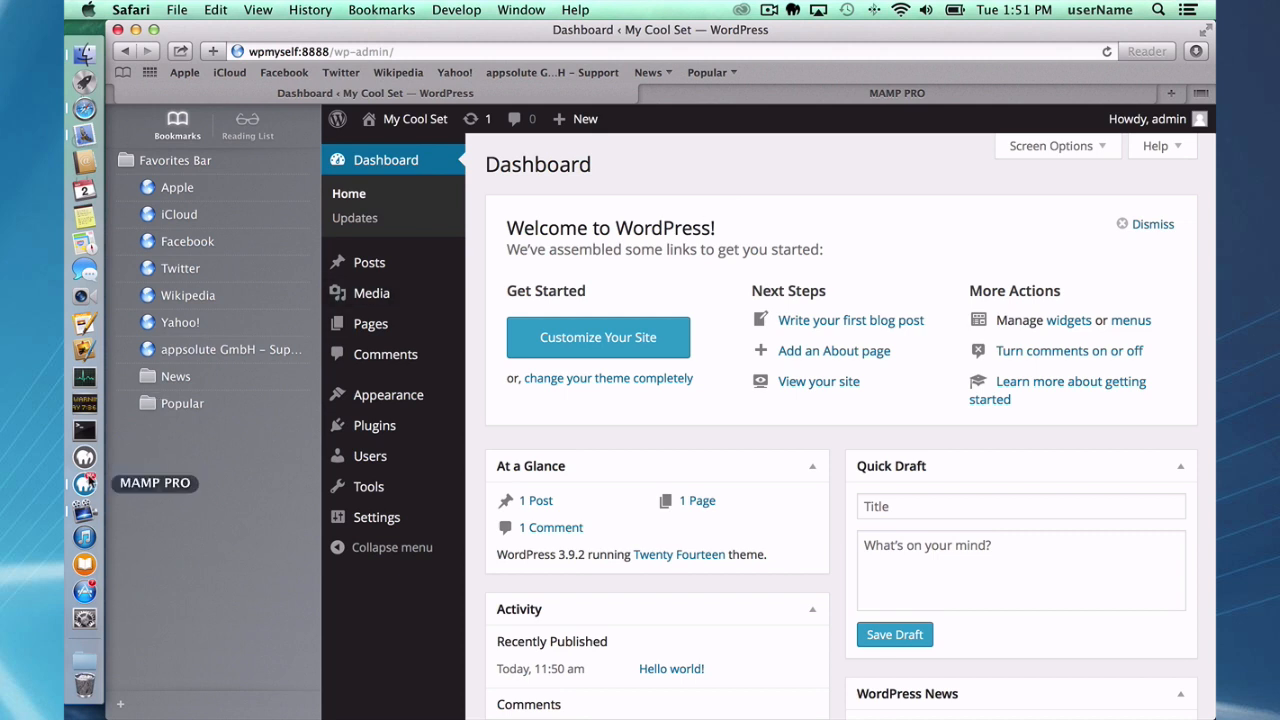
left_click(84, 482)
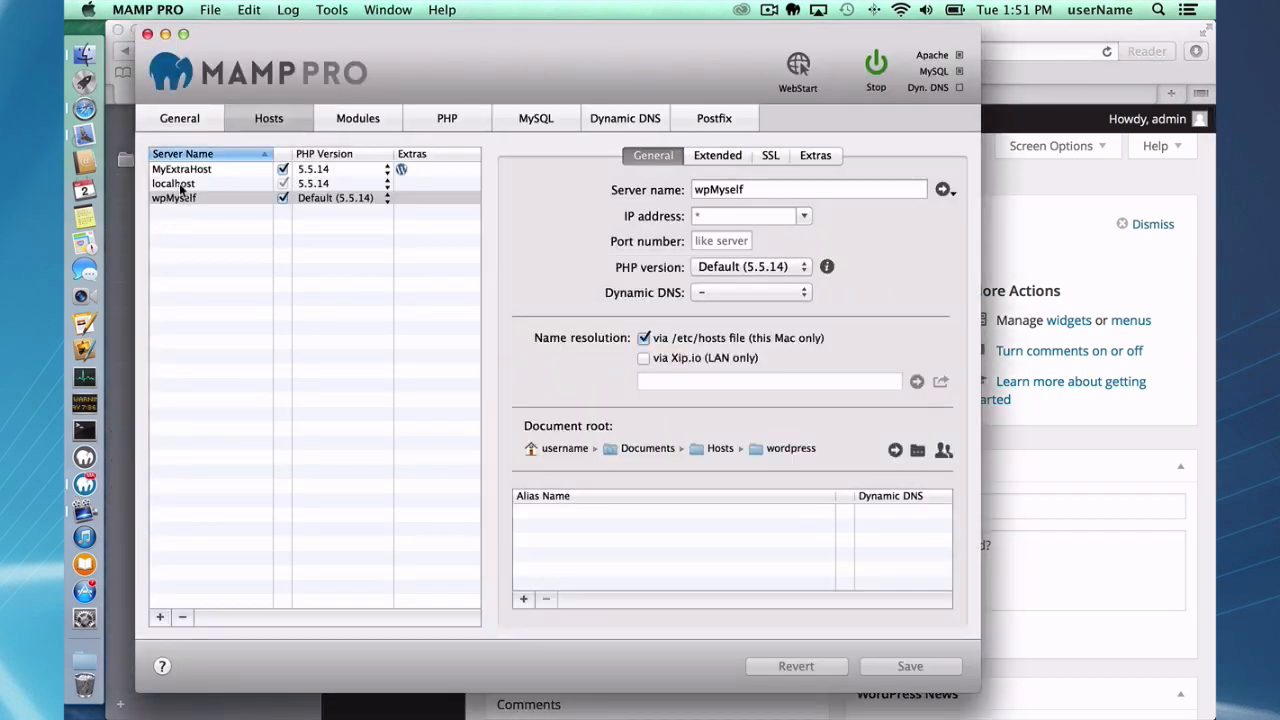
left_click(180, 168)
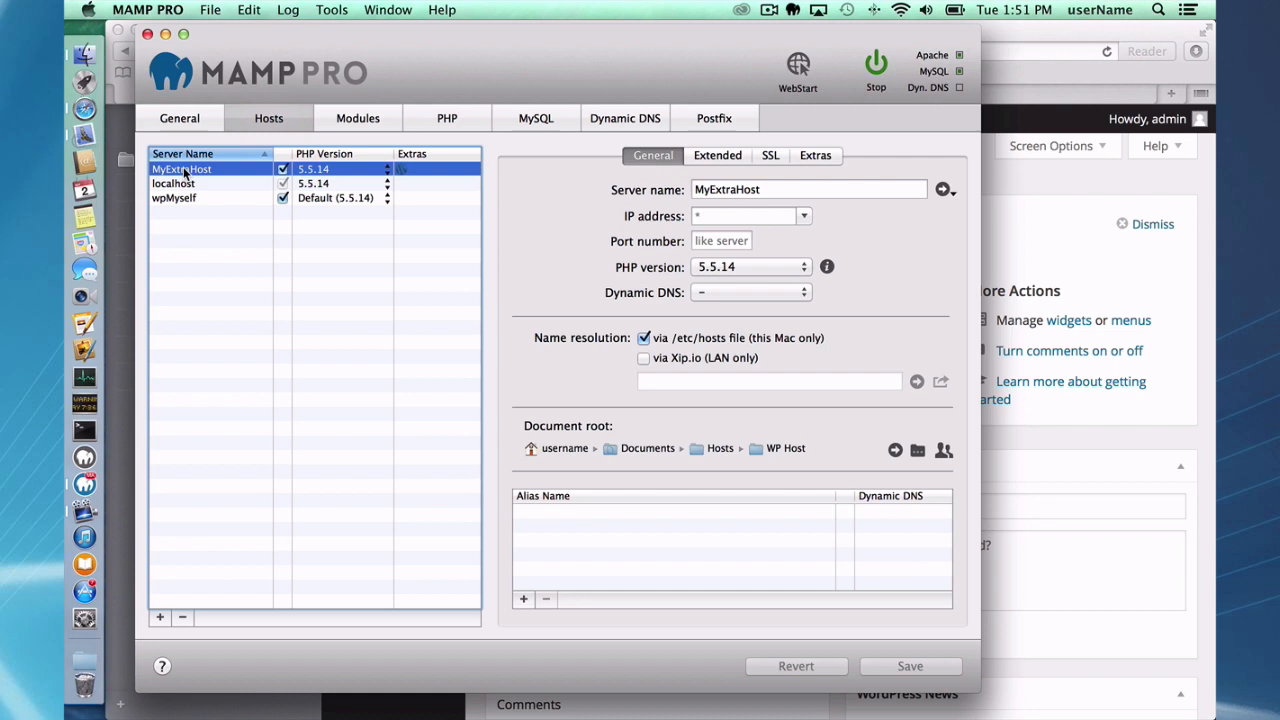
mouse_move(176, 204)
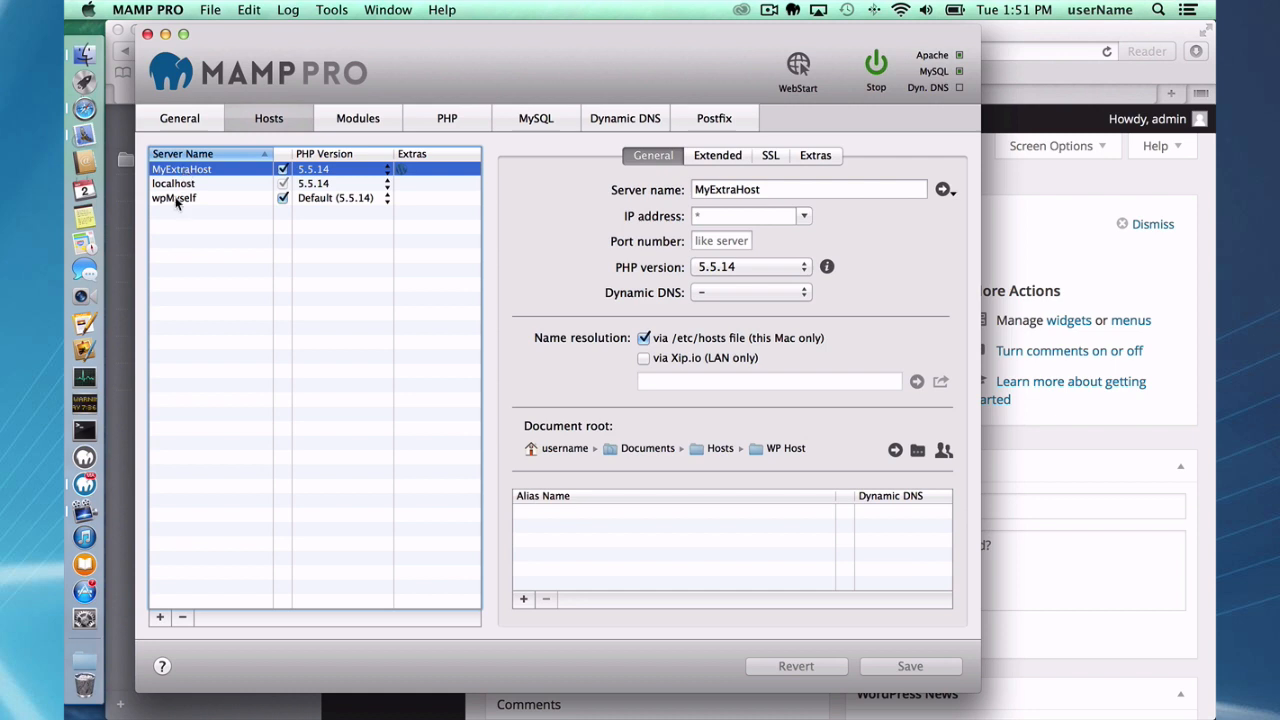
left_click(174, 198)
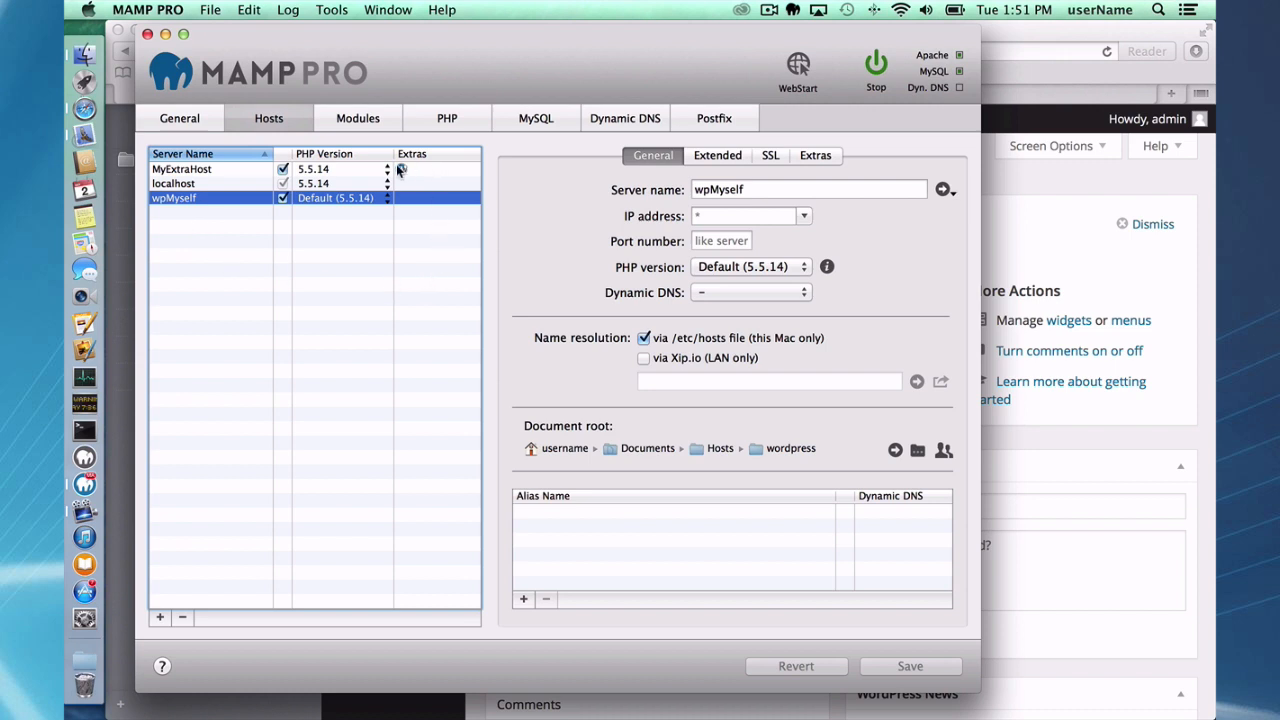
mouse_move(408, 176)
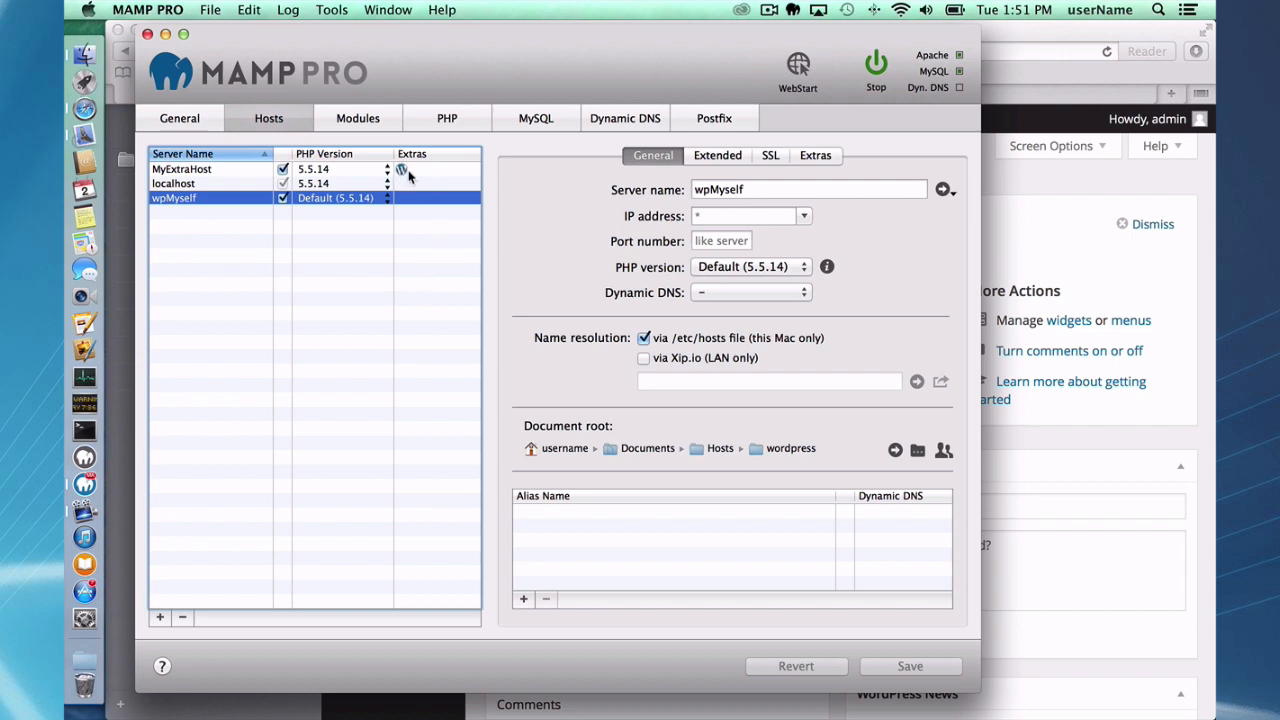
mouse_move(252, 238)
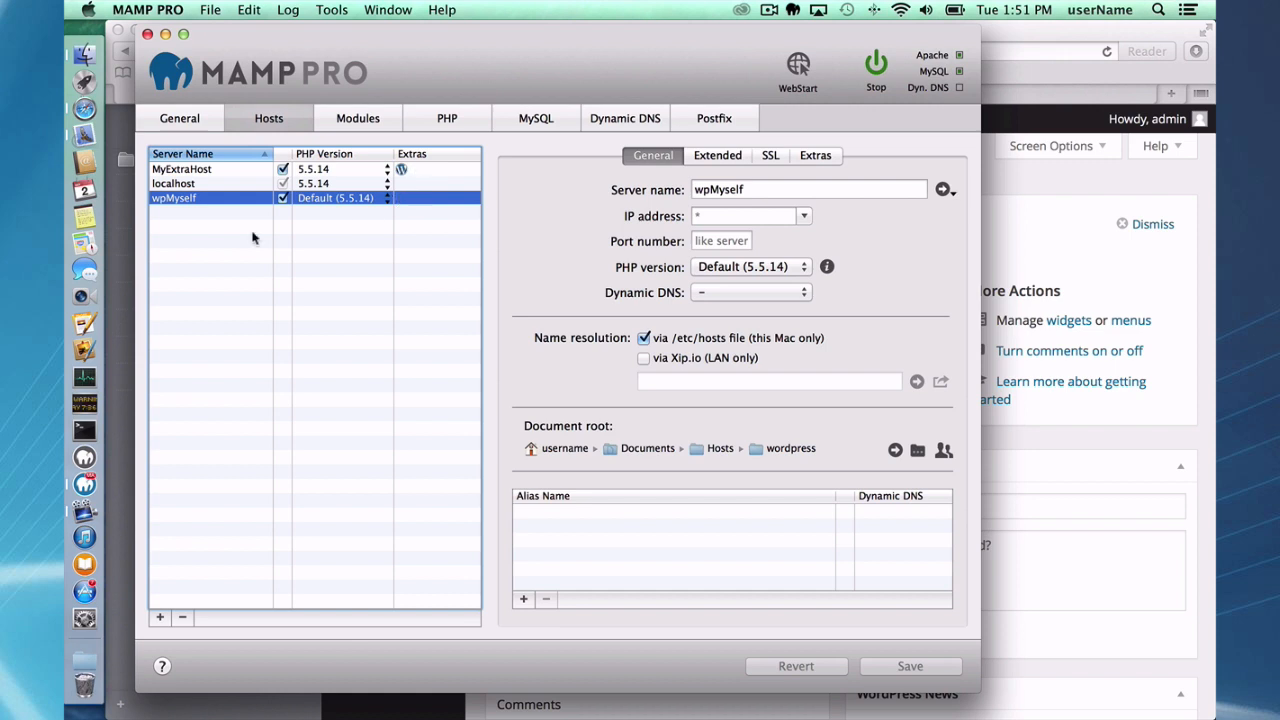
mouse_move(292, 210)
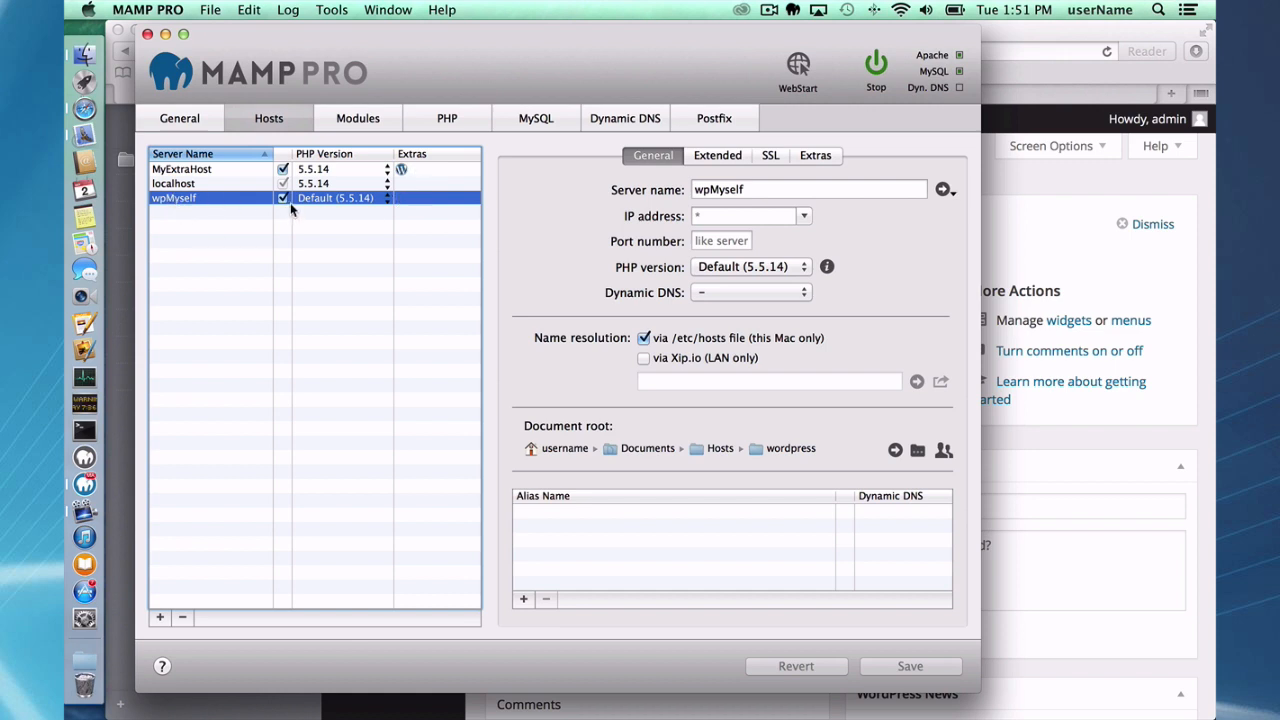
mouse_move(322, 200)
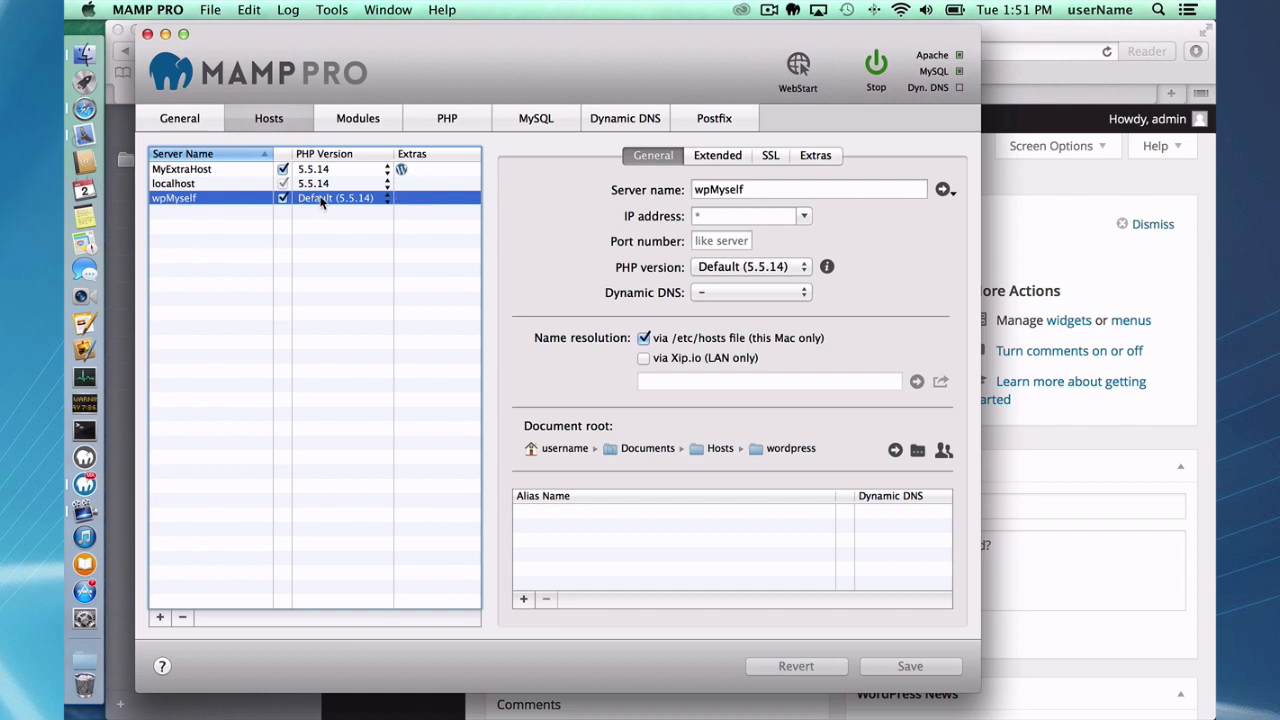
mouse_move(264, 264)
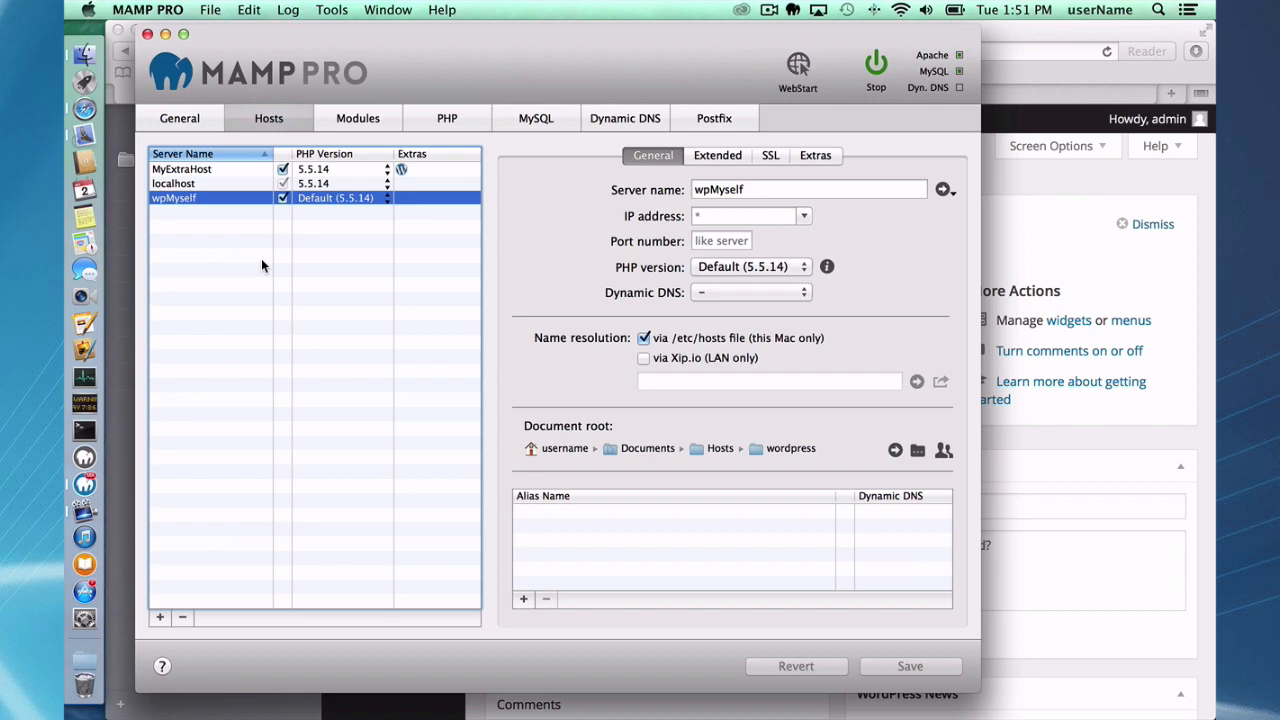